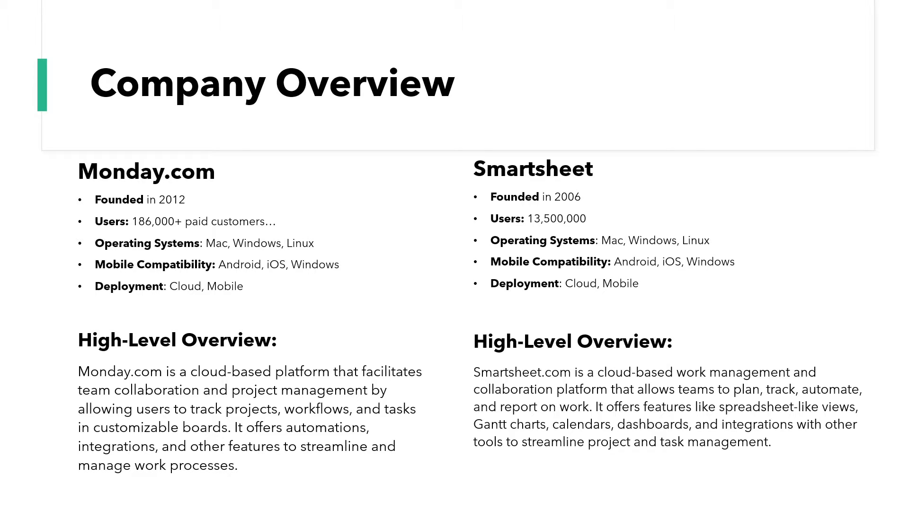
Switch to the Main Workspace overview and open its Demo Project 2 board
{"action": "key", "text": "Right"}
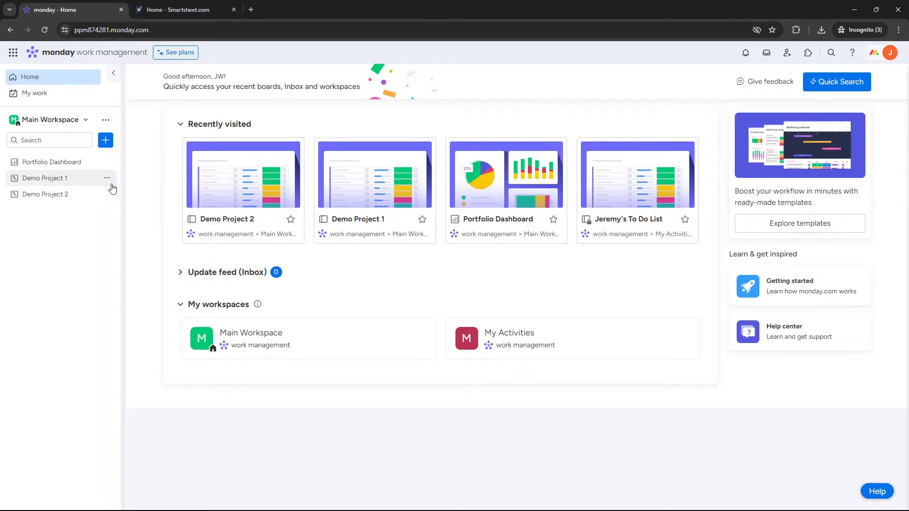
{"action": "mouse_move", "coordinate": [57, 171]}
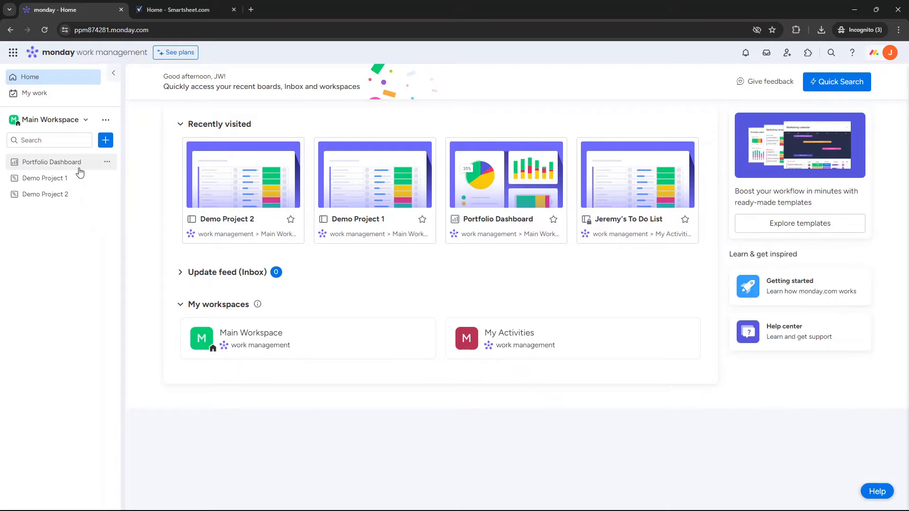
{"action": "mouse_move", "coordinate": [132, 218]}
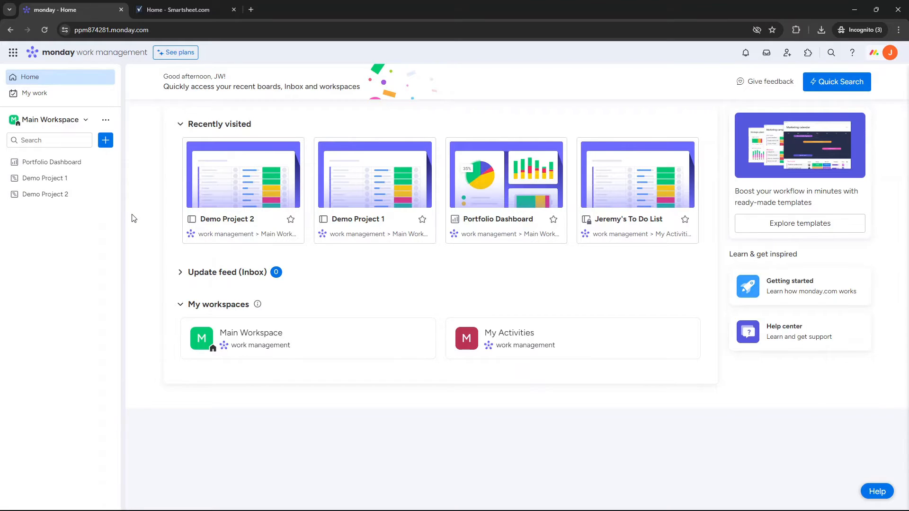
{"action": "mouse_move", "coordinate": [99, 155]}
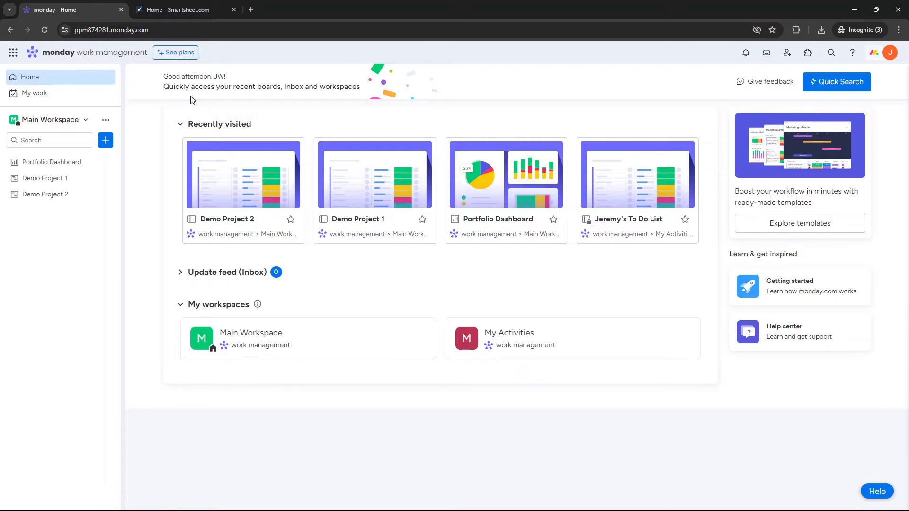
{"action": "mouse_move", "coordinate": [248, 115]}
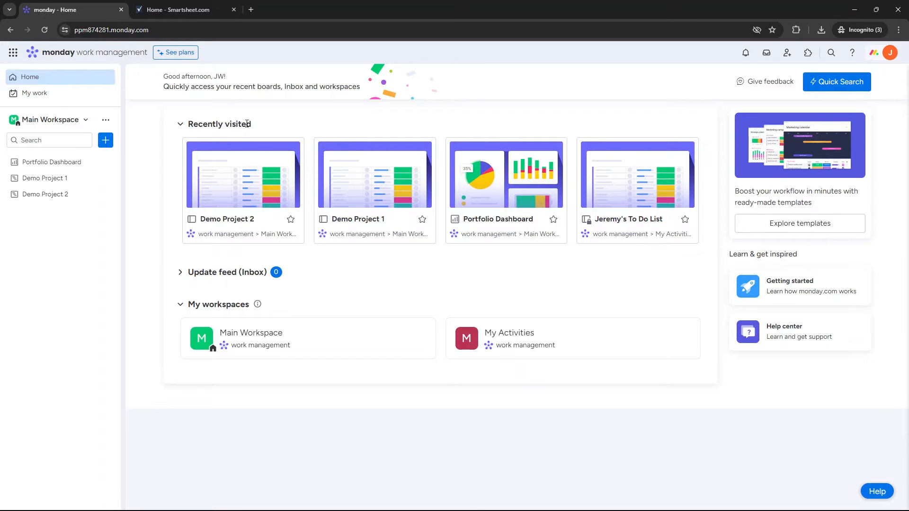
{"action": "mouse_move", "coordinate": [210, 282]}
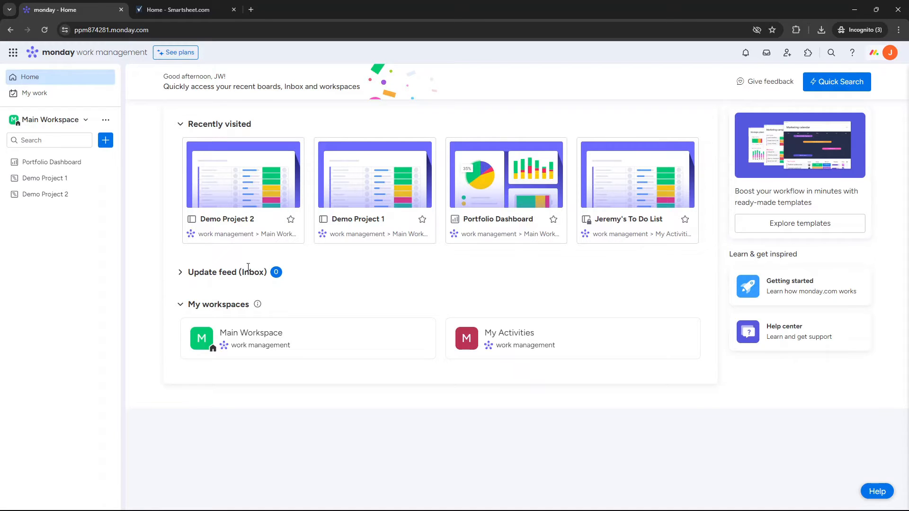
{"action": "mouse_move", "coordinate": [293, 273]}
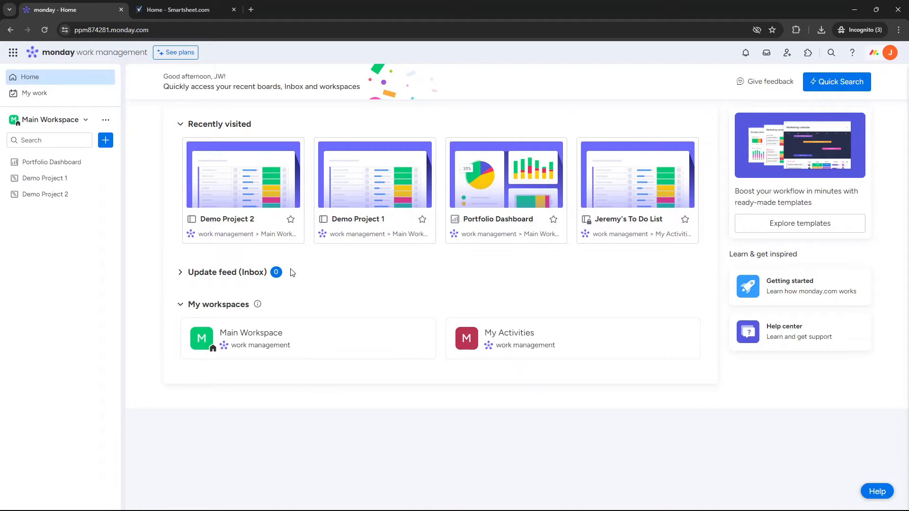
{"action": "mouse_move", "coordinate": [371, 299]}
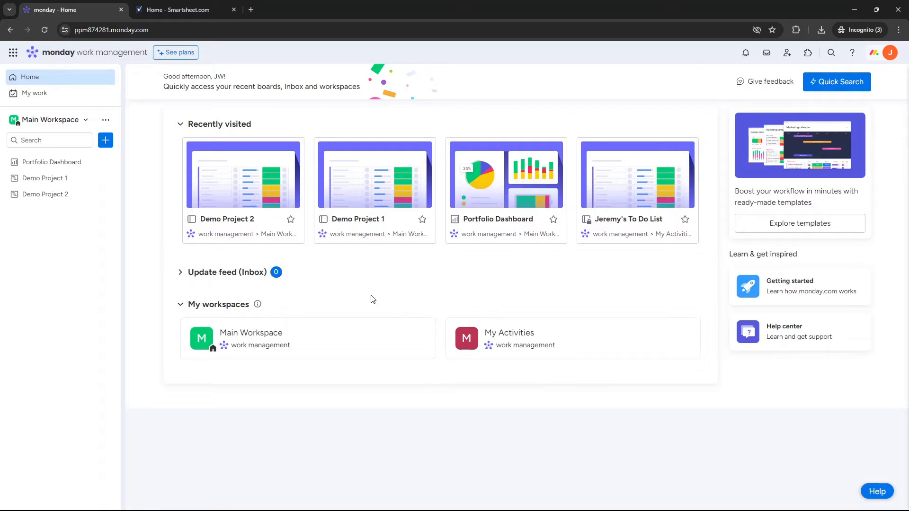
{"action": "mouse_move", "coordinate": [356, 307]}
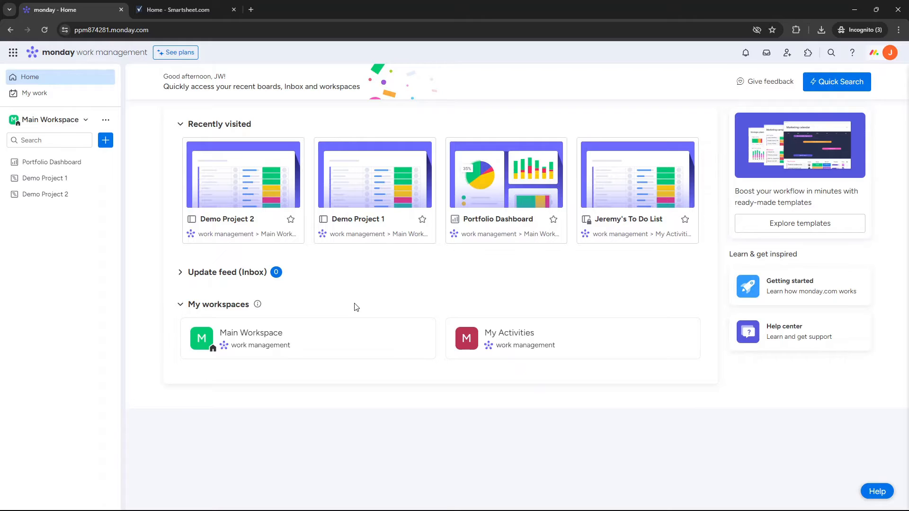
{"action": "mouse_move", "coordinate": [220, 301]}
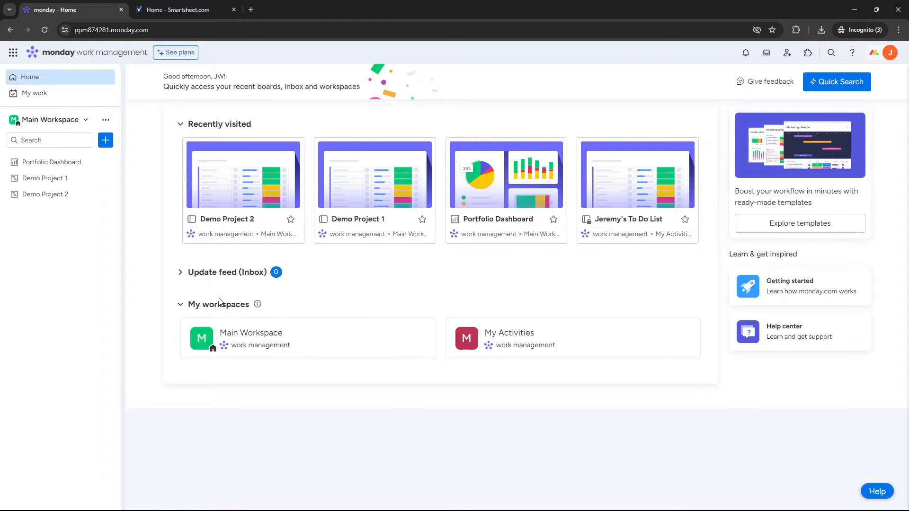
{"action": "double_click", "coordinate": [225, 303]}
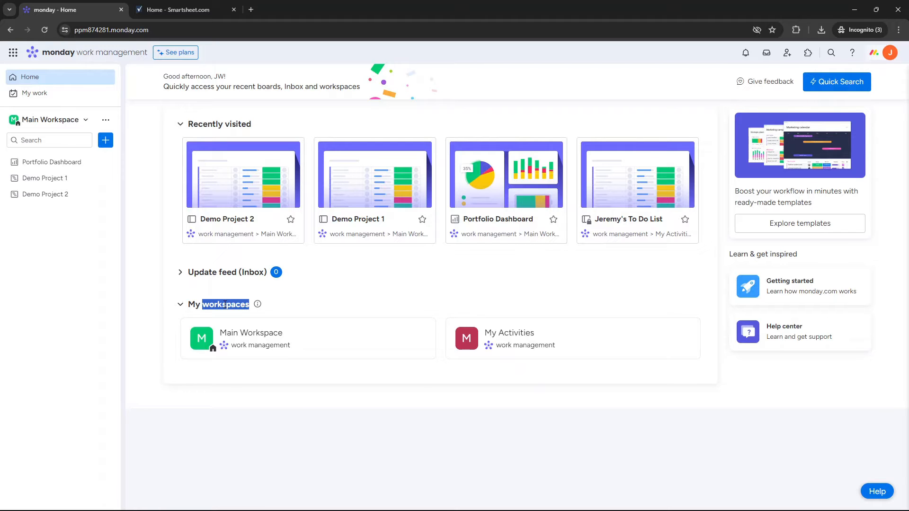
{"action": "mouse_move", "coordinate": [664, 210]}
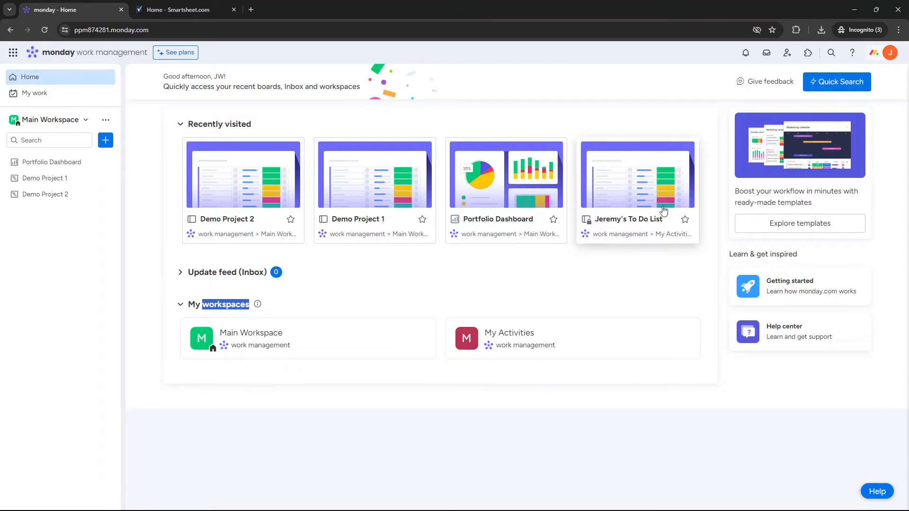
{"action": "mouse_move", "coordinate": [823, 268]}
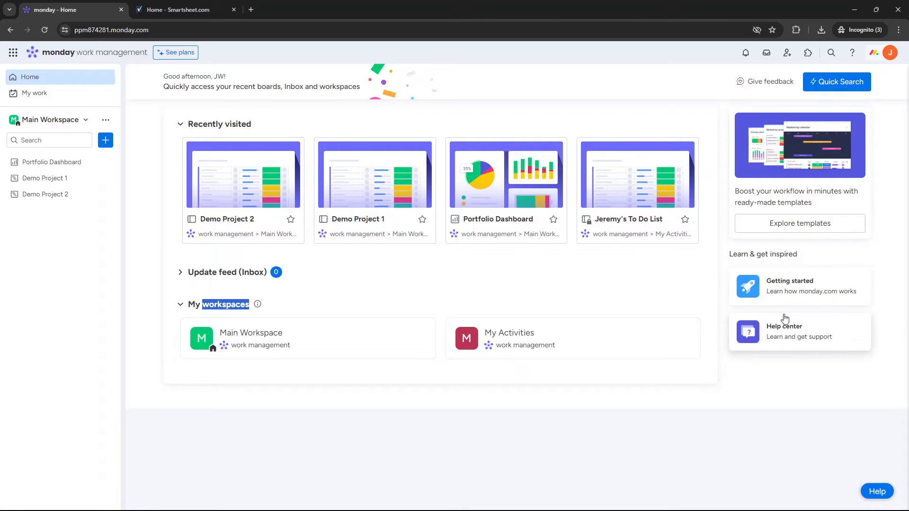
{"action": "mouse_move", "coordinate": [715, 319]}
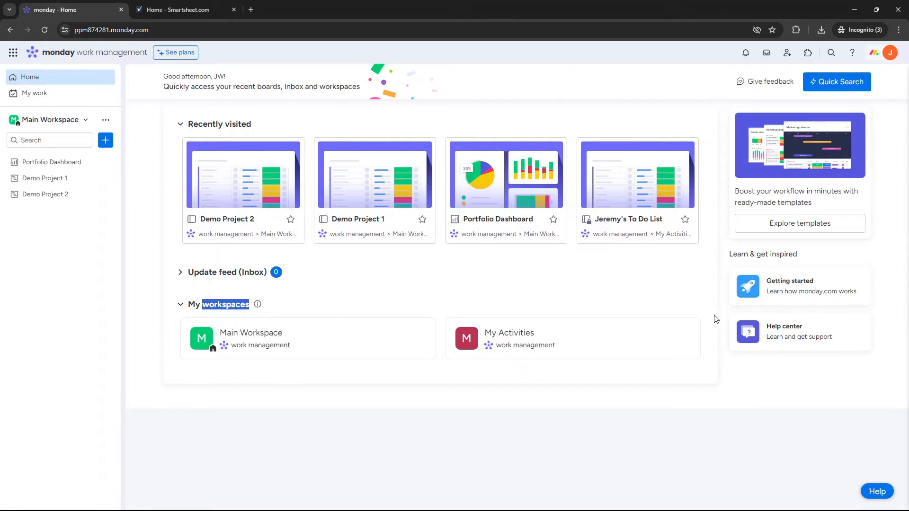
{"action": "mouse_move", "coordinate": [51, 162]}
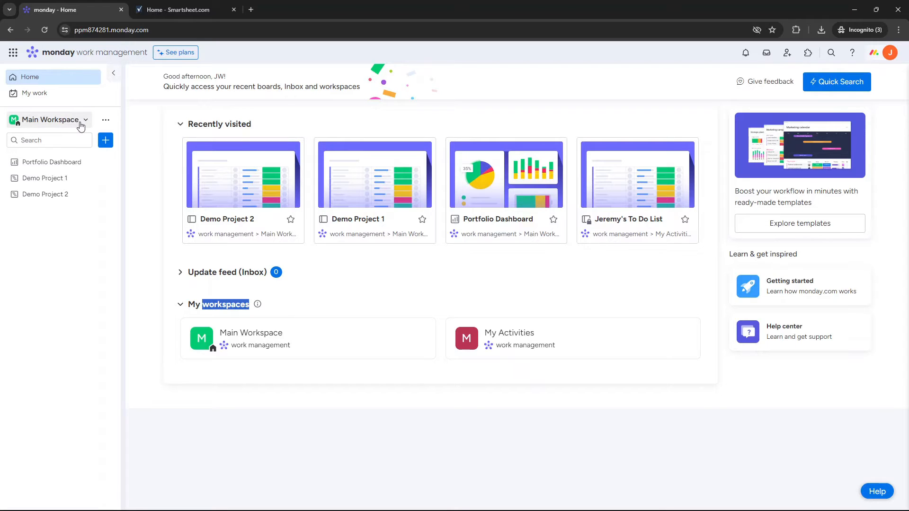
{"action": "left_click", "coordinate": [85, 120]}
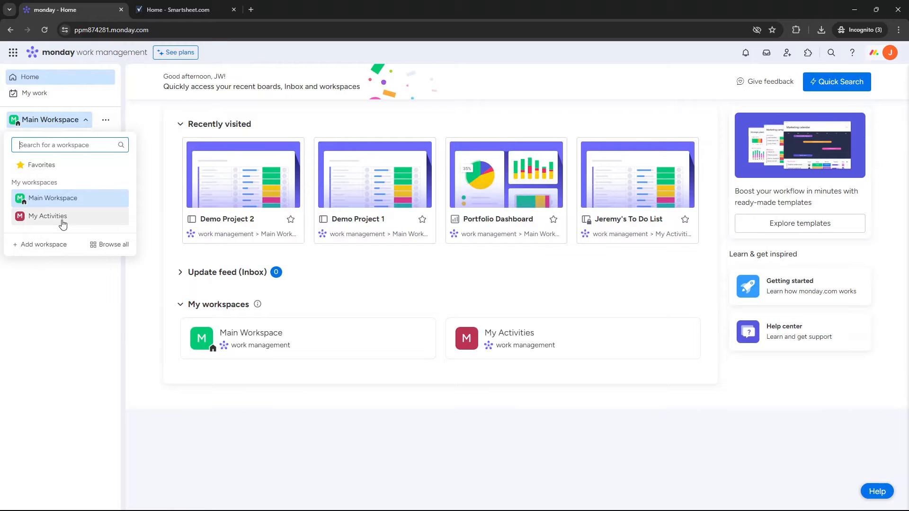
{"action": "left_click", "coordinate": [47, 216]}
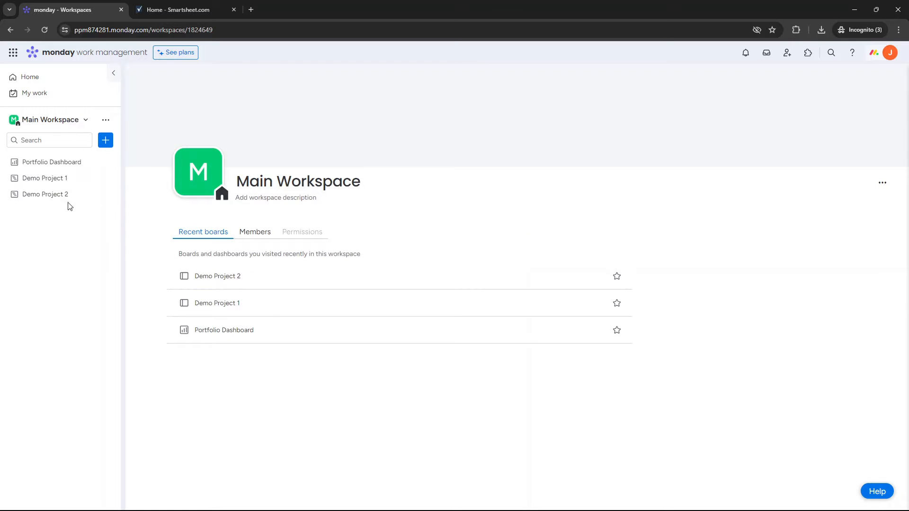
{"action": "mouse_move", "coordinate": [51, 162]}
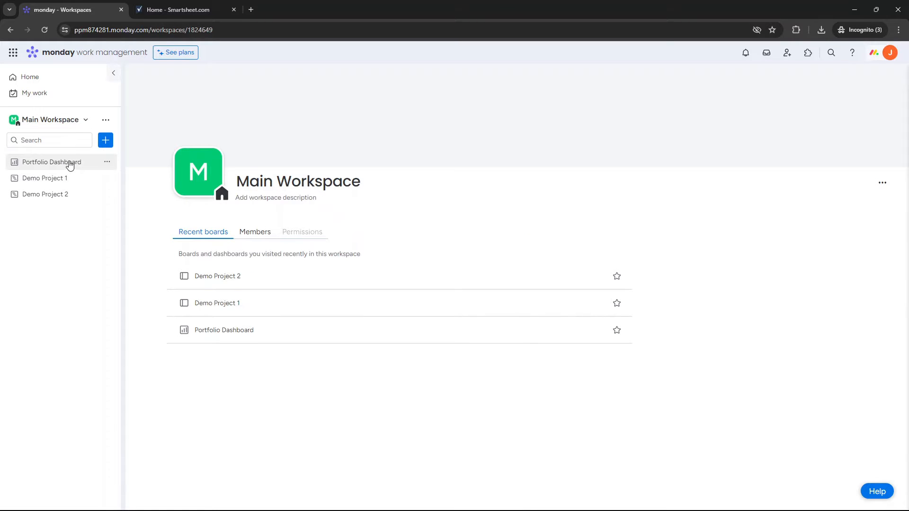
{"action": "left_click", "coordinate": [43, 178]}
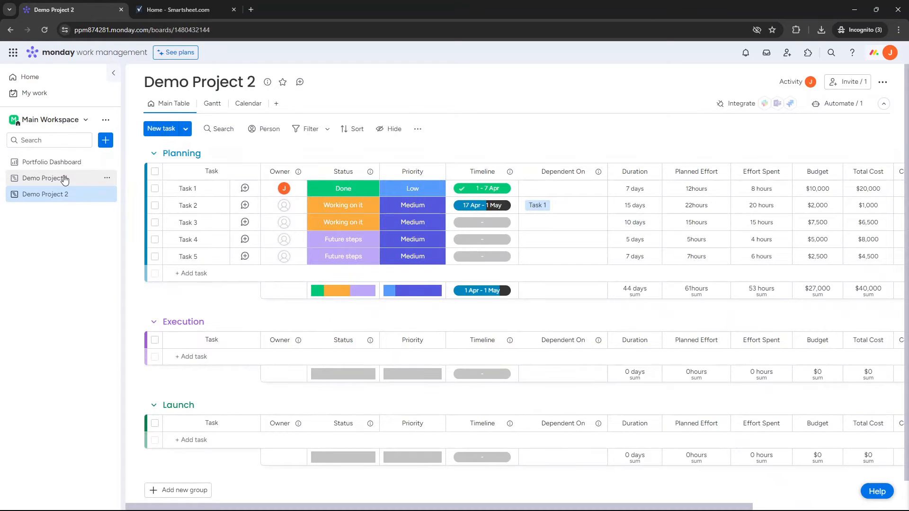
On Demo Project 1, add a second Gantt view, return to Main Table, and delete that extra view
{"action": "left_click", "coordinate": [46, 178]}
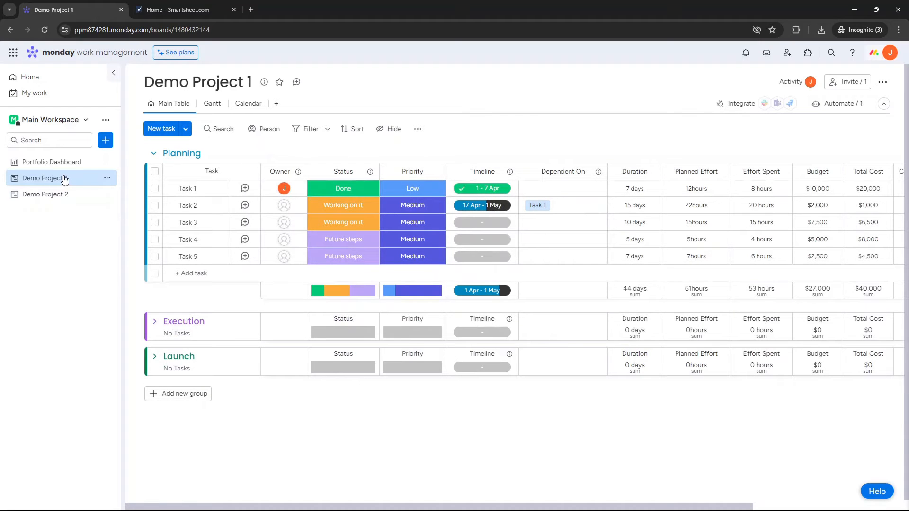
{"action": "mouse_move", "coordinate": [149, 205]}
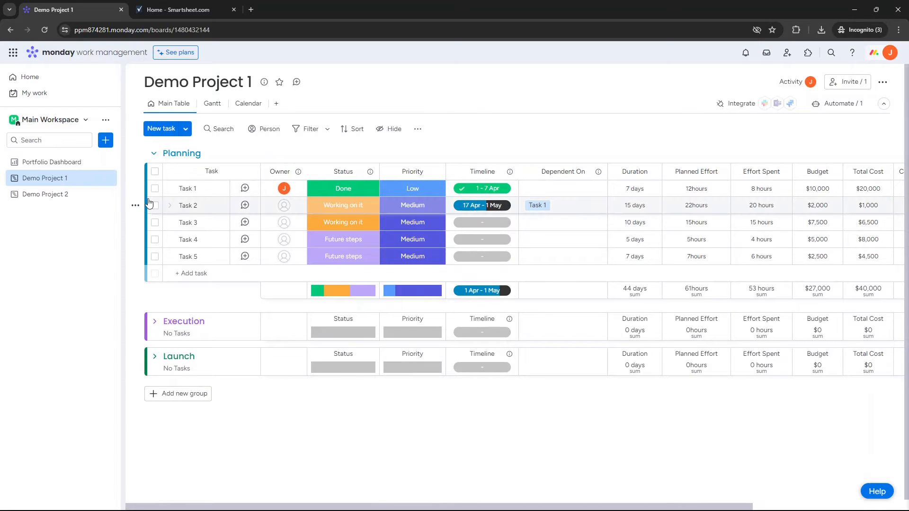
{"action": "mouse_move", "coordinate": [230, 428]}
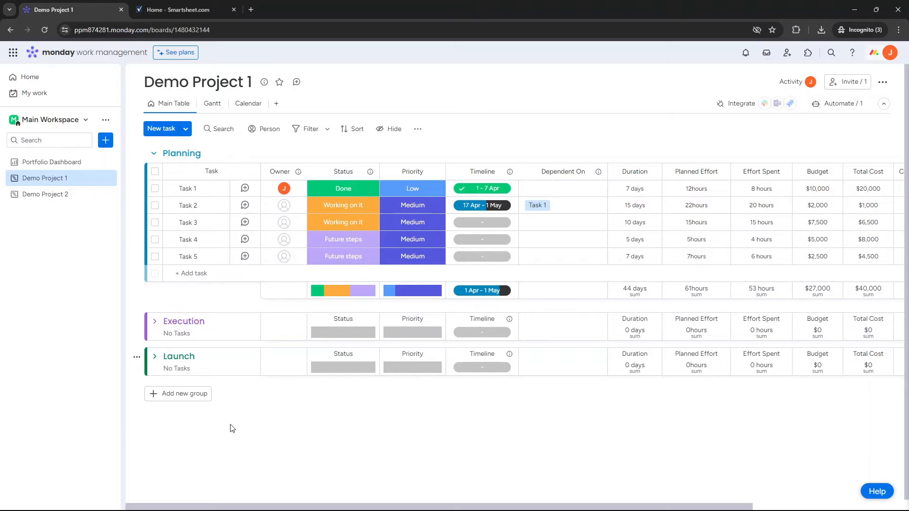
{"action": "mouse_move", "coordinate": [437, 441]}
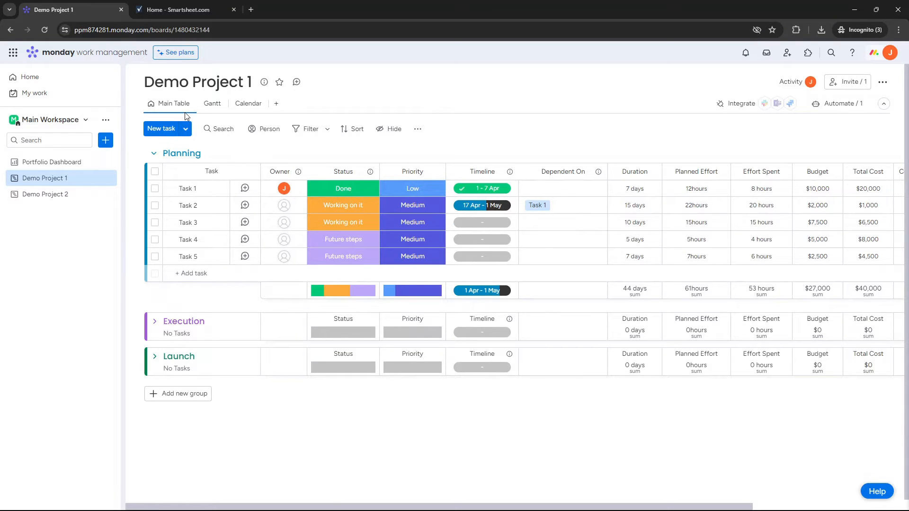
{"action": "mouse_move", "coordinate": [211, 103]}
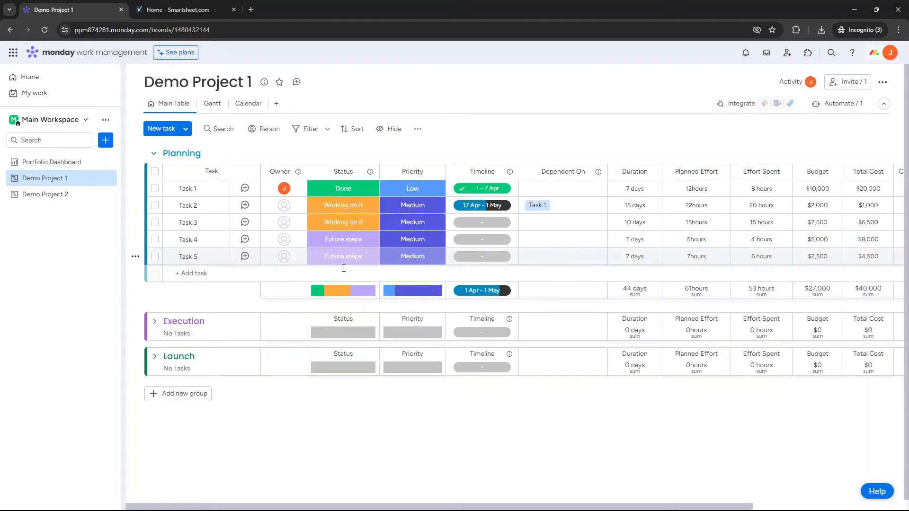
{"action": "mouse_move", "coordinate": [529, 259]}
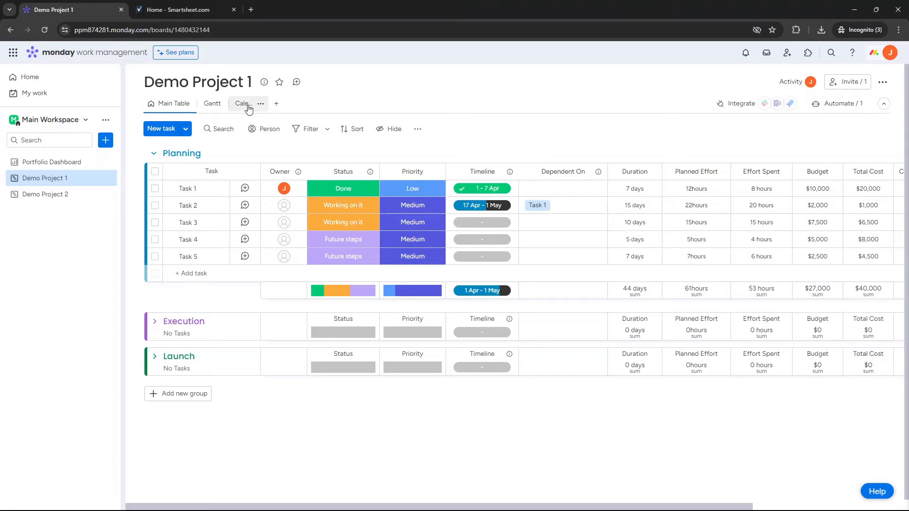
{"action": "left_click", "coordinate": [276, 104]}
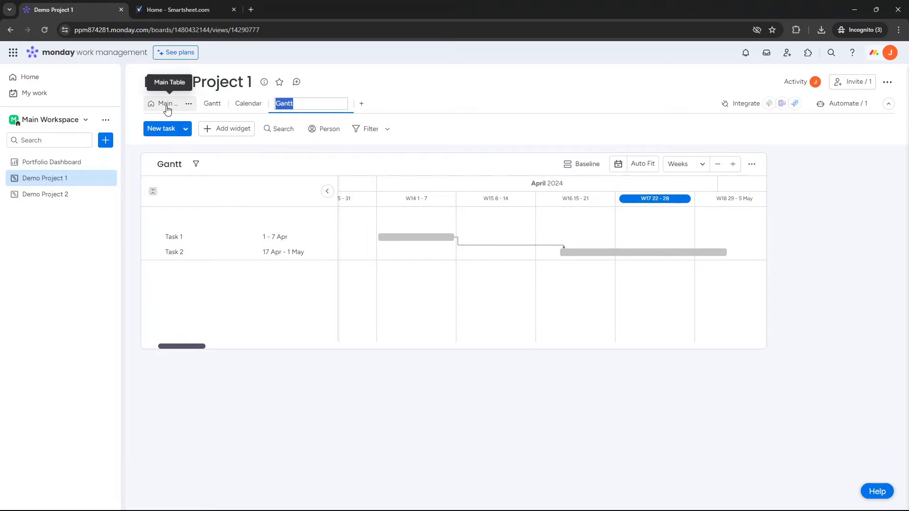
{"action": "left_click", "coordinate": [291, 103]}
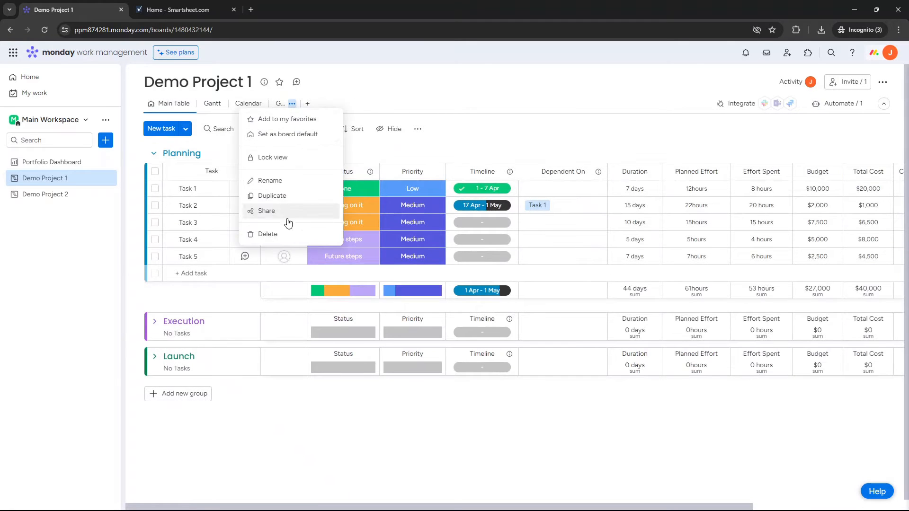
{"action": "left_click", "coordinate": [268, 233]}
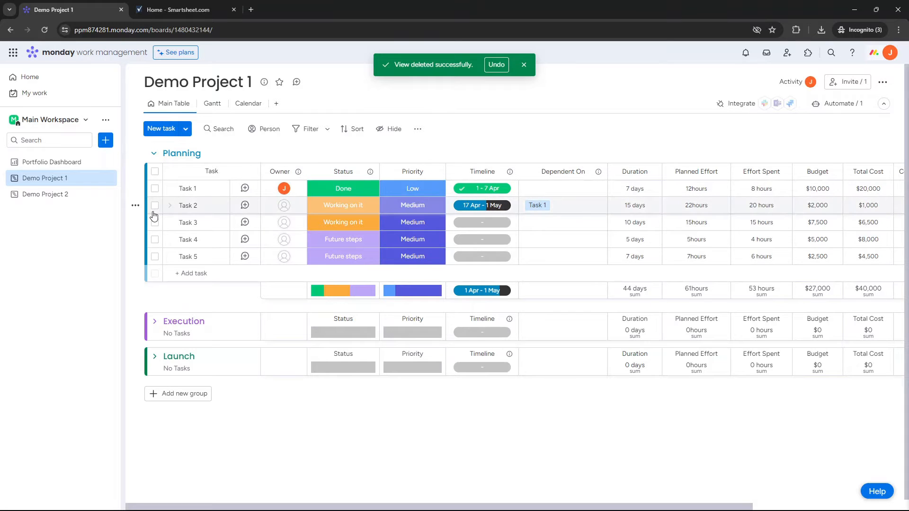
{"action": "mouse_move", "coordinate": [223, 180]}
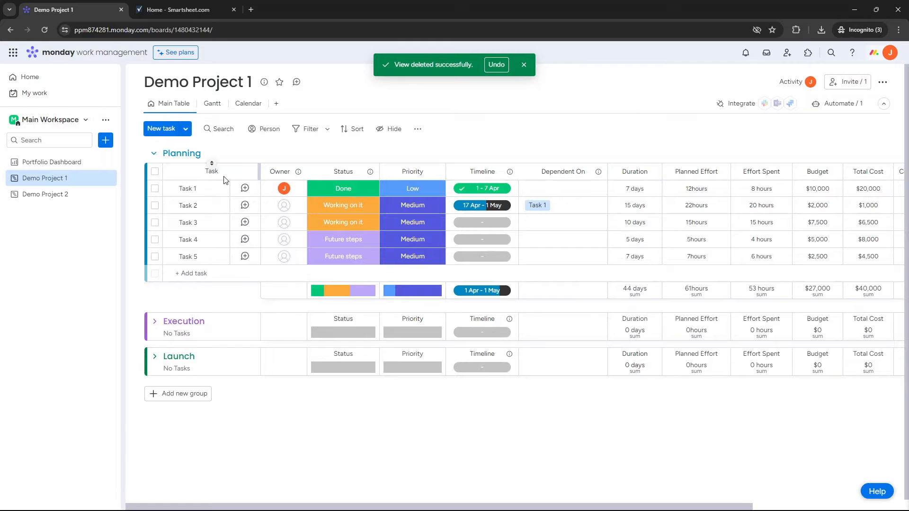
{"action": "mouse_move", "coordinate": [278, 172]}
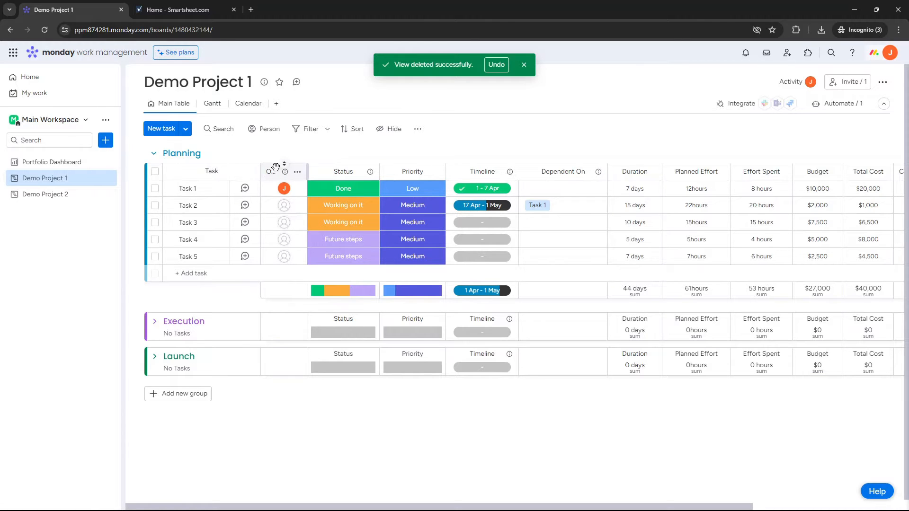
{"action": "double_click", "coordinate": [186, 188]}
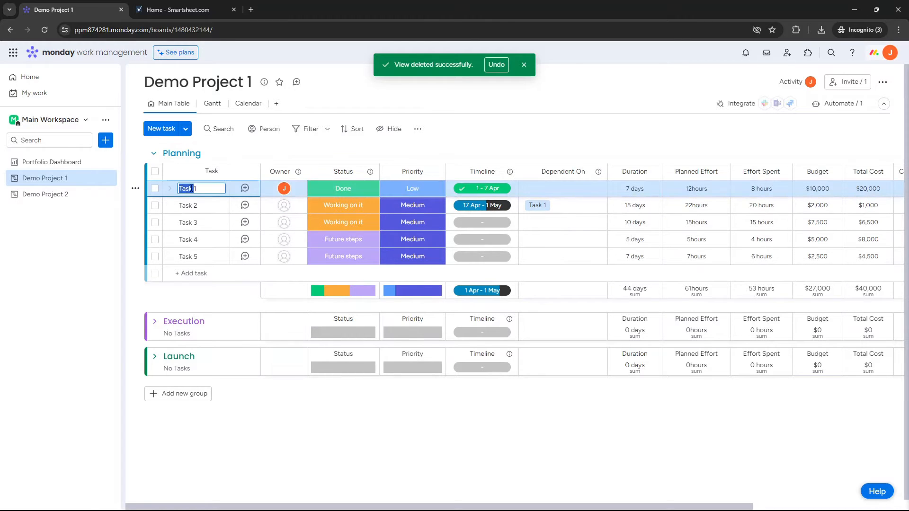
{"action": "left_click", "coordinate": [172, 294]}
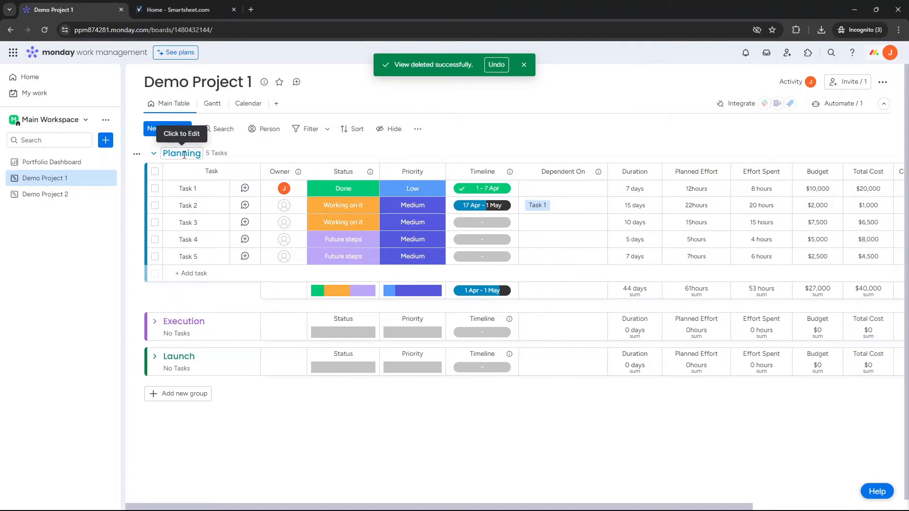
{"action": "double_click", "coordinate": [182, 153]}
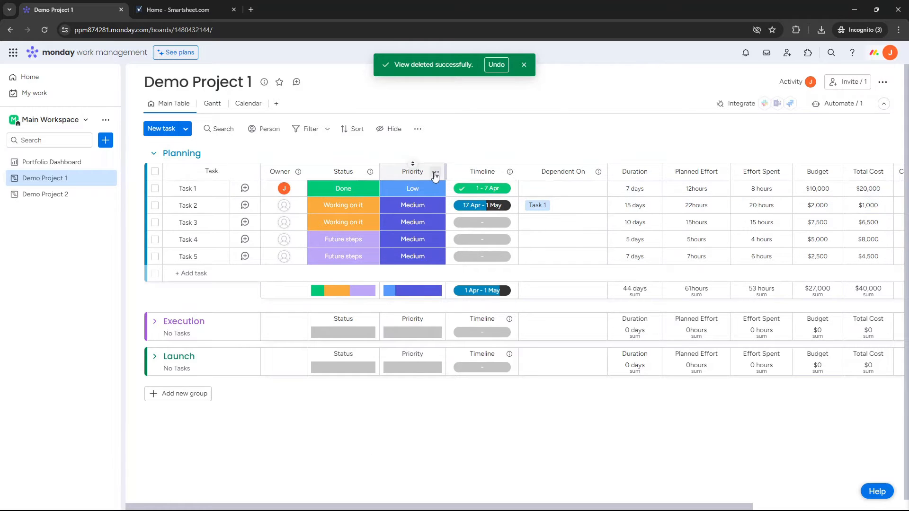
{"action": "left_click", "coordinate": [524, 64]}
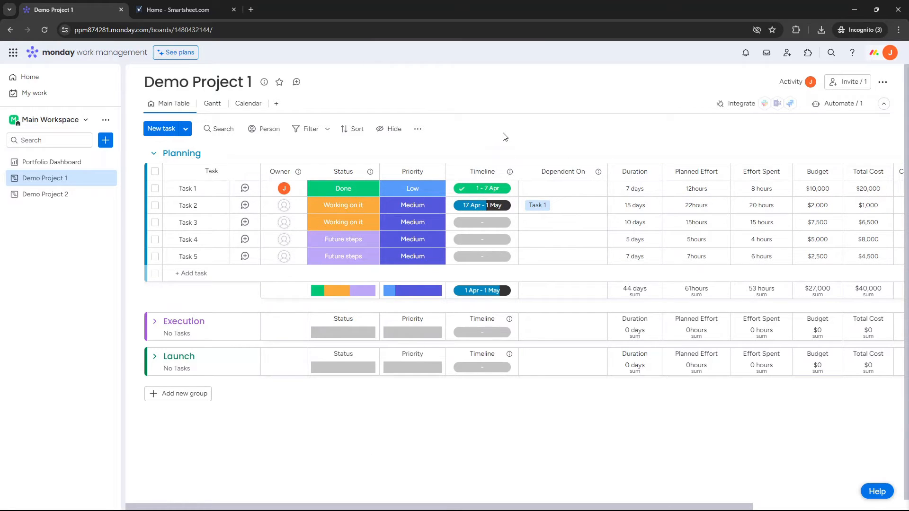
{"action": "mouse_move", "coordinate": [376, 241]}
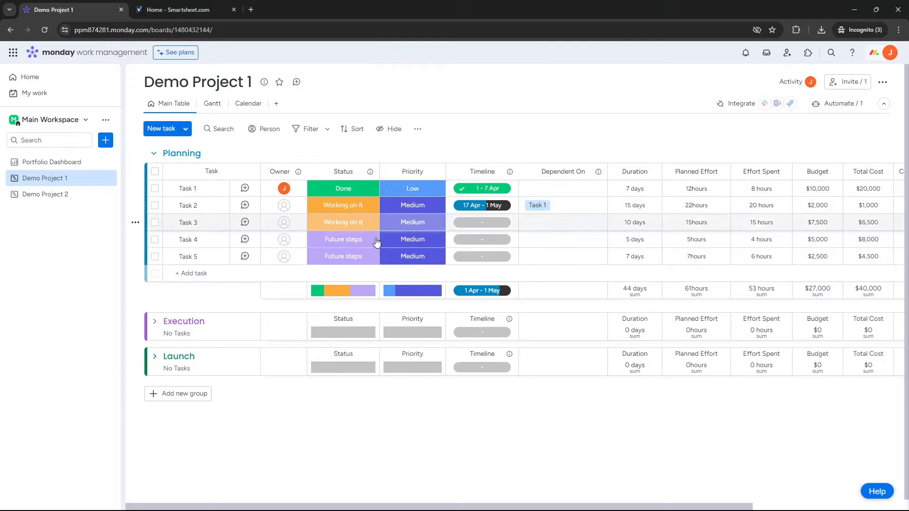
{"action": "left_click", "coordinate": [343, 189]}
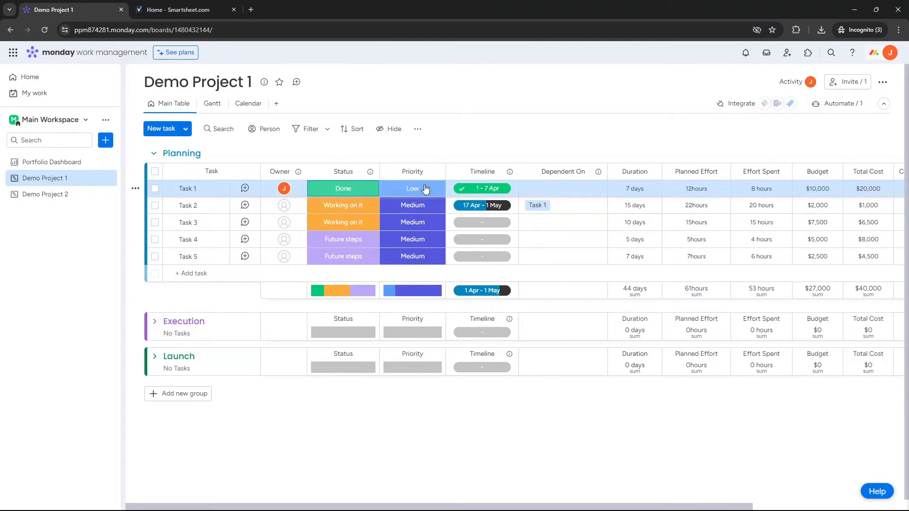
{"action": "mouse_move", "coordinate": [481, 188]}
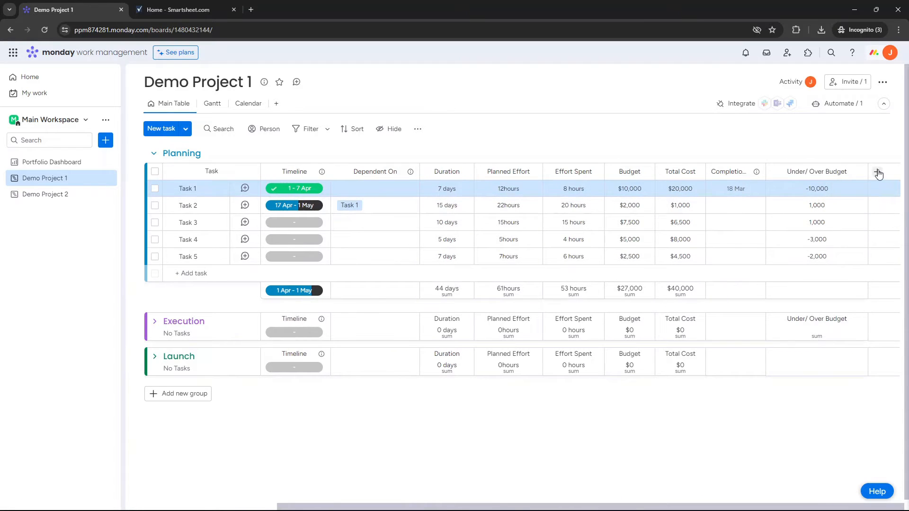
{"action": "left_click", "coordinate": [880, 175]}
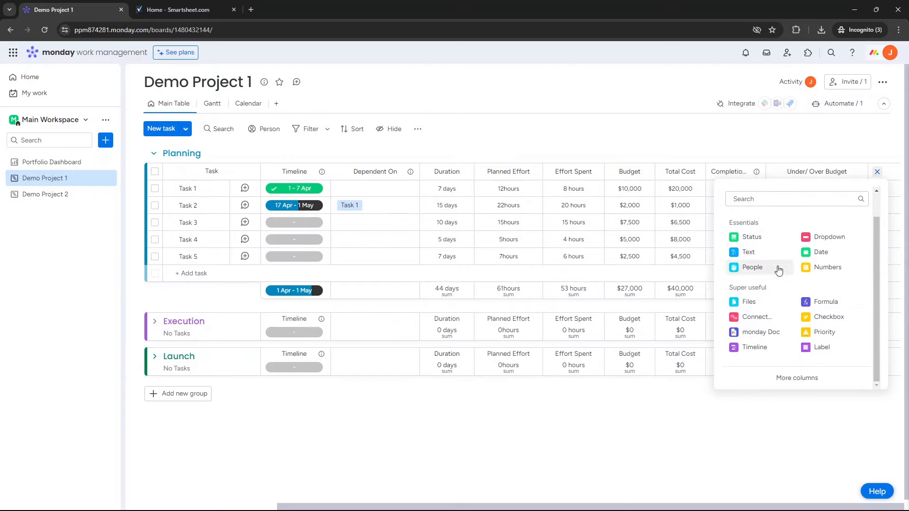
{"action": "mouse_move", "coordinate": [825, 301]}
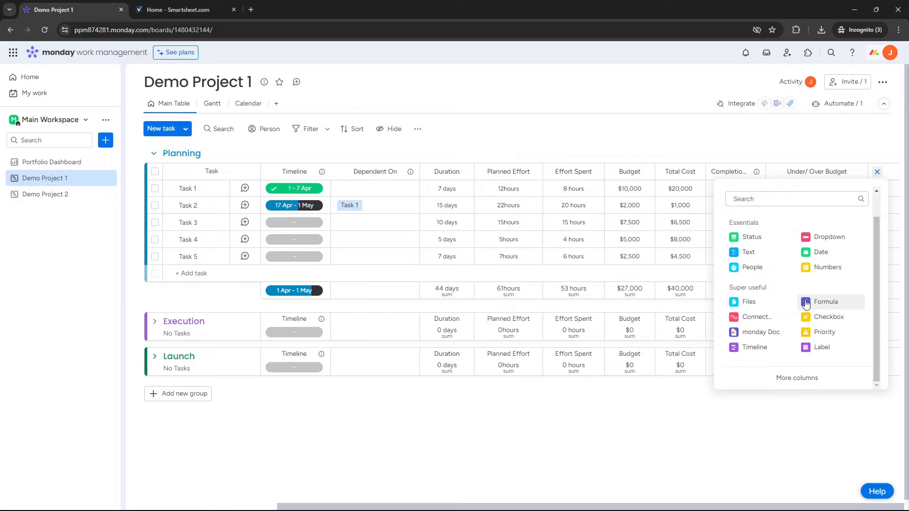
{"action": "left_click", "coordinate": [877, 171]}
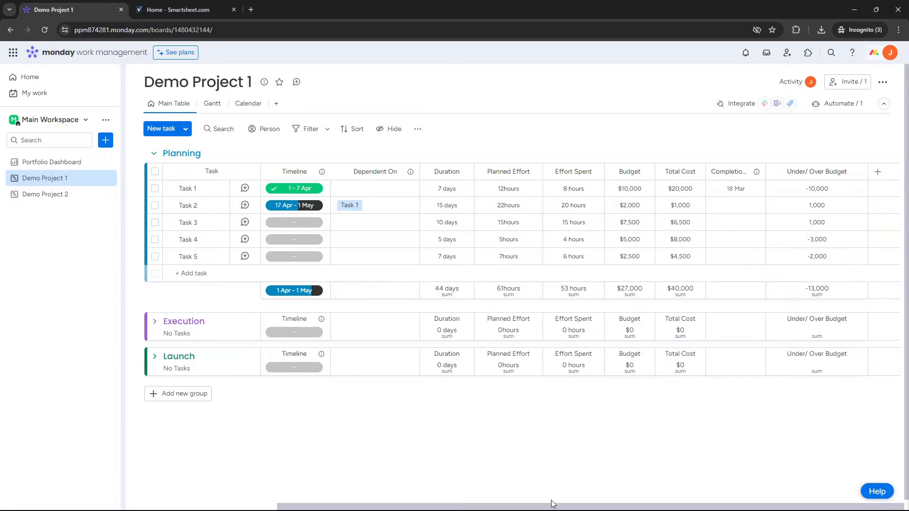
{"action": "mouse_move", "coordinate": [105, 140]}
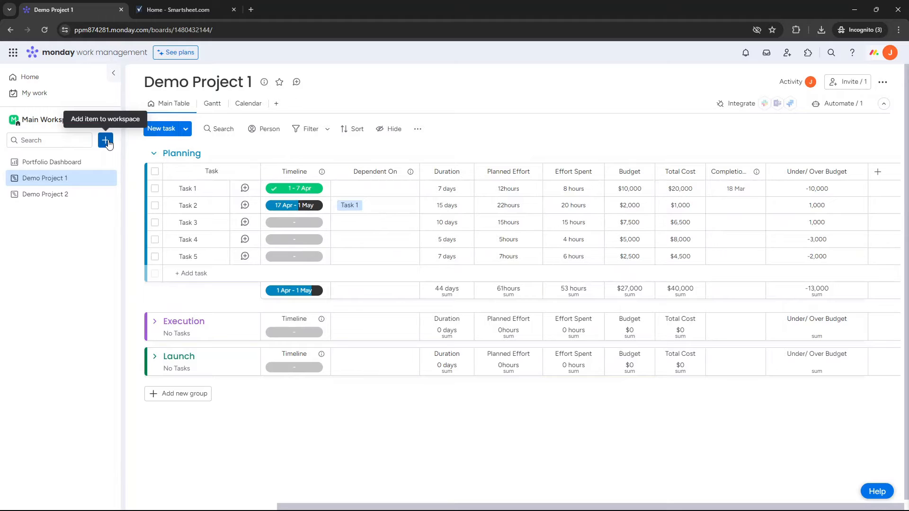
{"action": "left_click", "coordinate": [106, 140]}
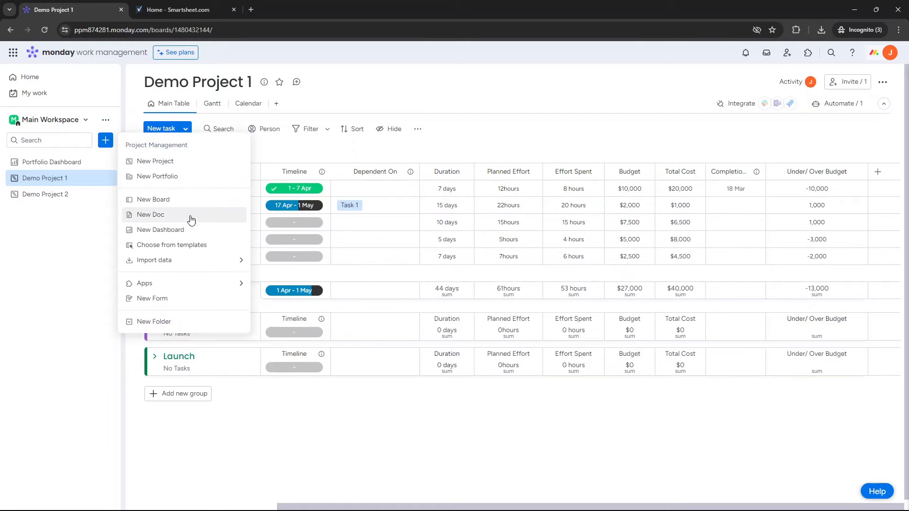
{"action": "mouse_move", "coordinate": [174, 160]}
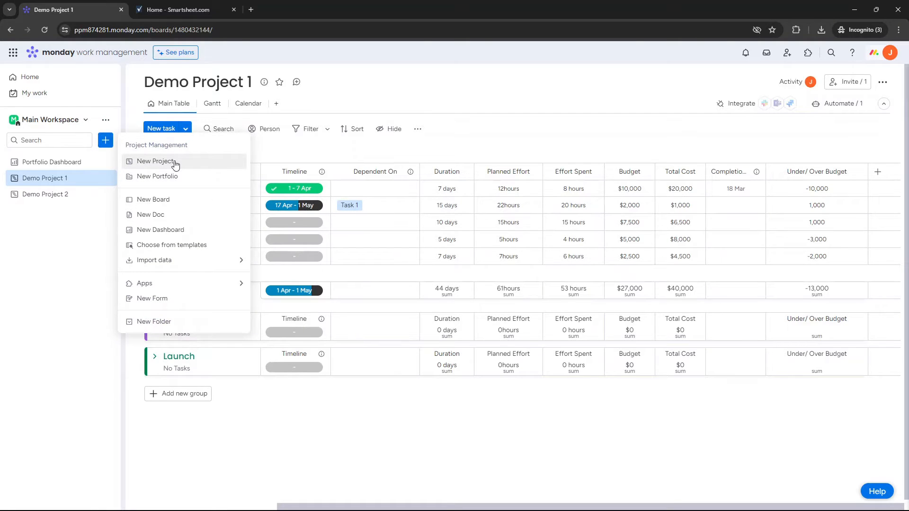
{"action": "mouse_move", "coordinate": [199, 232]}
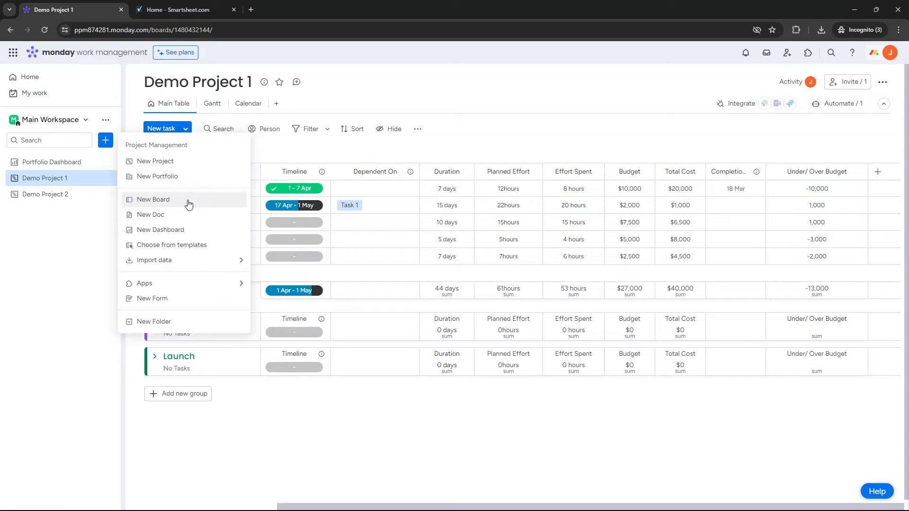
{"action": "mouse_move", "coordinate": [169, 201]}
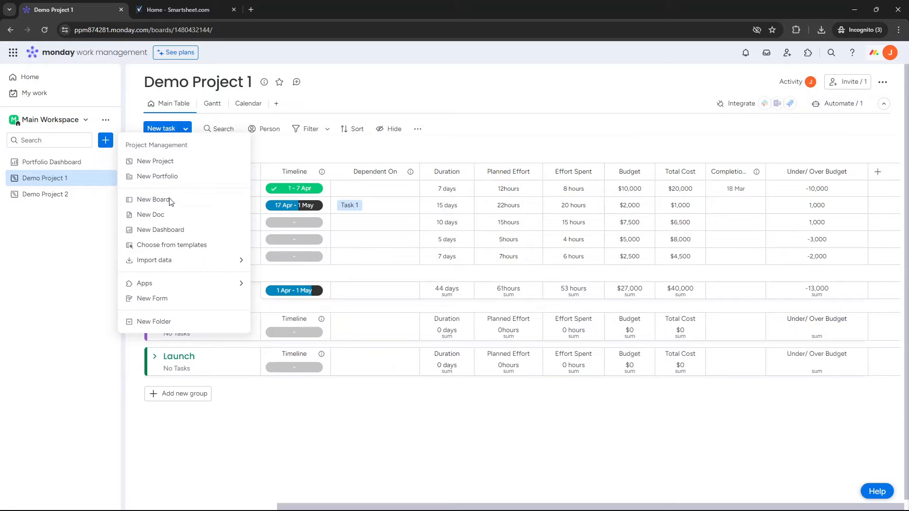
{"action": "mouse_move", "coordinate": [331, 149]}
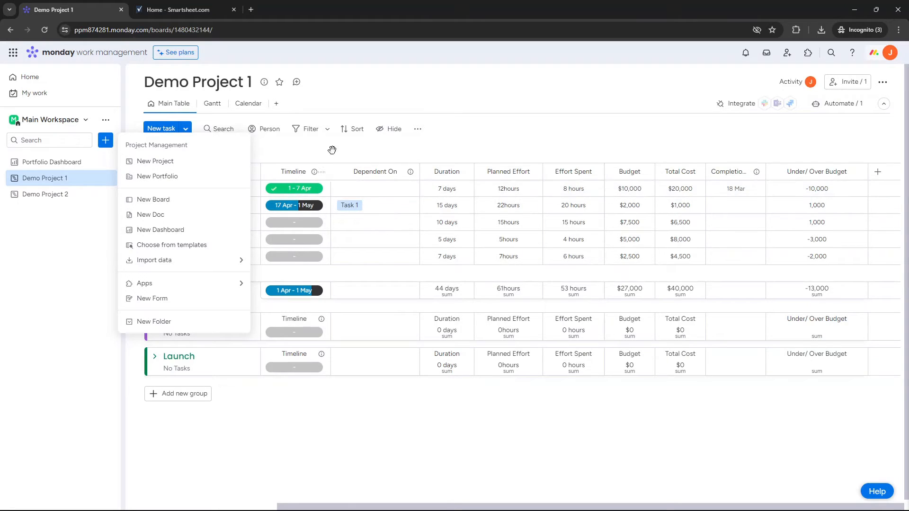
{"action": "mouse_move", "coordinate": [306, 150]}
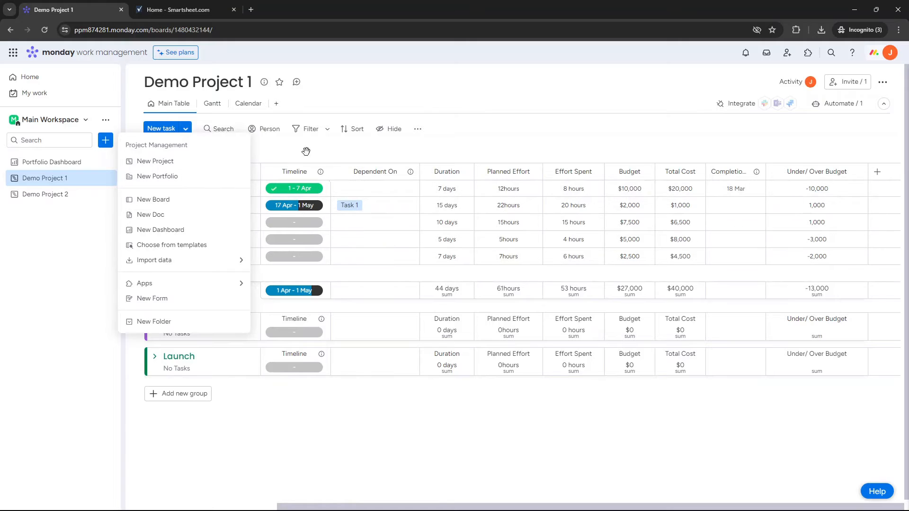
{"action": "mouse_move", "coordinate": [193, 200]}
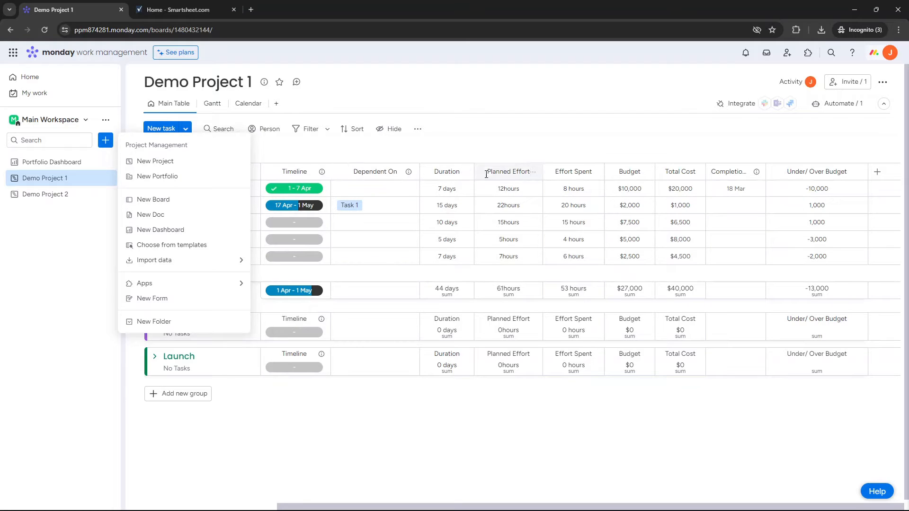
{"action": "left_click", "coordinate": [507, 428]}
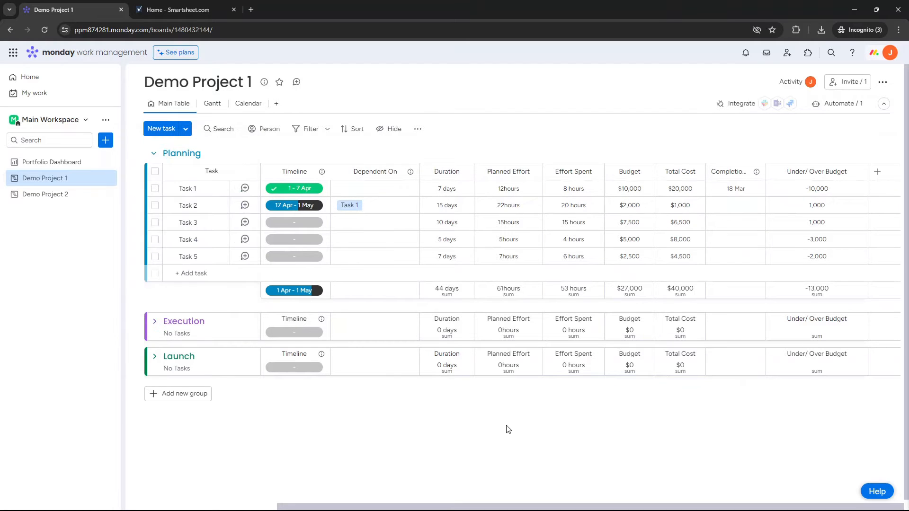
Open Demo Project 2 from the sidebar and peek at Demo Project 1's options menu
{"action": "left_click", "coordinate": [45, 193]}
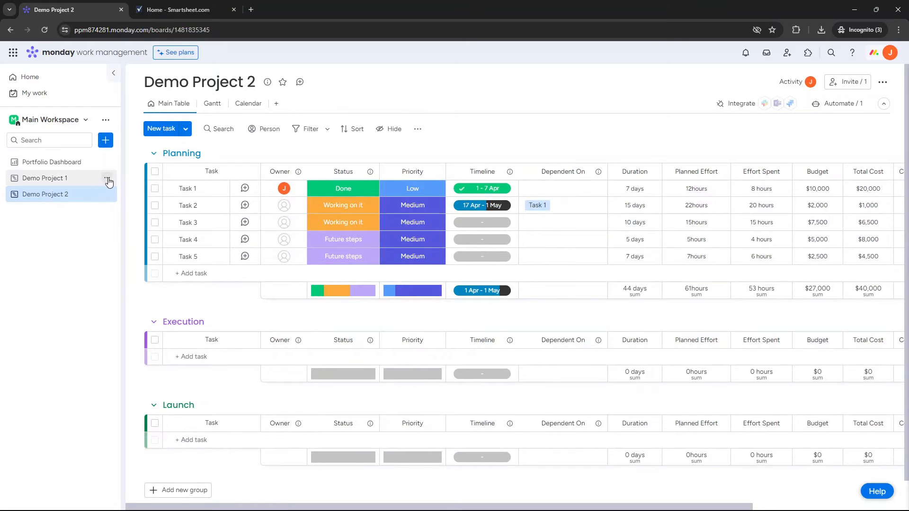
{"action": "left_click", "coordinate": [107, 178]}
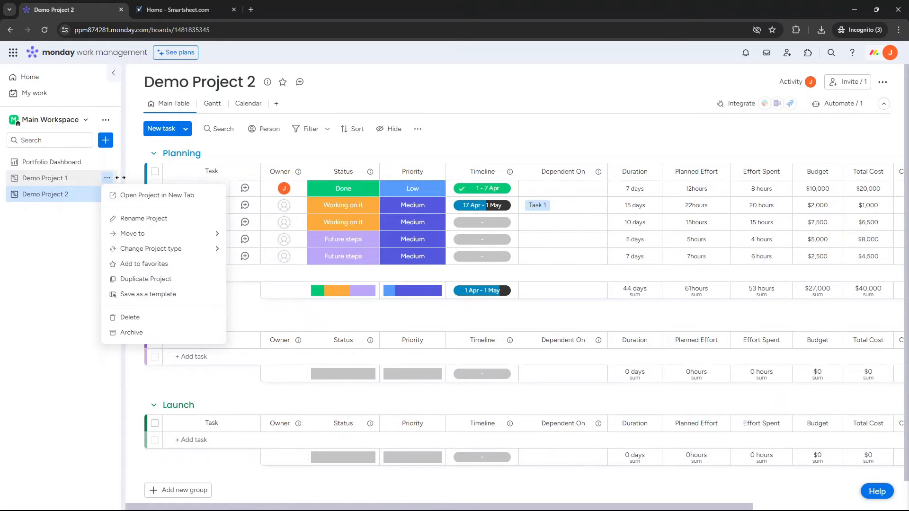
{"action": "mouse_move", "coordinate": [144, 278]}
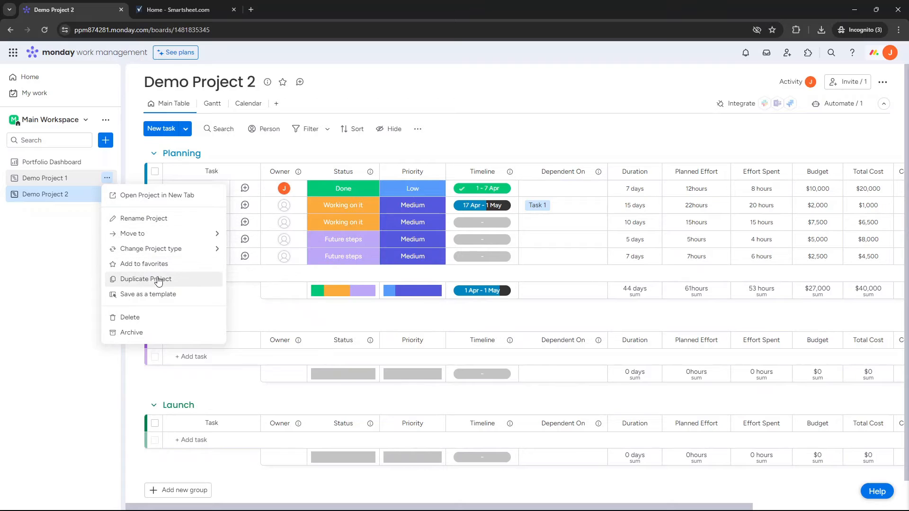
{"action": "left_click", "coordinate": [51, 162]}
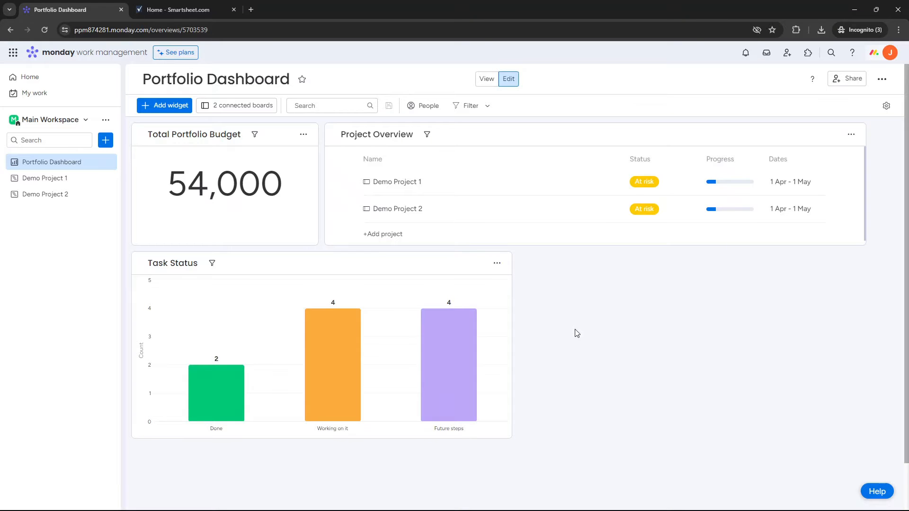
{"action": "mouse_move", "coordinate": [237, 105]}
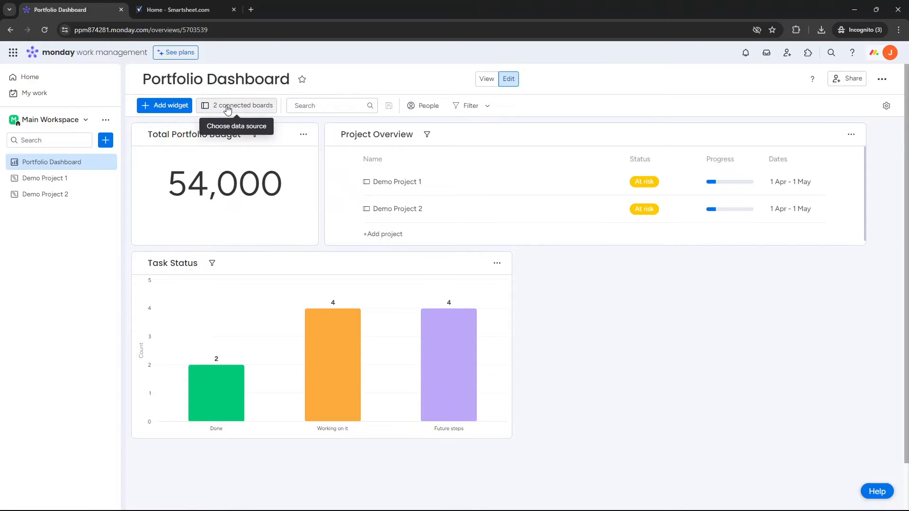
{"action": "mouse_move", "coordinate": [52, 194]}
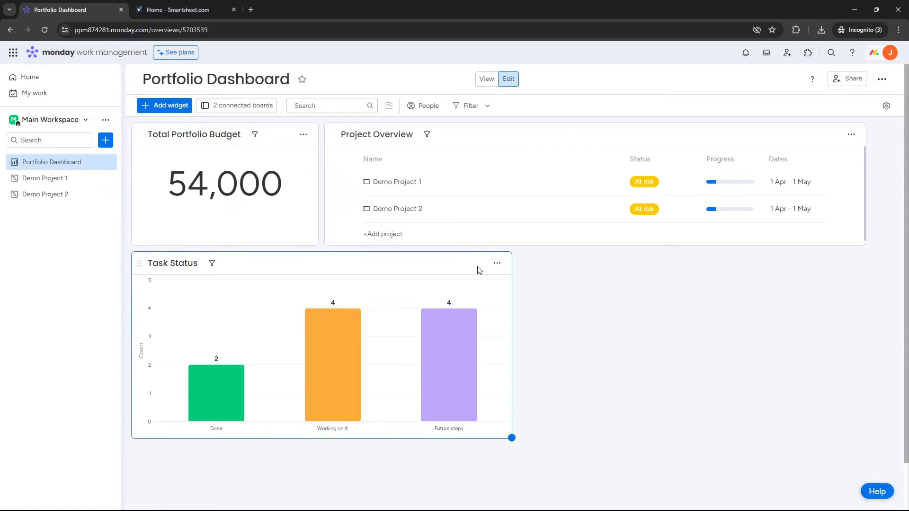
{"action": "left_click", "coordinate": [225, 184]}
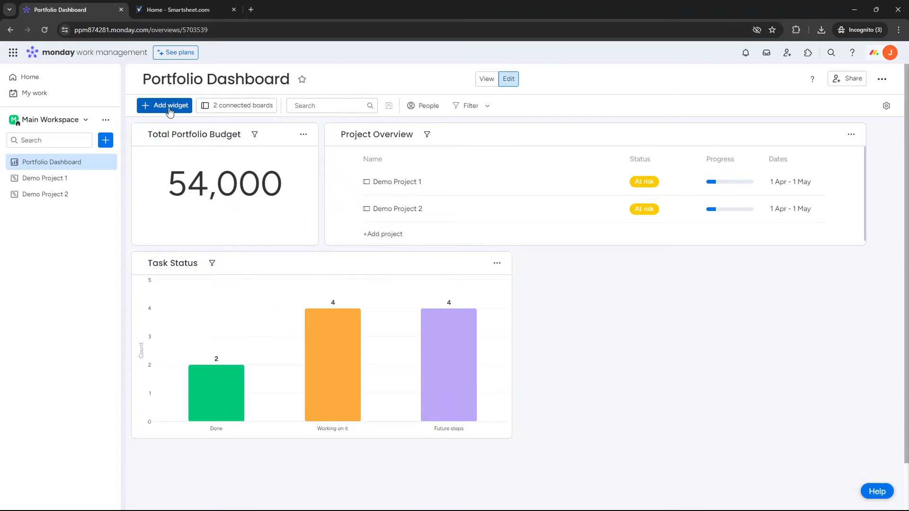
Add a Chart widget to the Portfolio Dashboard and bring up its options menu
{"action": "left_click", "coordinate": [164, 105]}
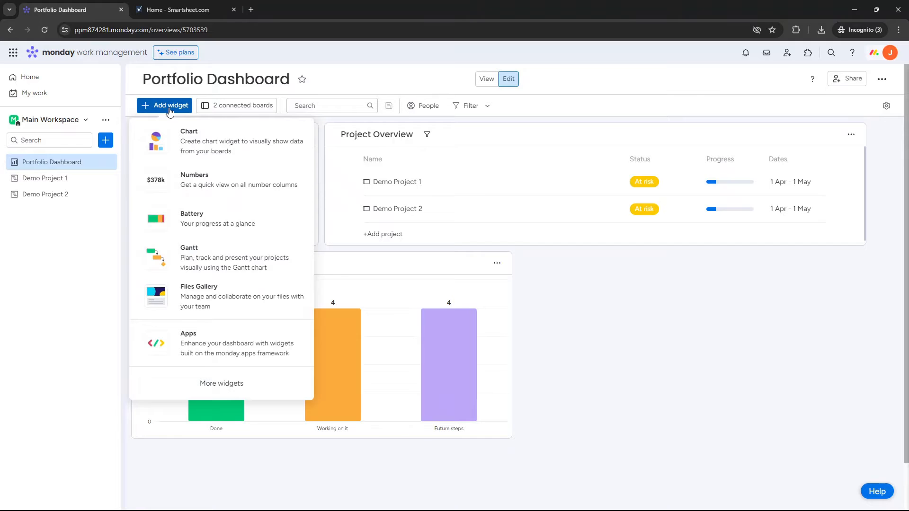
{"action": "mouse_move", "coordinate": [210, 192]}
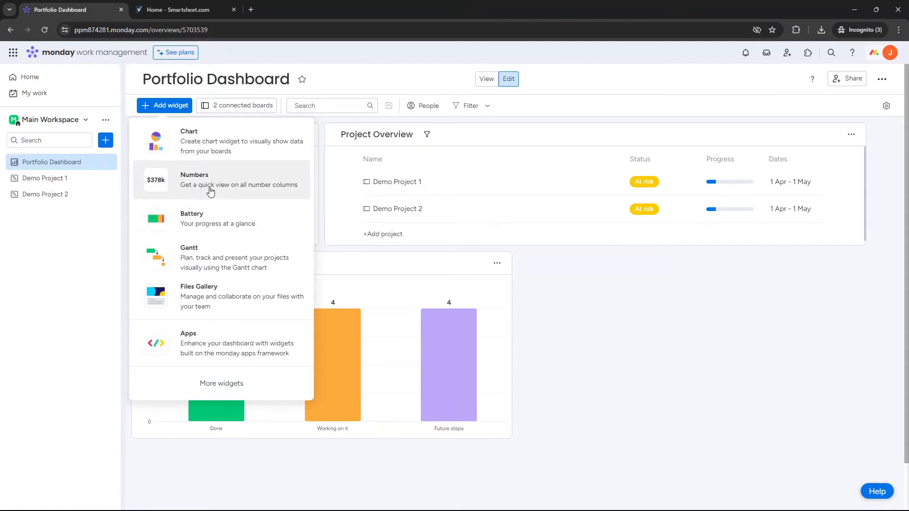
{"action": "mouse_move", "coordinate": [226, 237]}
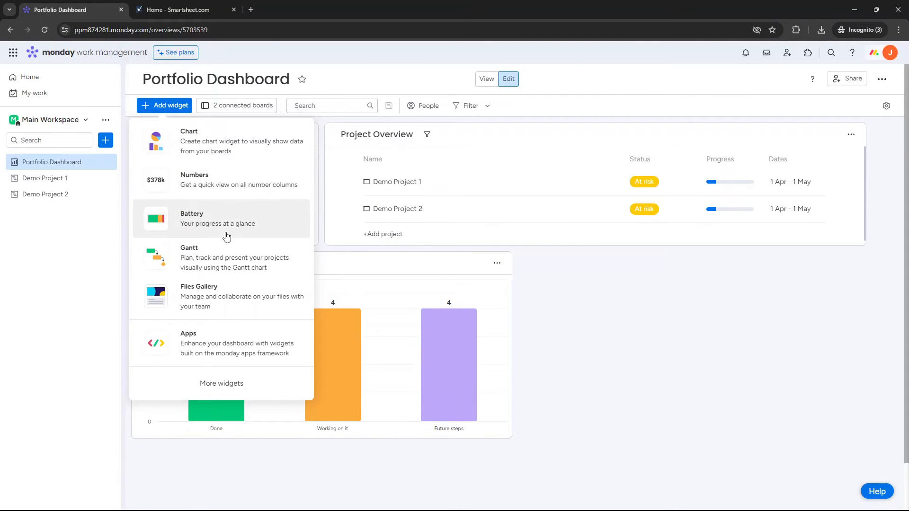
{"action": "mouse_move", "coordinate": [213, 347]}
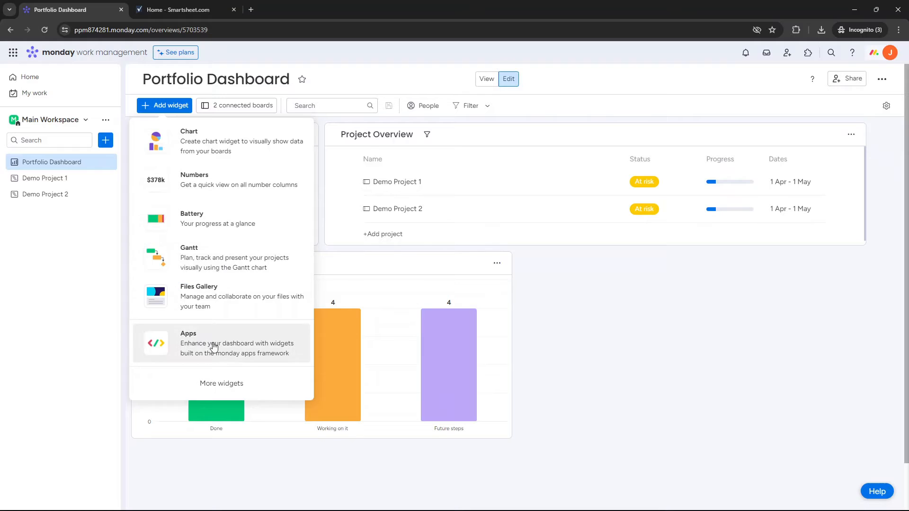
{"action": "mouse_move", "coordinate": [215, 357]}
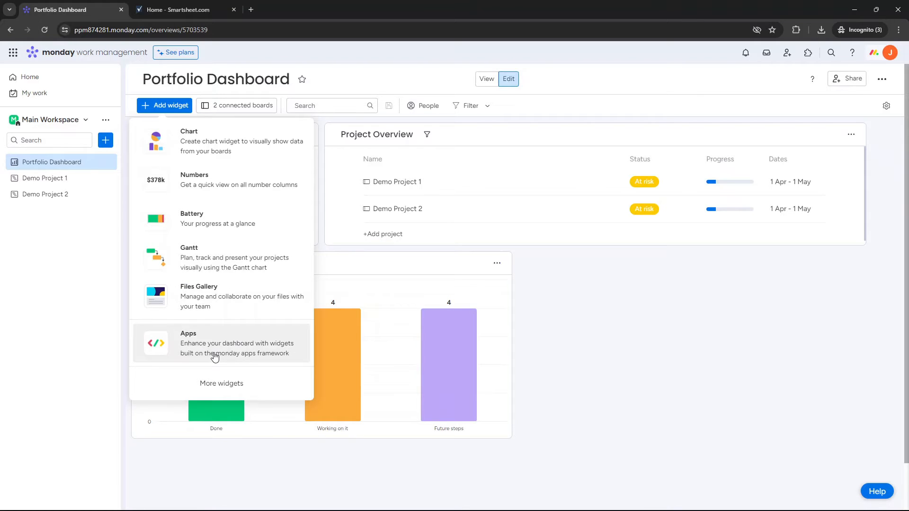
{"action": "mouse_move", "coordinate": [252, 151]}
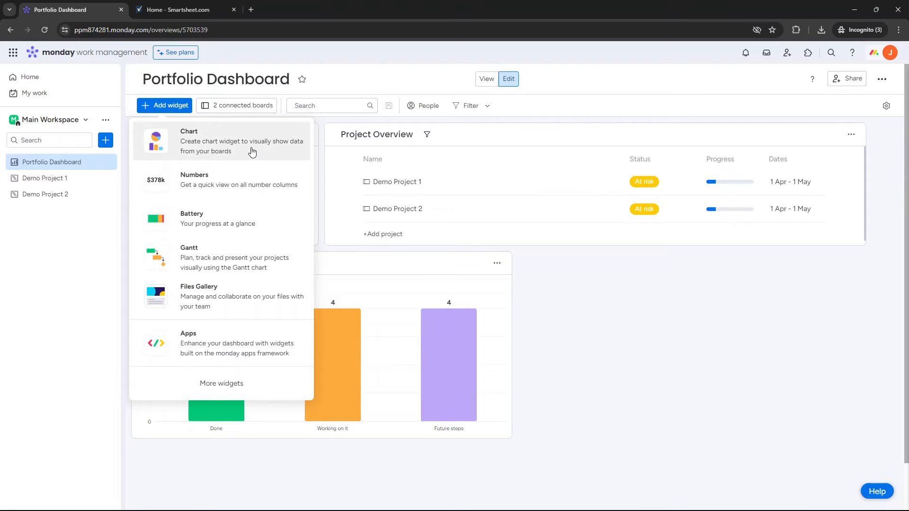
{"action": "left_click", "coordinate": [194, 180]}
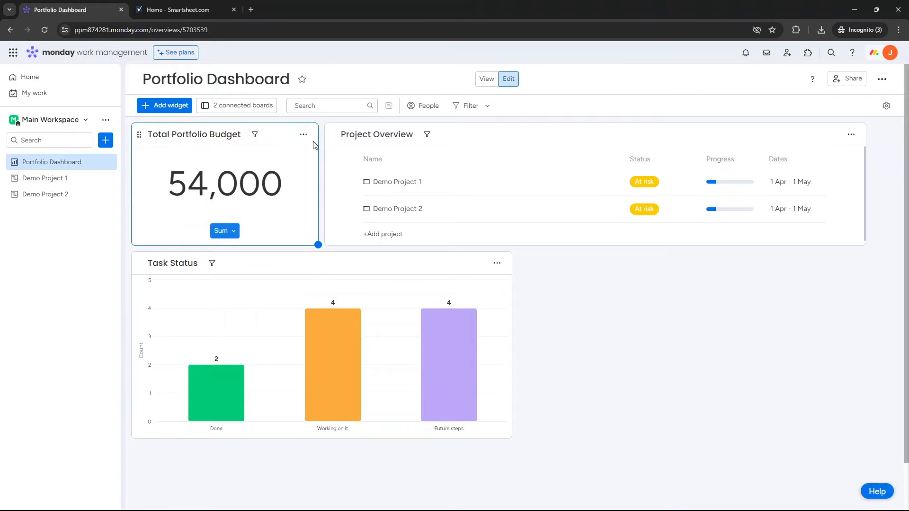
{"action": "left_click", "coordinate": [883, 210]}
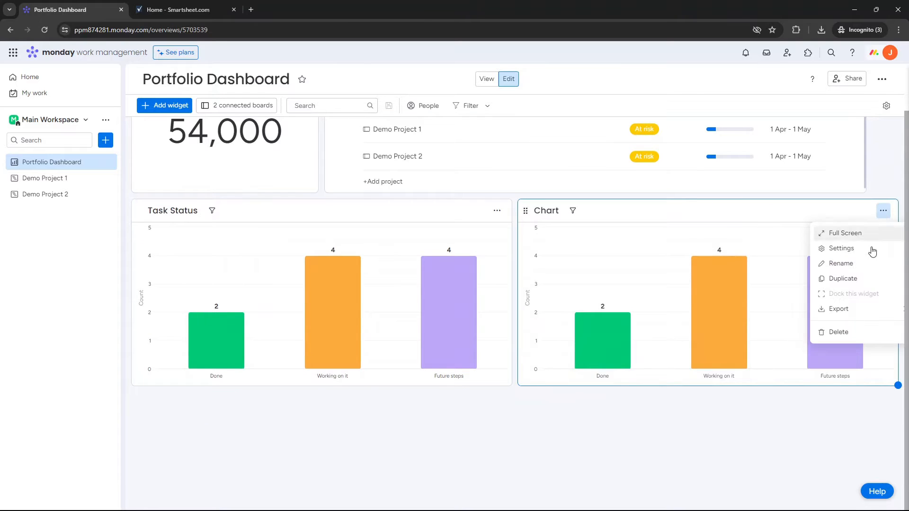
{"action": "left_click", "coordinate": [839, 248]}
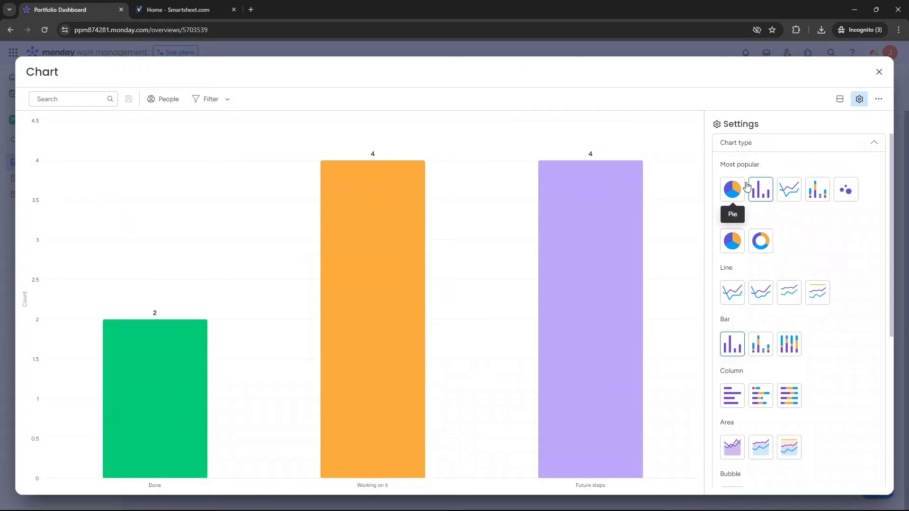
{"action": "left_click", "coordinate": [845, 190]}
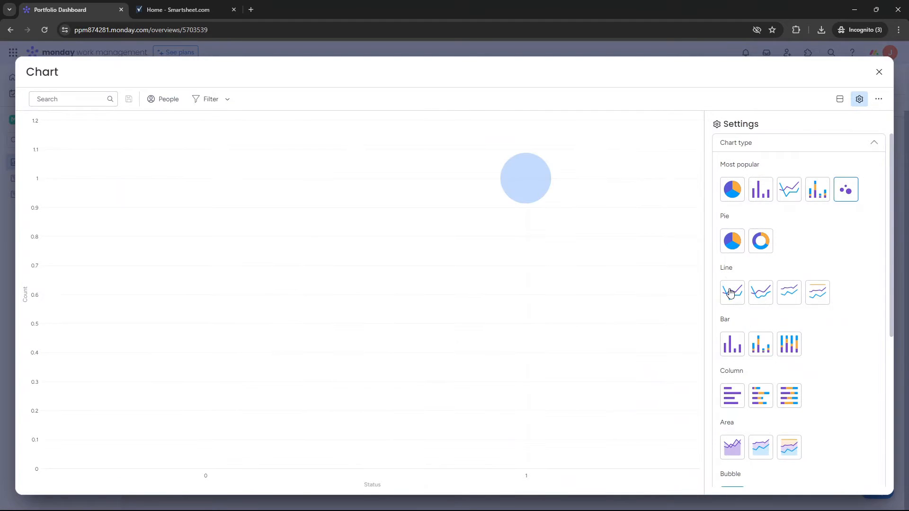
{"action": "left_click", "coordinate": [731, 343]}
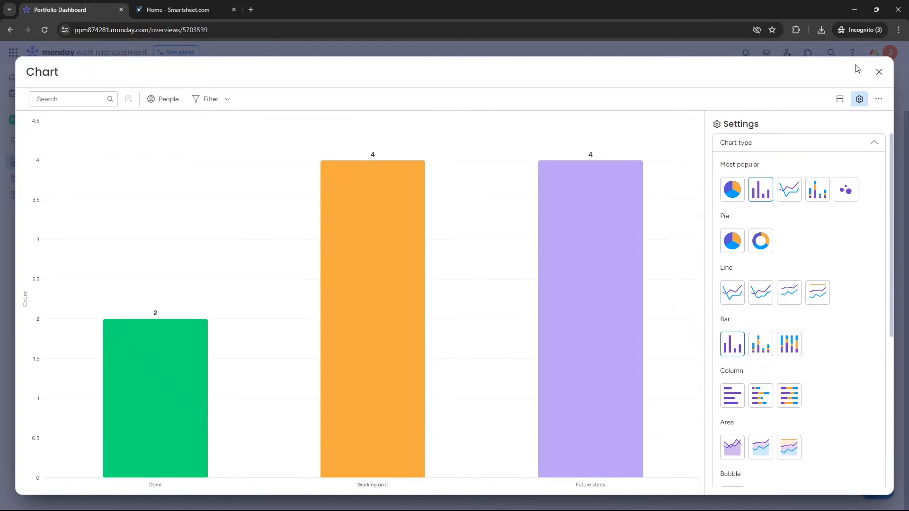
{"action": "scroll", "scroll_direction": "down", "scroll_amount": 3}
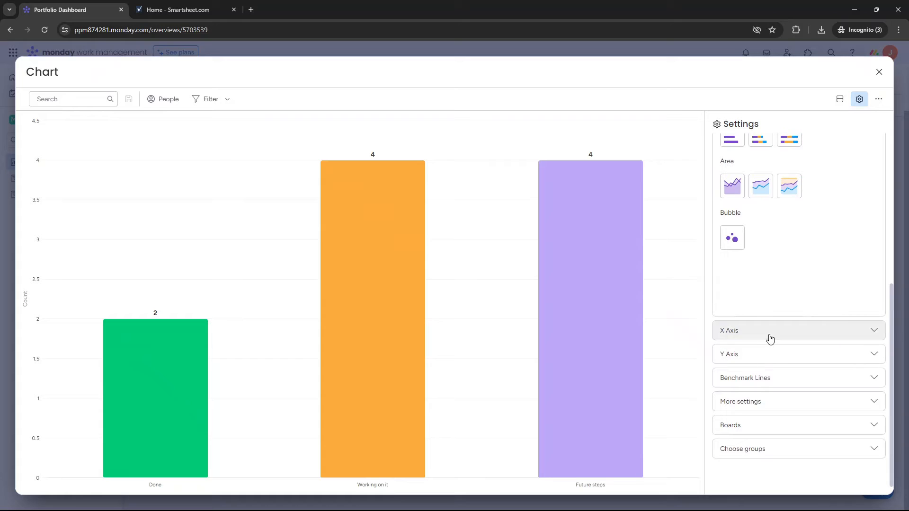
{"action": "mouse_move", "coordinate": [899, 54]}
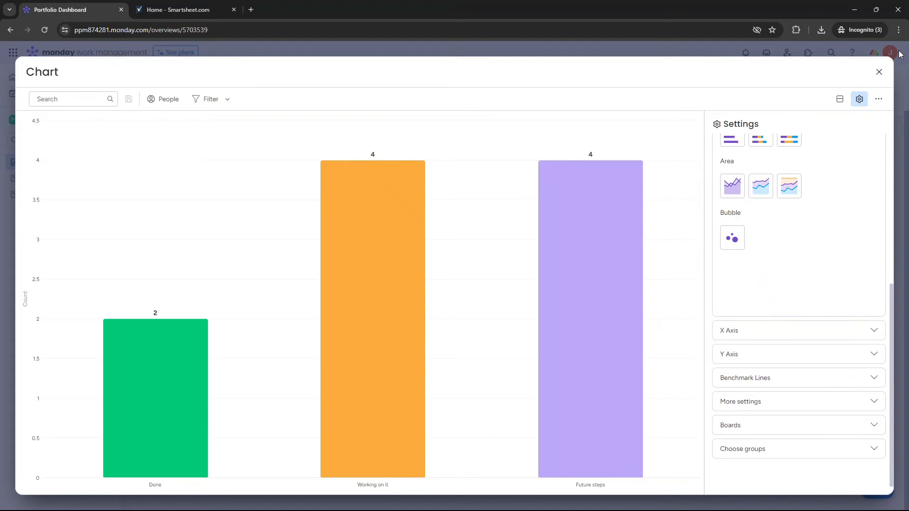
{"action": "left_click", "coordinate": [878, 71]}
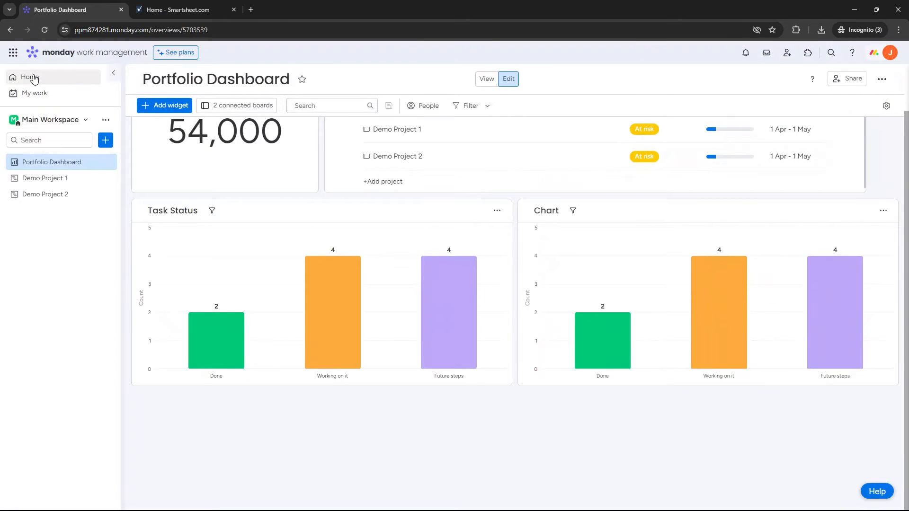
From the Home page, start a New Board, landing in the template center
{"action": "left_click", "coordinate": [30, 77]}
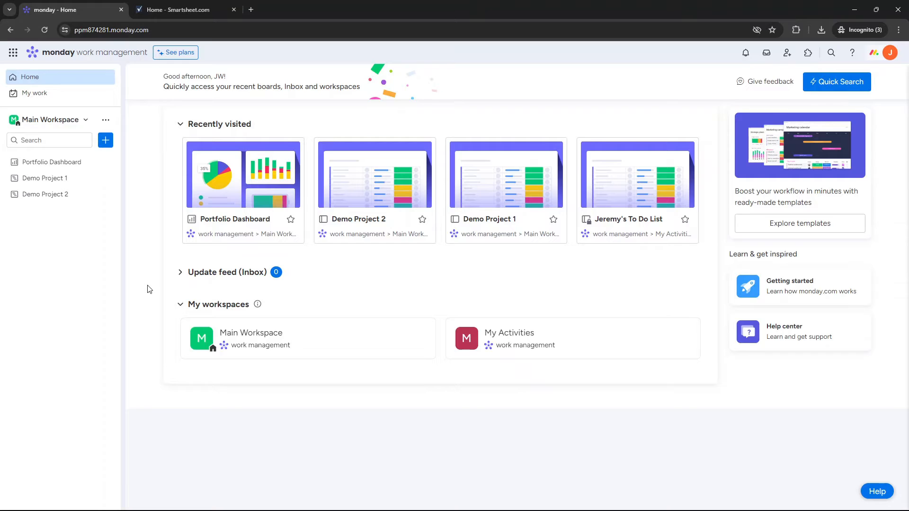
{"action": "mouse_move", "coordinate": [155, 171]}
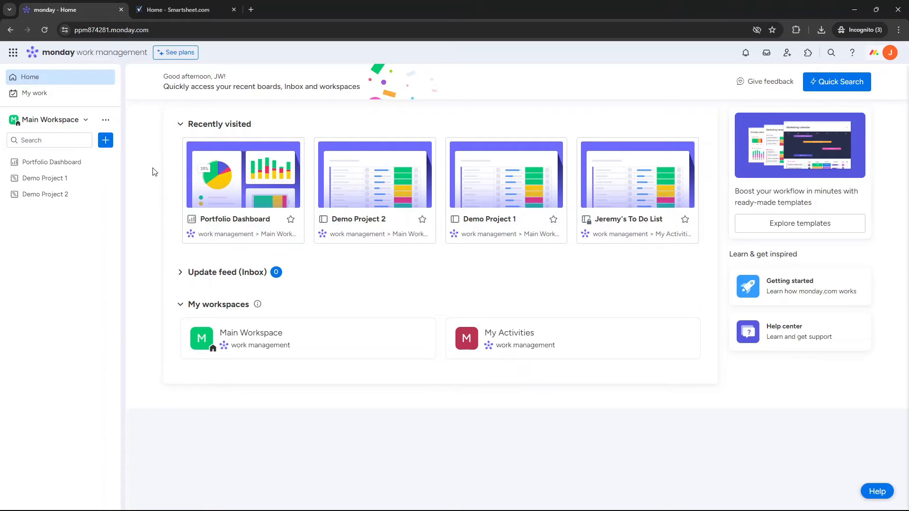
{"action": "left_click", "coordinate": [105, 140]}
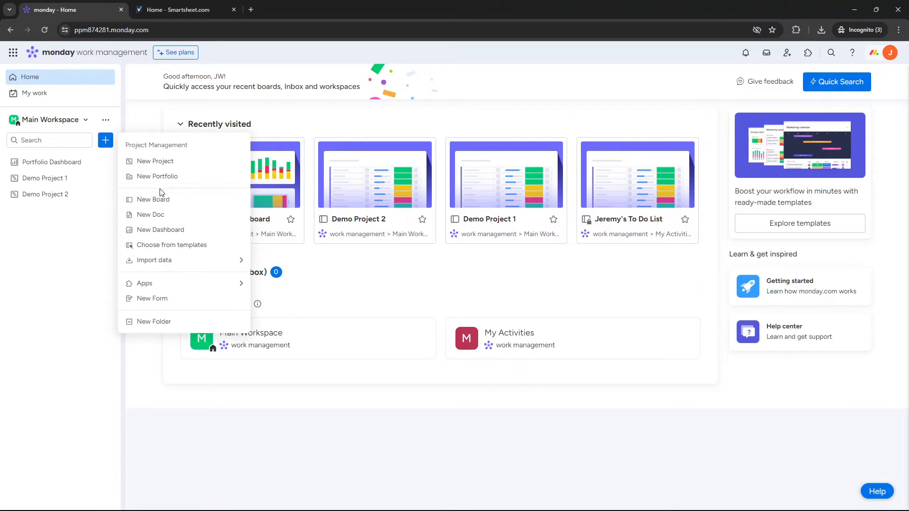
{"action": "mouse_move", "coordinate": [179, 261]}
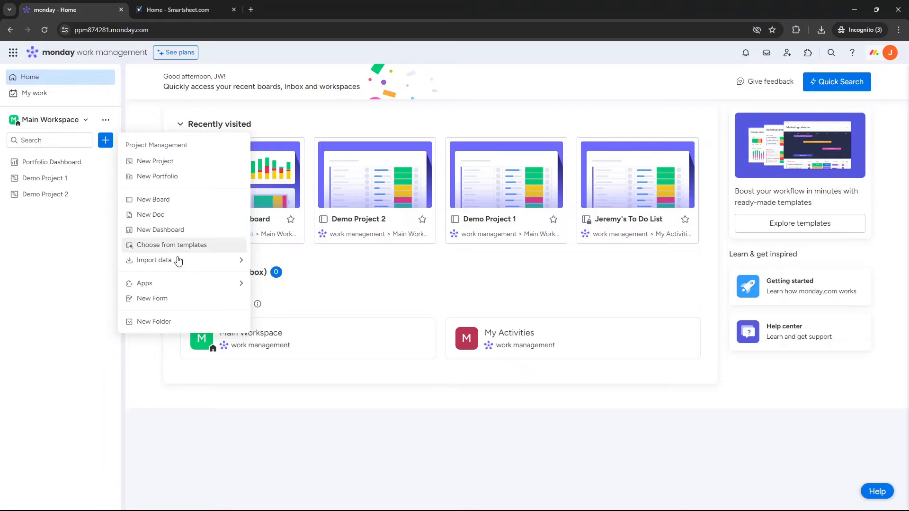
{"action": "mouse_move", "coordinate": [176, 207]}
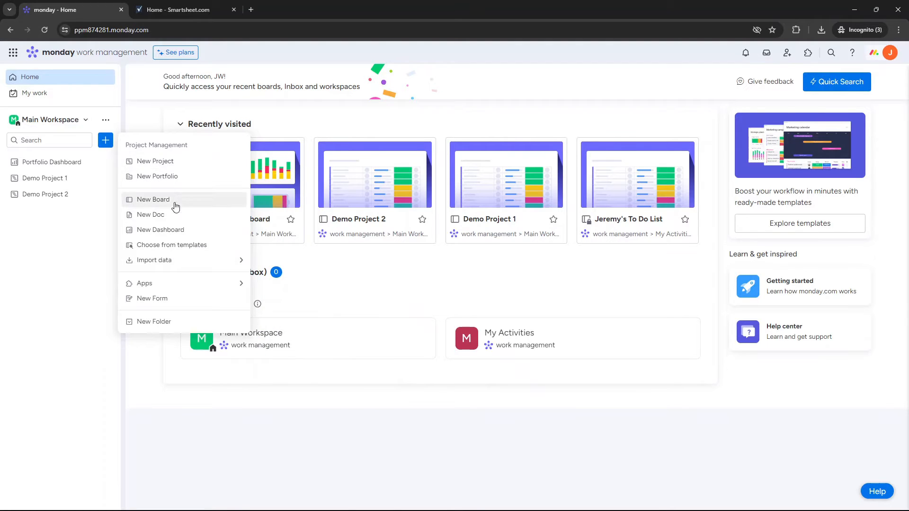
{"action": "left_click", "coordinate": [171, 244]}
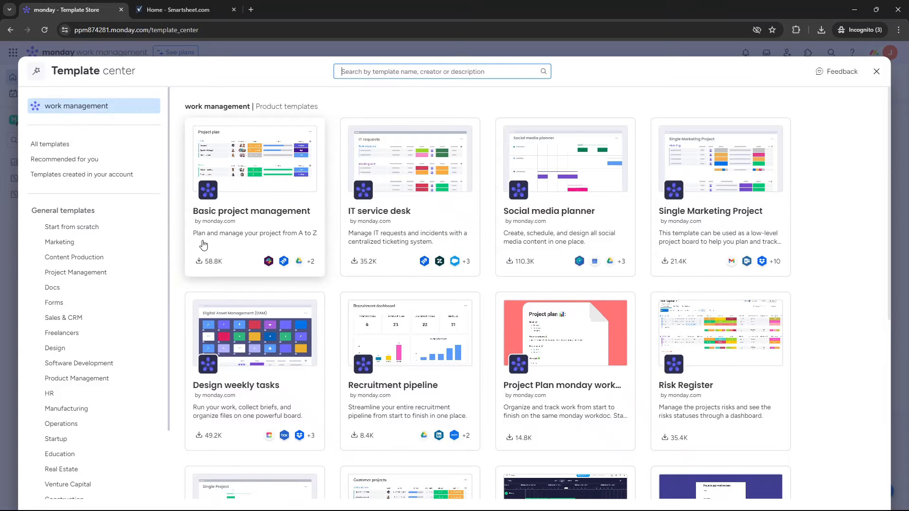
{"action": "mouse_move", "coordinate": [400, 217]}
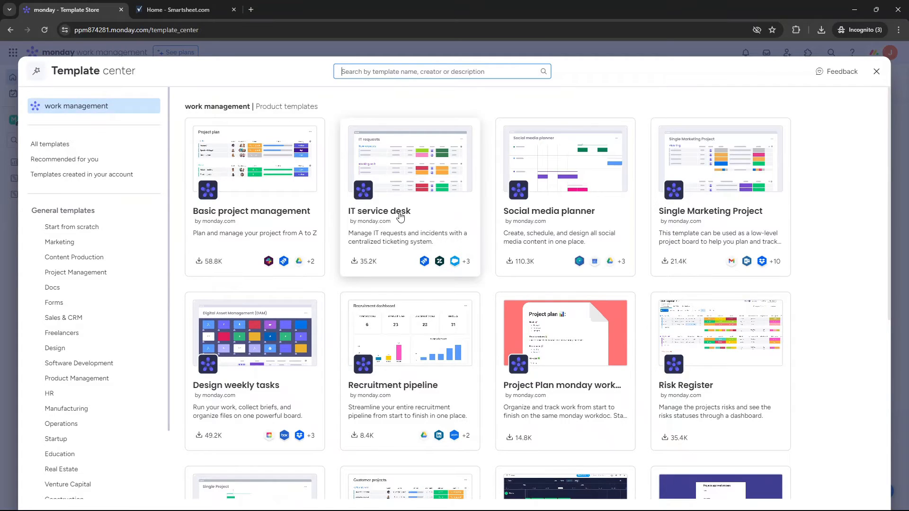
{"action": "mouse_move", "coordinate": [559, 227]}
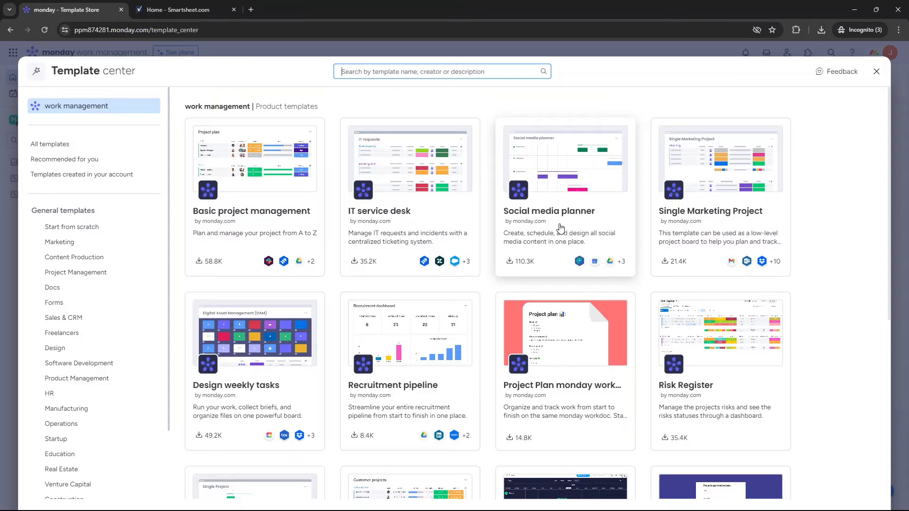
Browse the template center's categories and cards, then close it back to Home
{"action": "scroll", "scroll_direction": "down", "scroll_amount": 3}
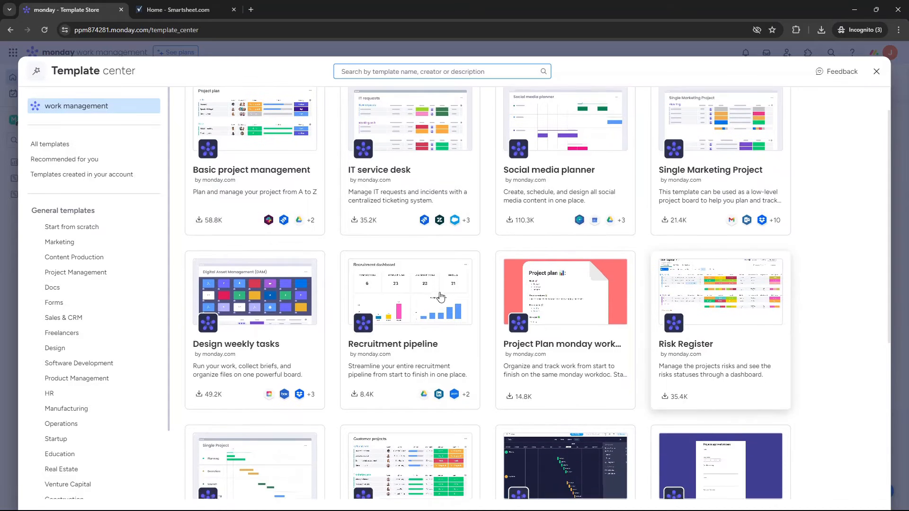
{"action": "scroll", "scroll_direction": "down", "scroll_amount": 3}
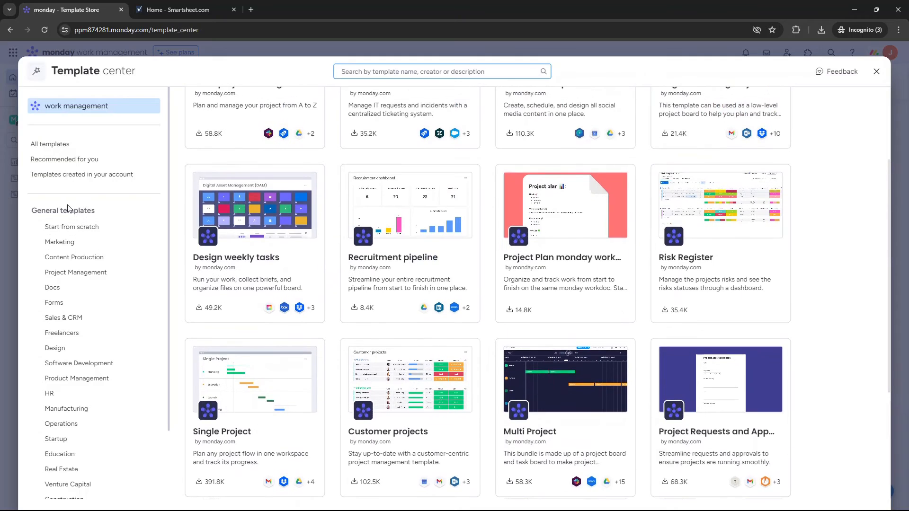
{"action": "mouse_move", "coordinate": [62, 336]}
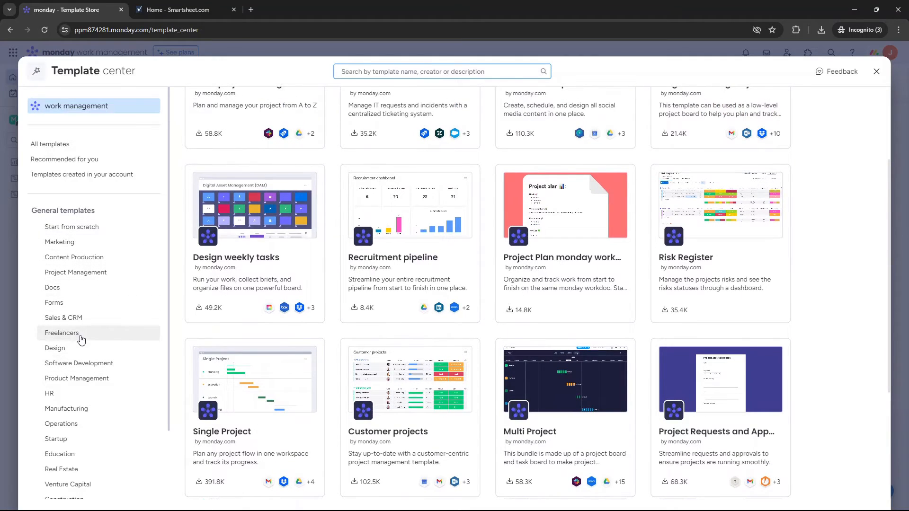
{"action": "scroll", "scroll_direction": "down", "scroll_amount": 3}
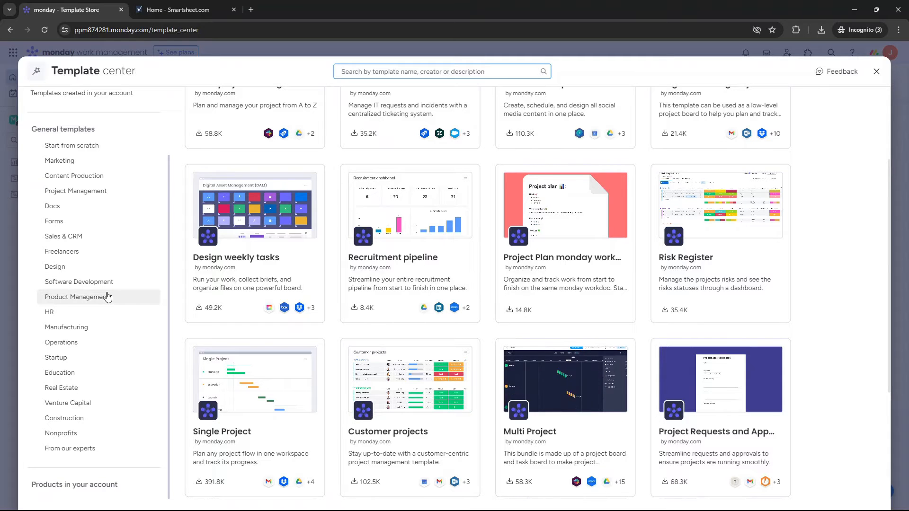
{"action": "left_click", "coordinate": [876, 71]}
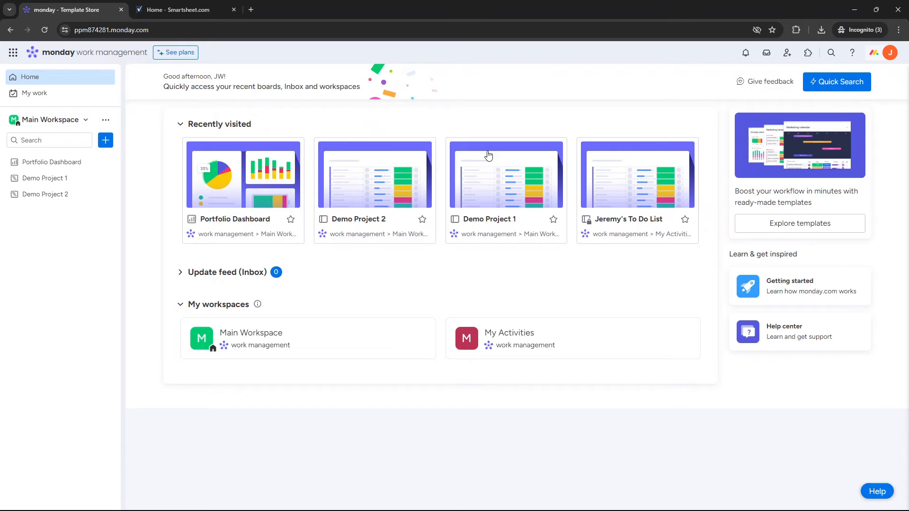
Open Demo Project 1 and view its Automation center with the status-to-done due-date rule
{"action": "left_click", "coordinate": [504, 174]}
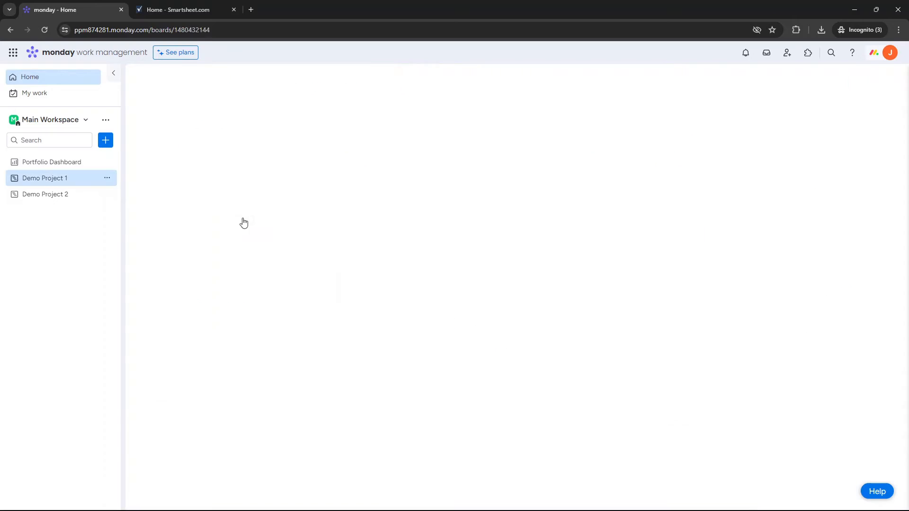
{"action": "left_click", "coordinate": [44, 178]}
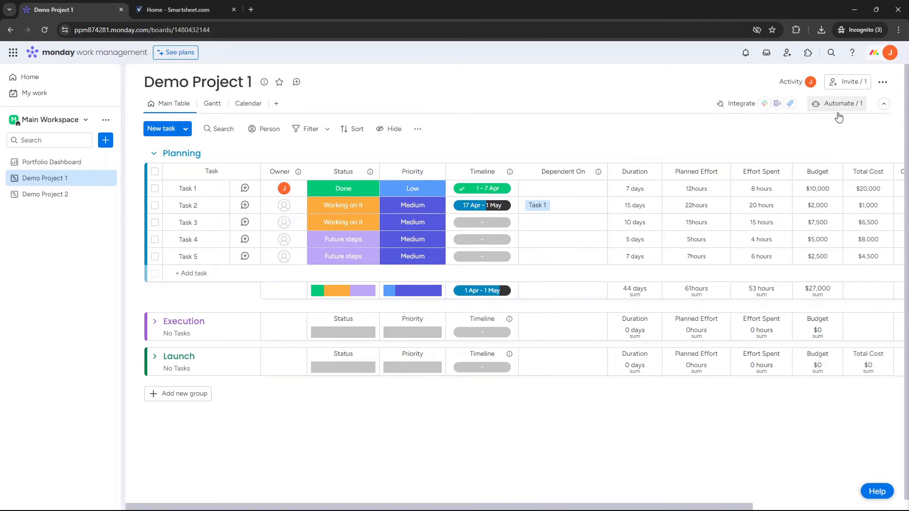
{"action": "left_click", "coordinate": [839, 103]}
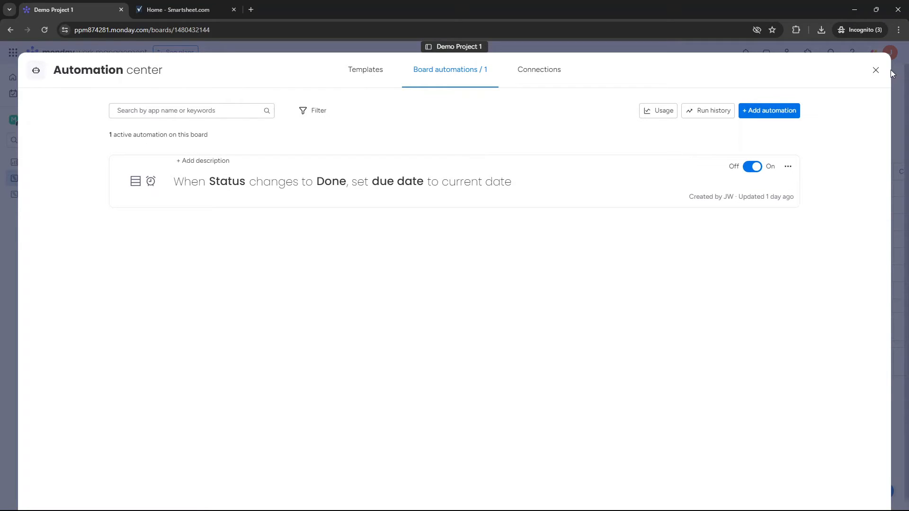
{"action": "left_click", "coordinate": [876, 70]}
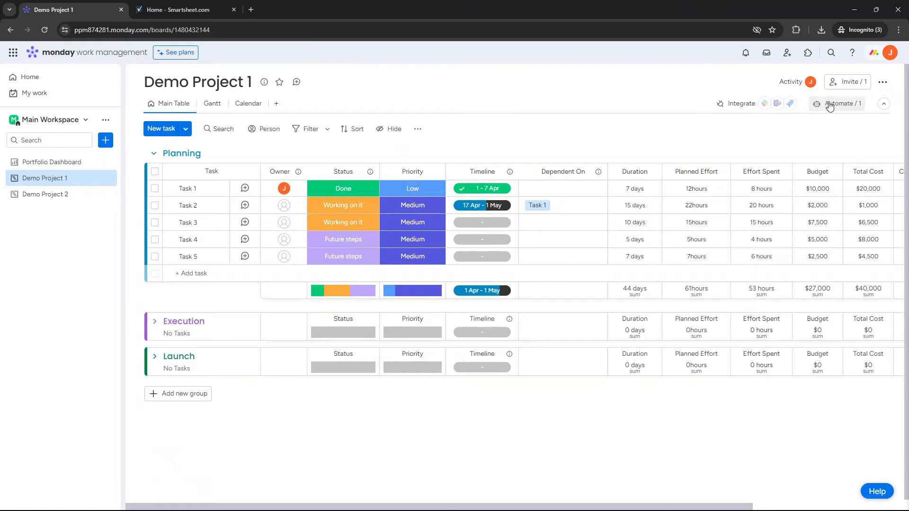
Reopen the automations and start the Add automation builder
{"action": "left_click", "coordinate": [837, 103]}
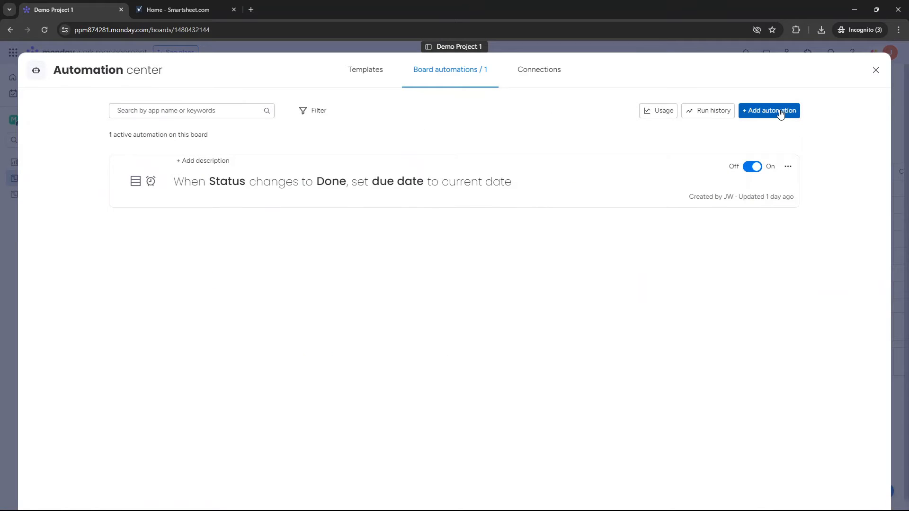
{"action": "left_click", "coordinate": [769, 111]}
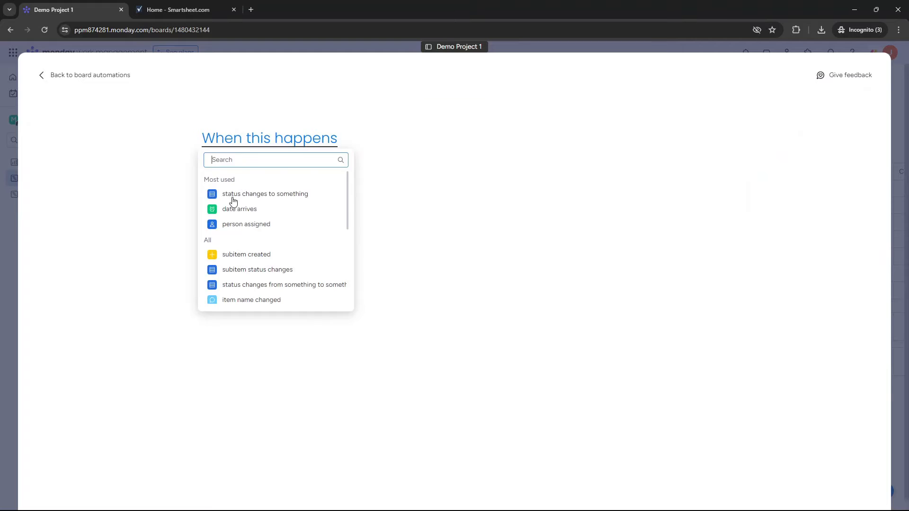
{"action": "left_click", "coordinate": [265, 193]}
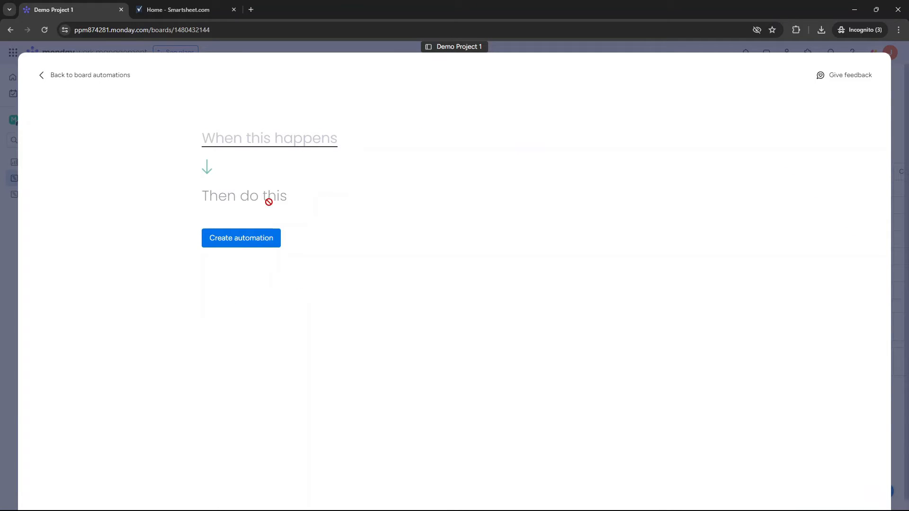
{"action": "mouse_move", "coordinate": [300, 224]}
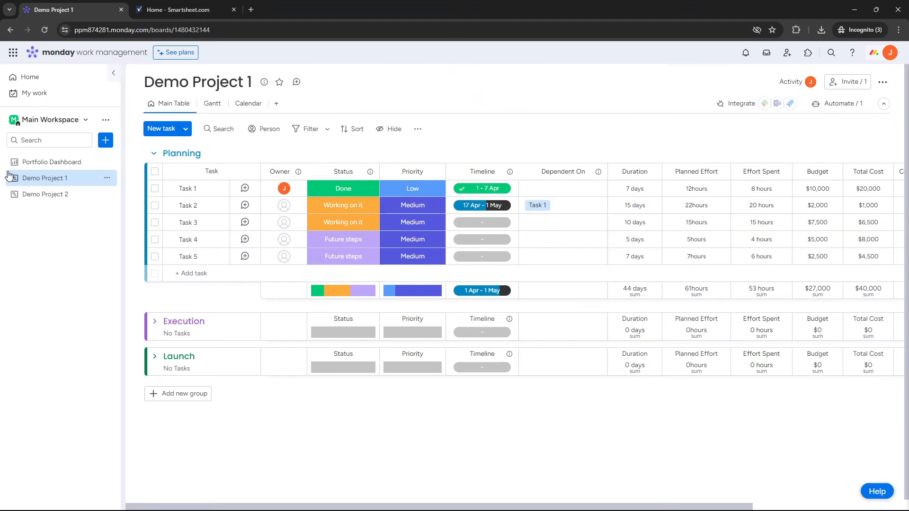
{"action": "mouse_move", "coordinate": [512, 134]}
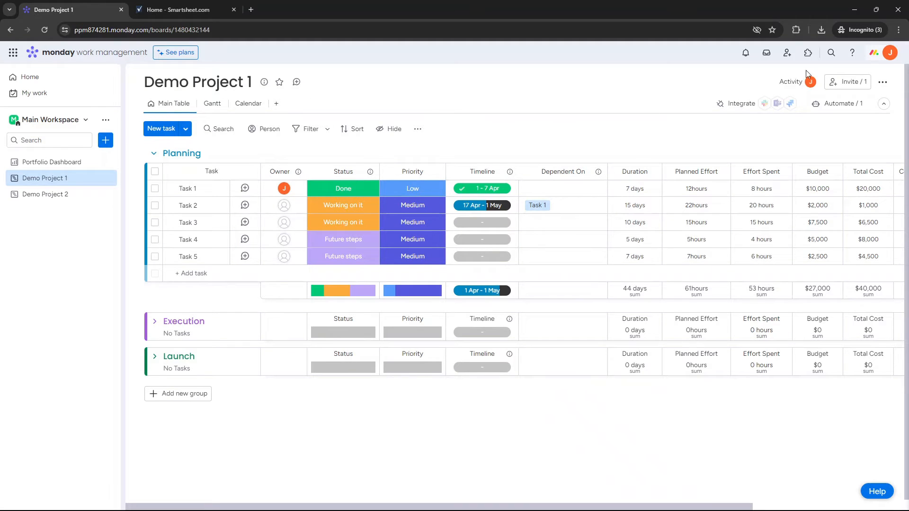
{"action": "left_click", "coordinate": [889, 53]}
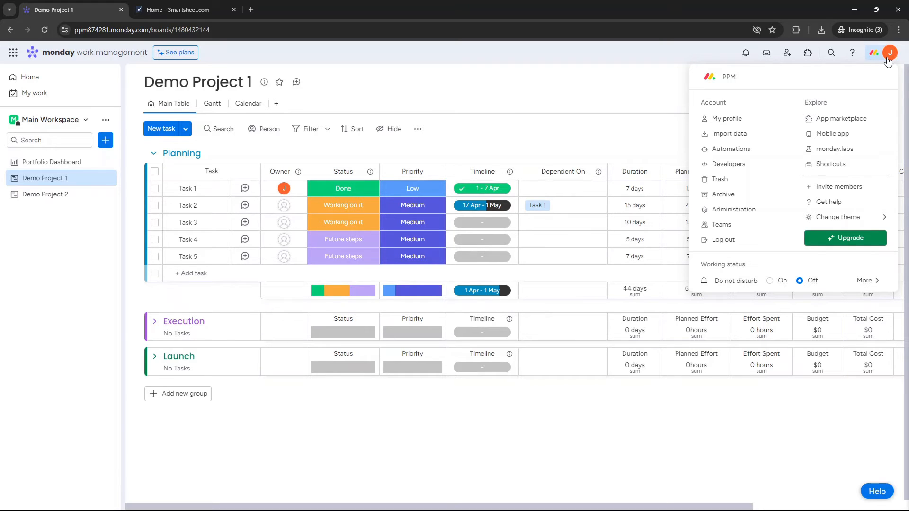
{"action": "mouse_move", "coordinate": [729, 134]}
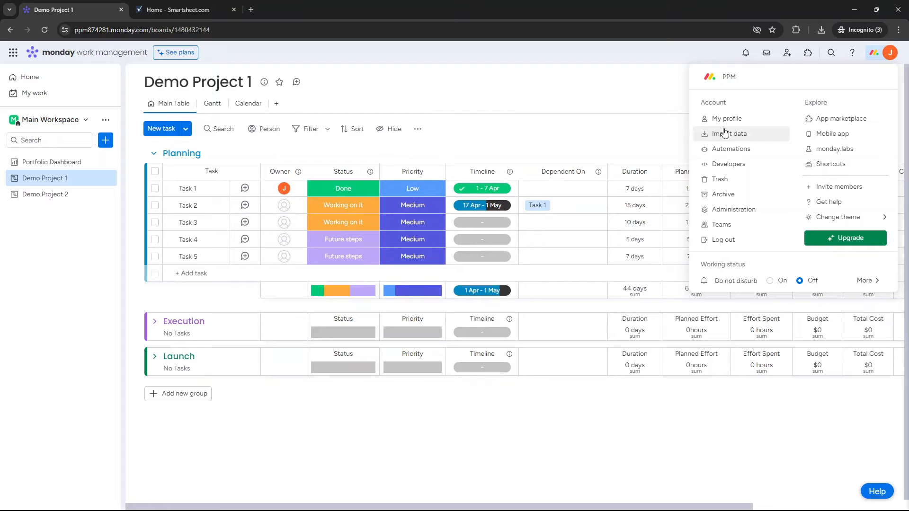
{"action": "mouse_move", "coordinate": [762, 149]}
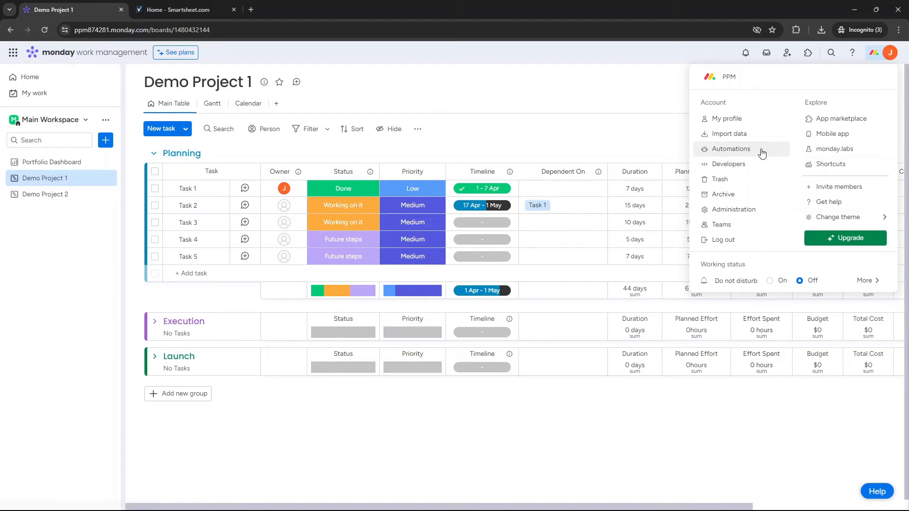
{"action": "mouse_move", "coordinate": [748, 164]}
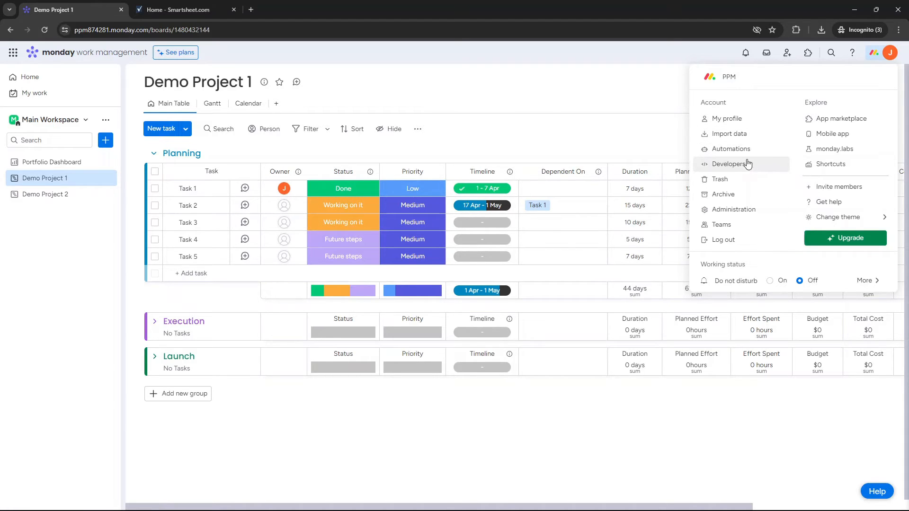
{"action": "mouse_move", "coordinate": [758, 179]}
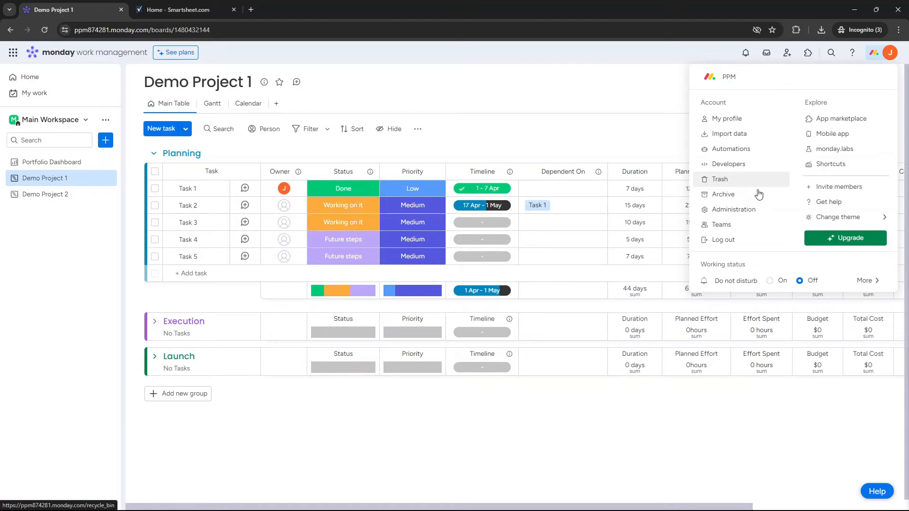
{"action": "mouse_move", "coordinate": [799, 290]}
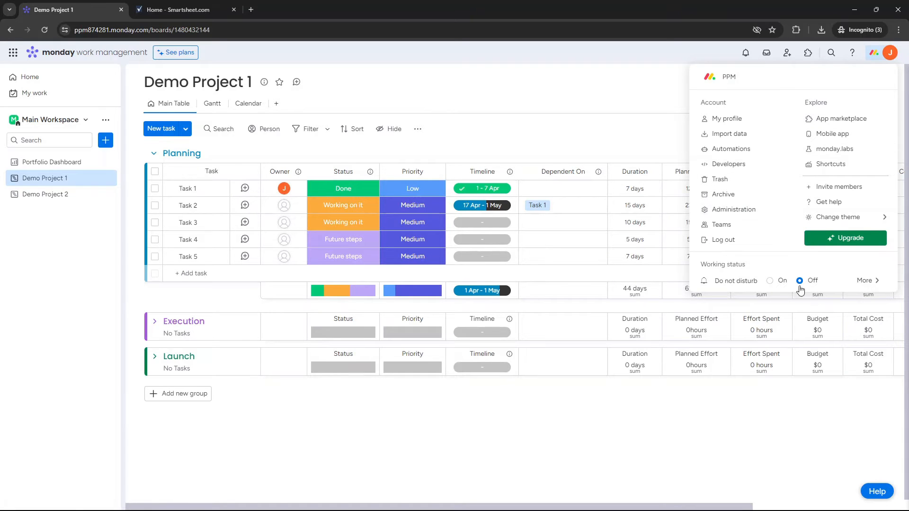
{"action": "left_click", "coordinate": [837, 217]}
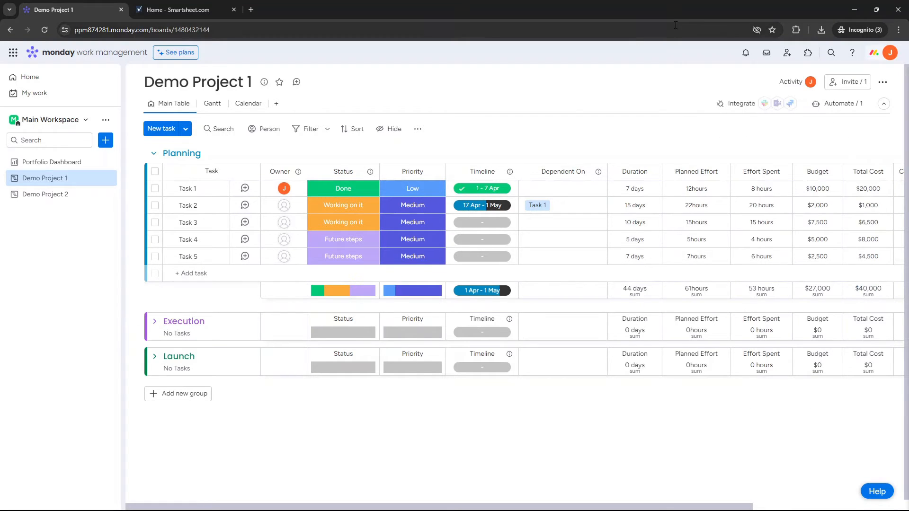
{"action": "mouse_move", "coordinate": [398, 228]}
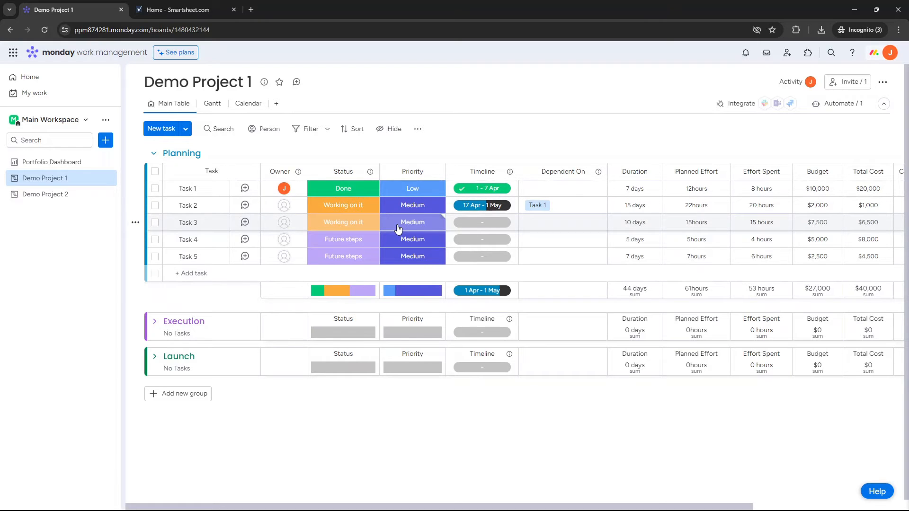
{"action": "left_click", "coordinate": [182, 9]}
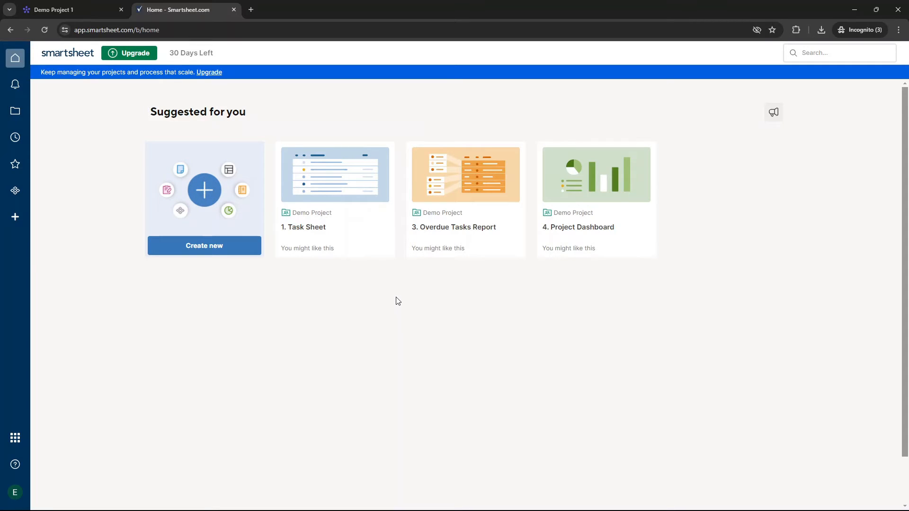
{"action": "mouse_move", "coordinate": [88, 90]}
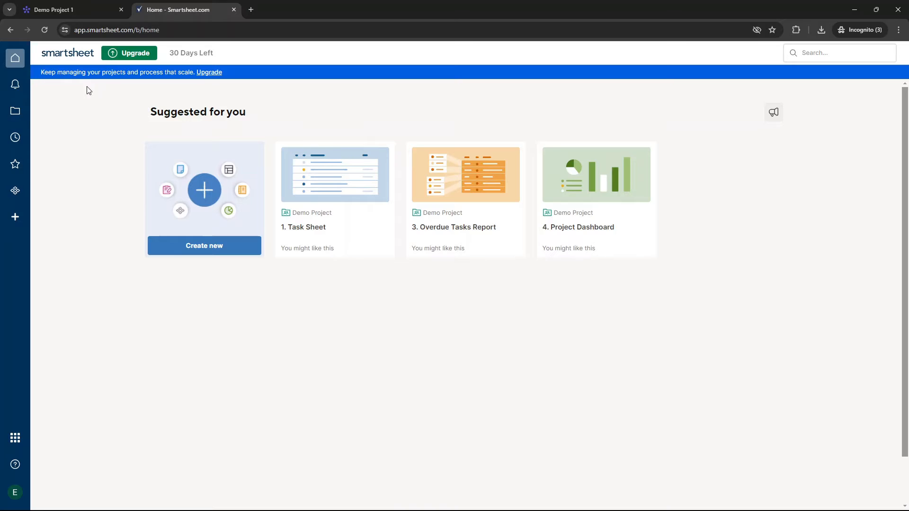
{"action": "mouse_move", "coordinate": [15, 164]}
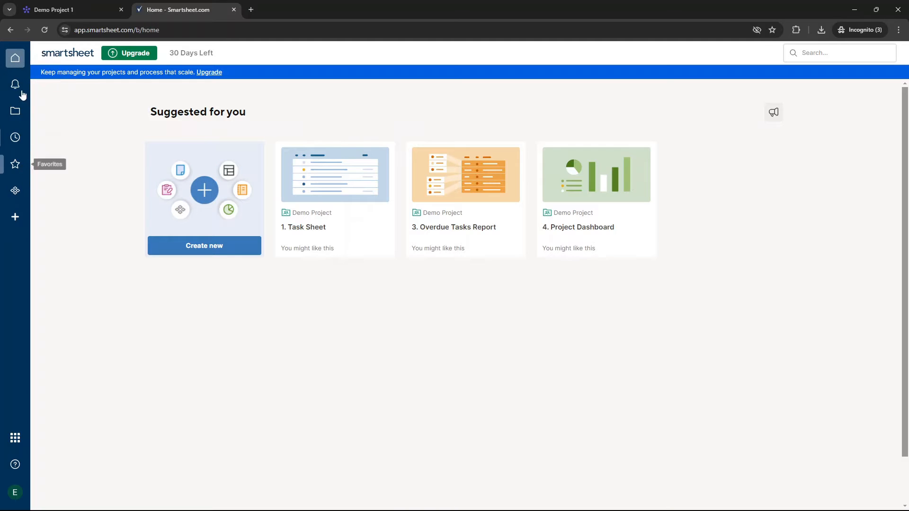
{"action": "mouse_move", "coordinate": [15, 58]}
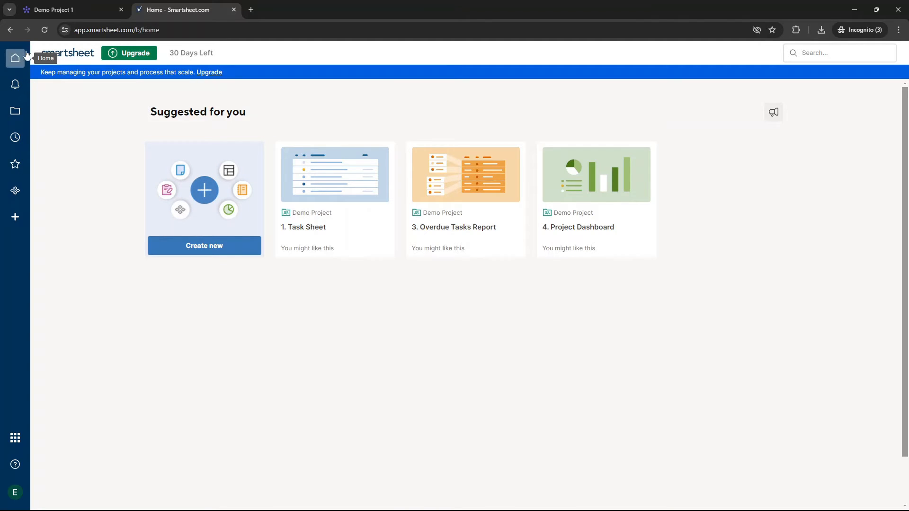
{"action": "mouse_move", "coordinate": [107, 135]}
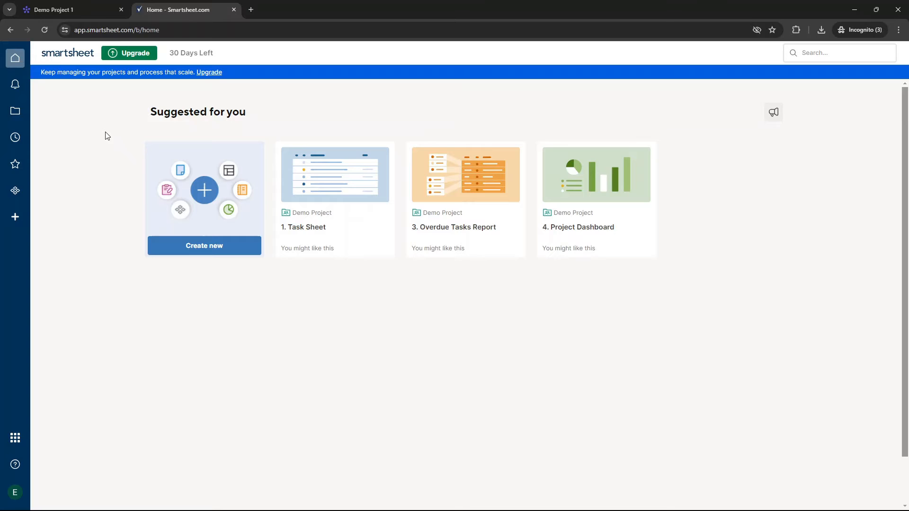
{"action": "mouse_move", "coordinate": [189, 121]}
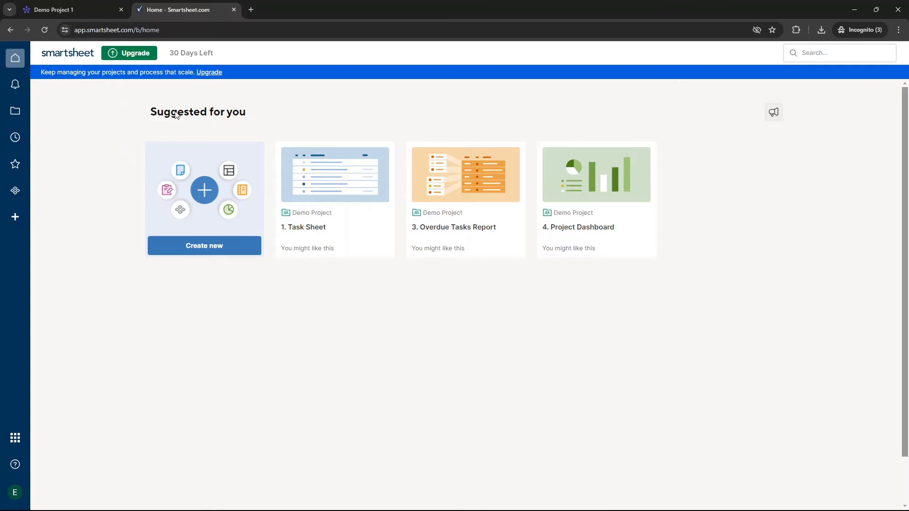
{"action": "mouse_move", "coordinate": [270, 155]}
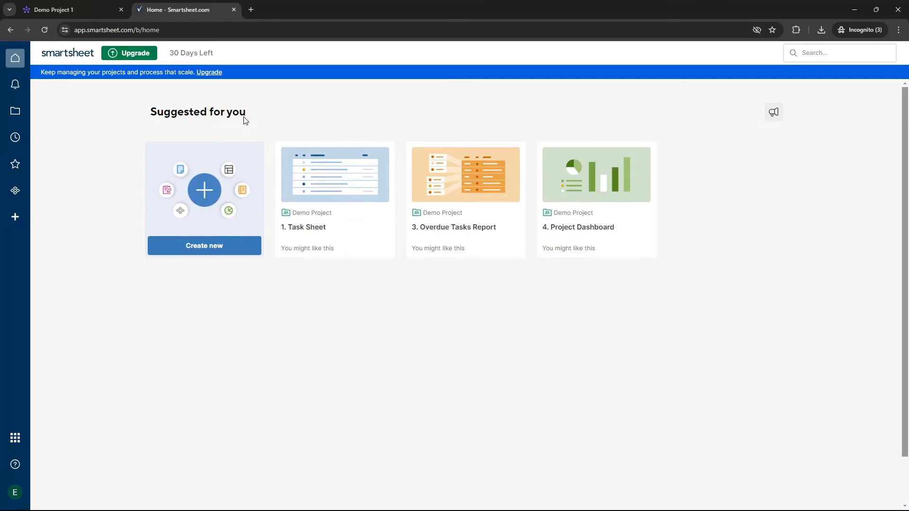
{"action": "mouse_move", "coordinate": [15, 84]}
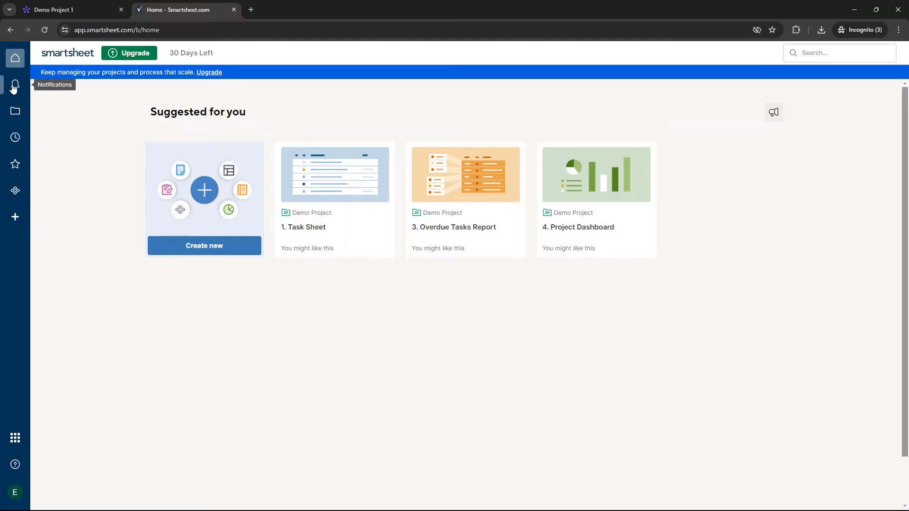
Check the Smartsheet notifications panel, then show the Workspaces browser listing Demo Project
{"action": "left_click", "coordinate": [14, 84]}
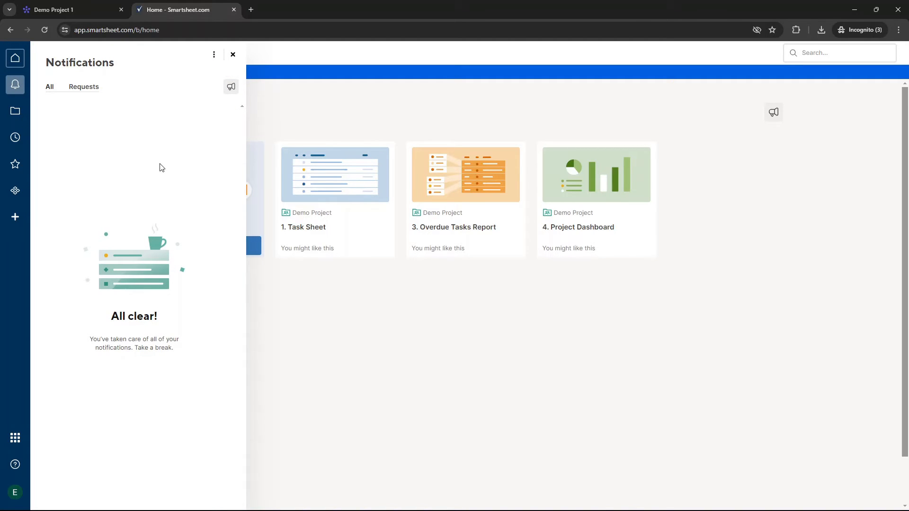
{"action": "left_click", "coordinate": [233, 55]}
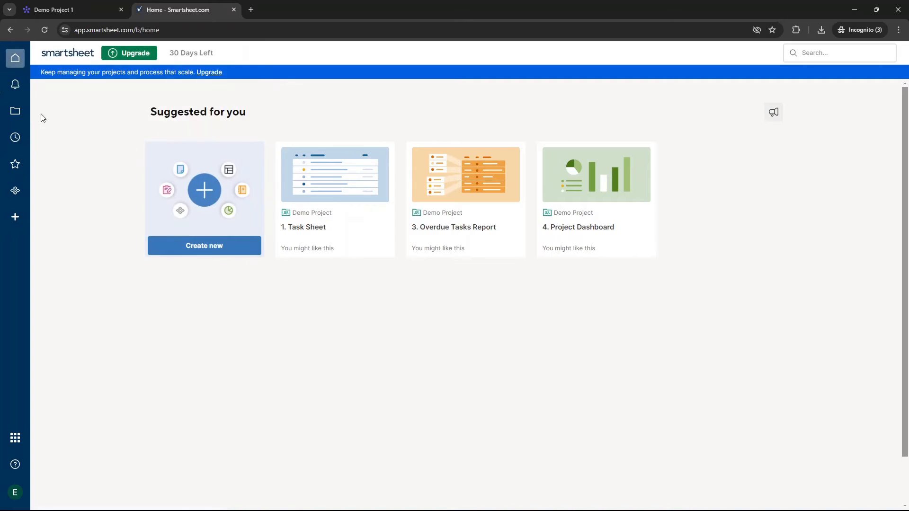
{"action": "left_click", "coordinate": [15, 111]}
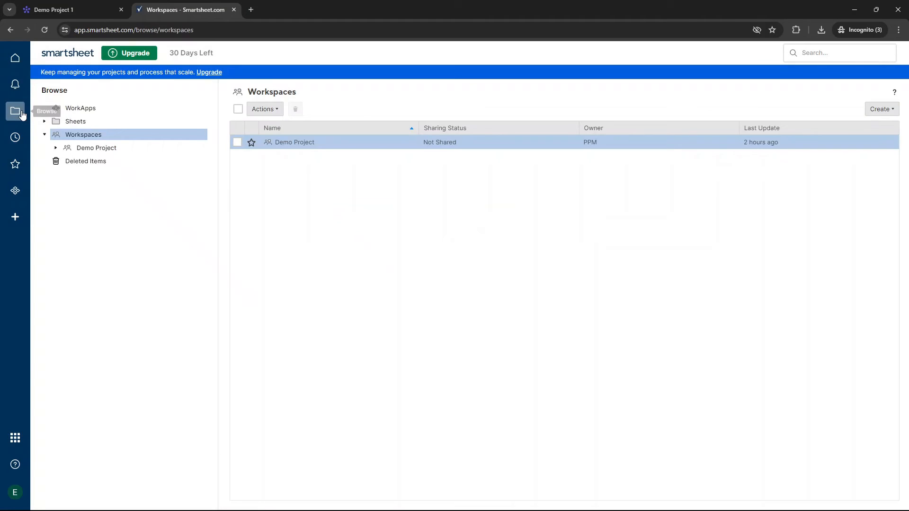
{"action": "mouse_move", "coordinate": [252, 180]}
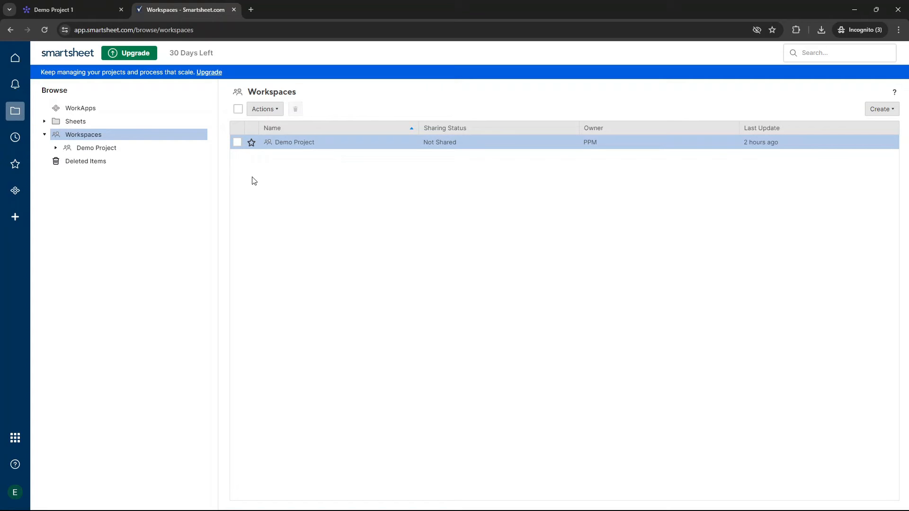
{"action": "mouse_move", "coordinate": [126, 122]}
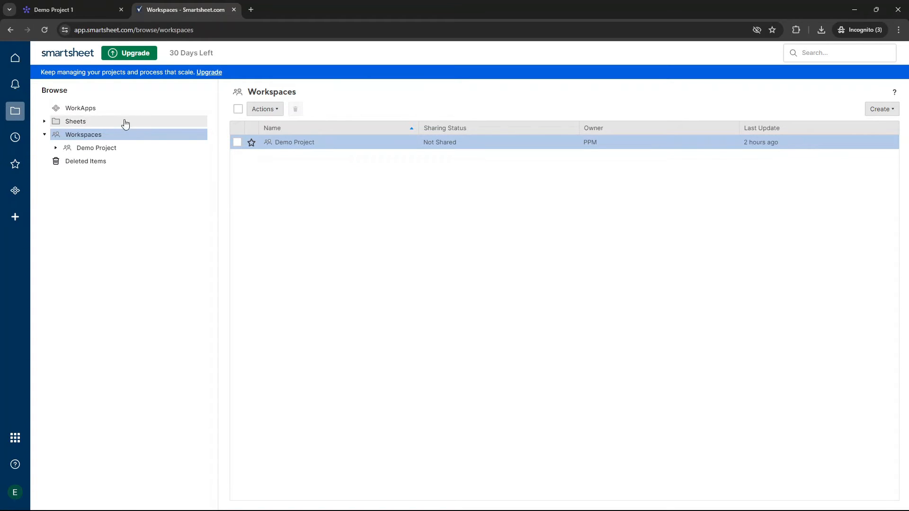
{"action": "mouse_move", "coordinate": [317, 95]}
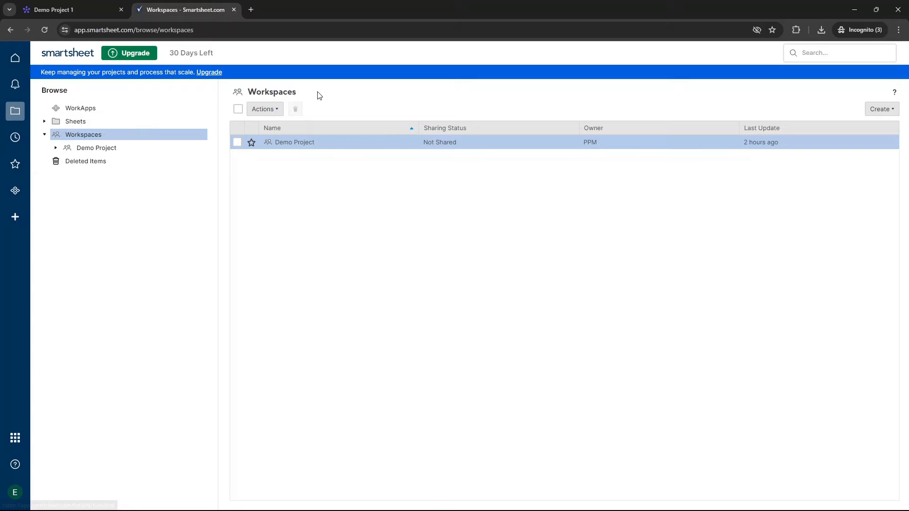
{"action": "mouse_move", "coordinate": [243, 181]}
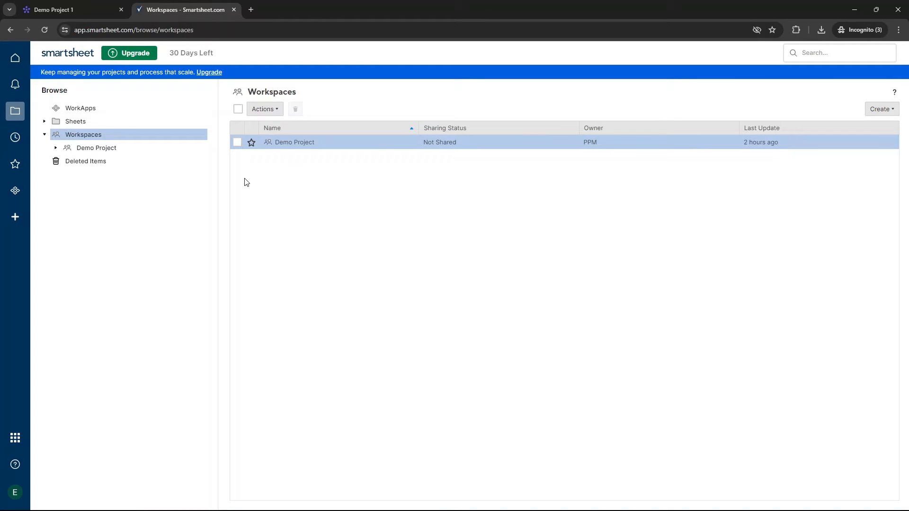
{"action": "mouse_move", "coordinate": [96, 147]}
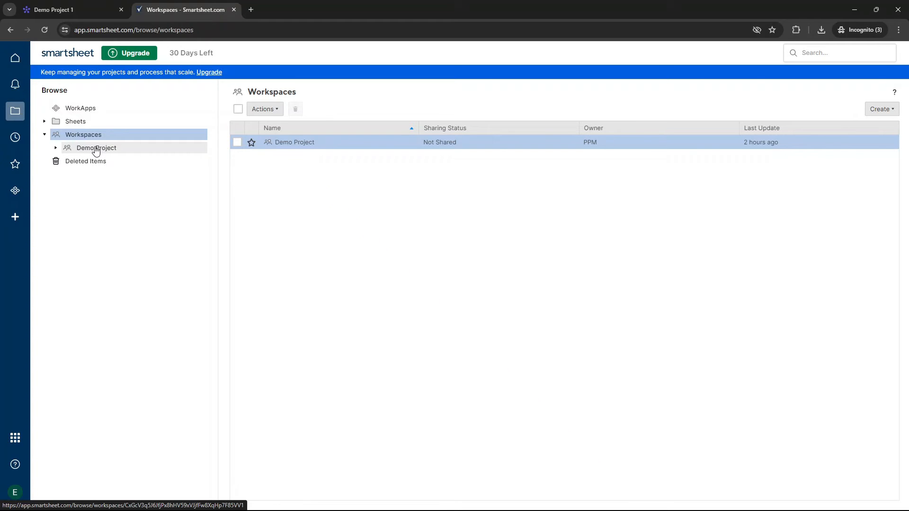
Visit Recents, Favorites and WorkApps, then start Create to reach the template gallery
{"action": "left_click", "coordinate": [15, 138]}
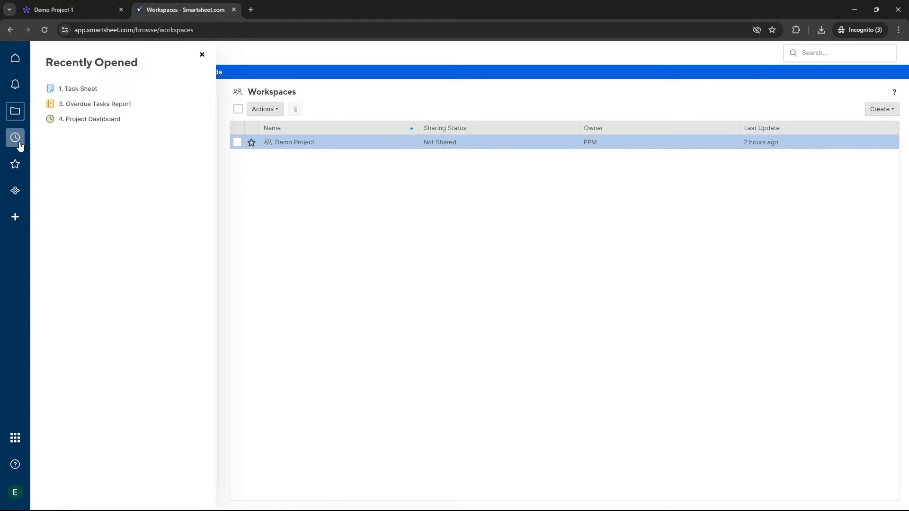
{"action": "mouse_move", "coordinate": [15, 168]}
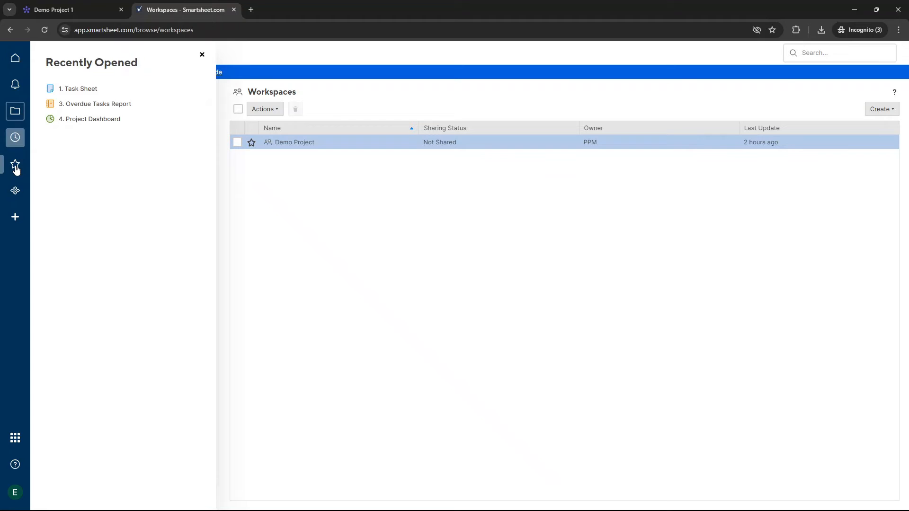
{"action": "left_click", "coordinate": [16, 164]}
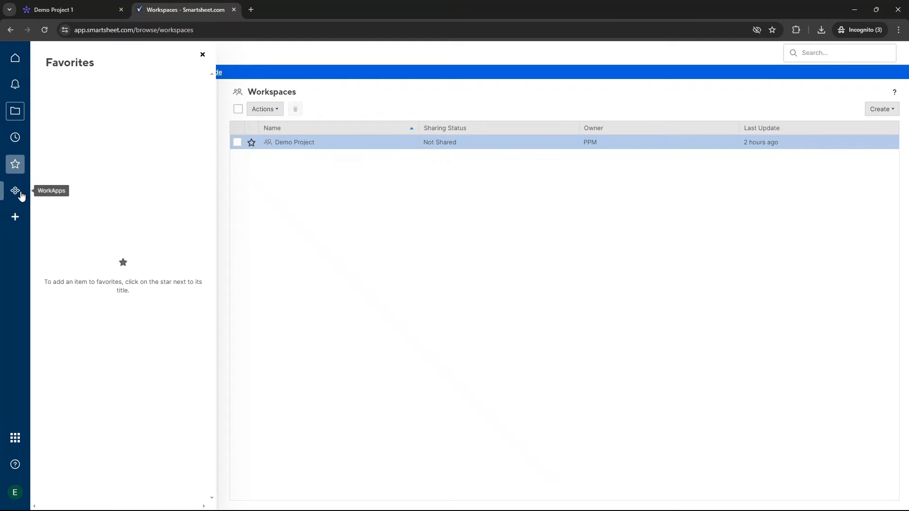
{"action": "left_click", "coordinate": [14, 190]}
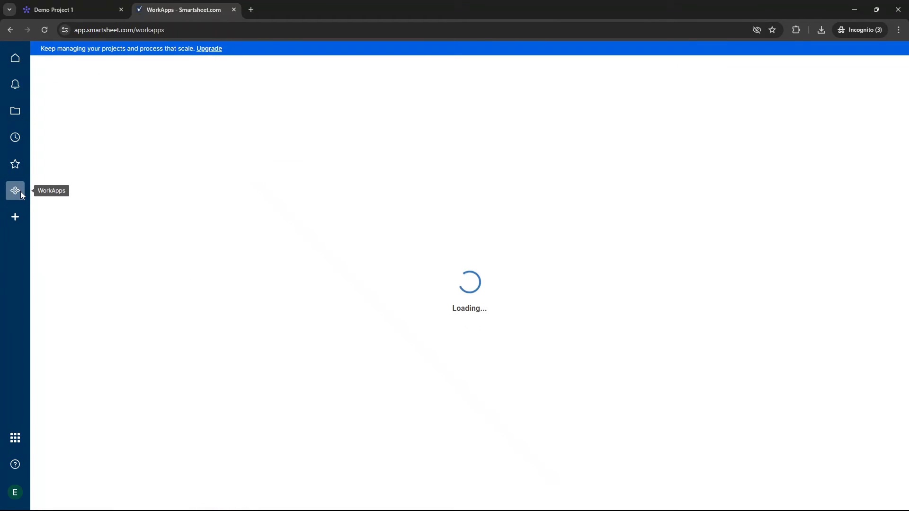
{"action": "left_click", "coordinate": [15, 216]}
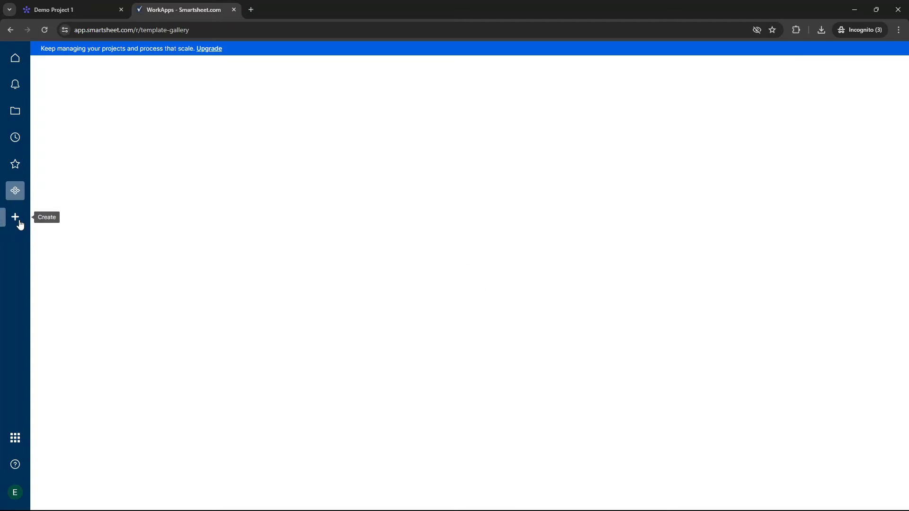
Scroll the project-management templates, then return to the Workspaces browser with Demo Project
{"action": "left_click", "coordinate": [15, 217]}
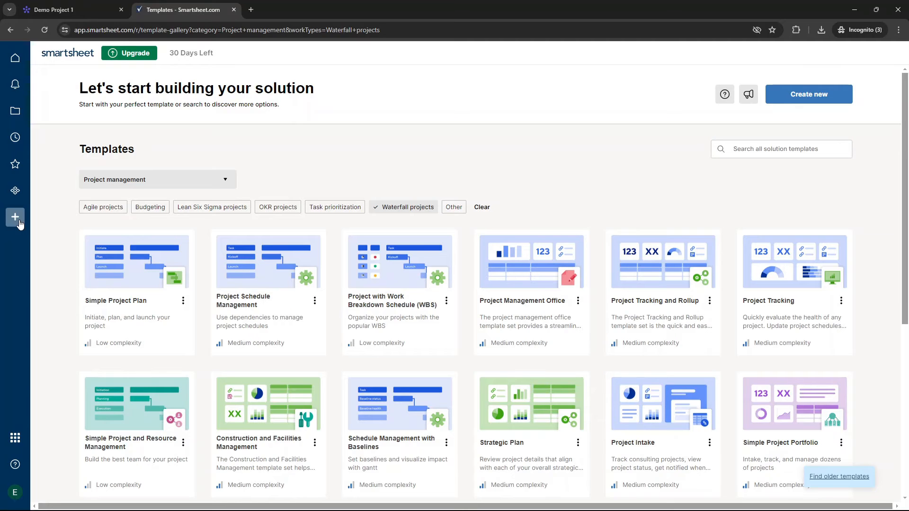
{"action": "mouse_move", "coordinate": [51, 190]}
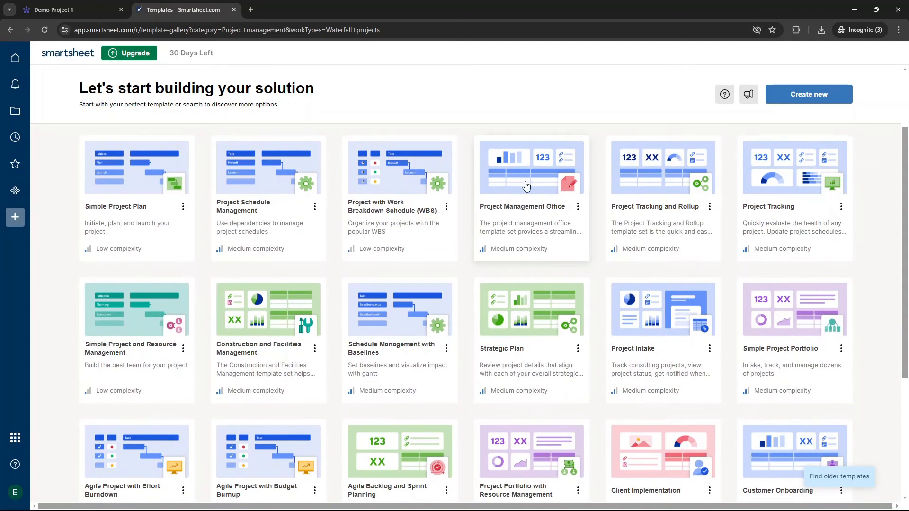
{"action": "mouse_move", "coordinate": [543, 203]}
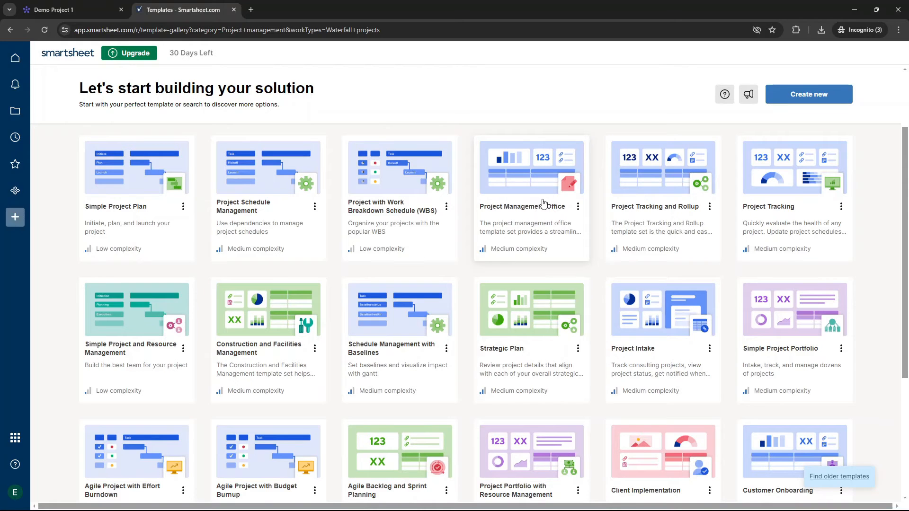
{"action": "scroll", "scroll_direction": "down", "scroll_amount": 3}
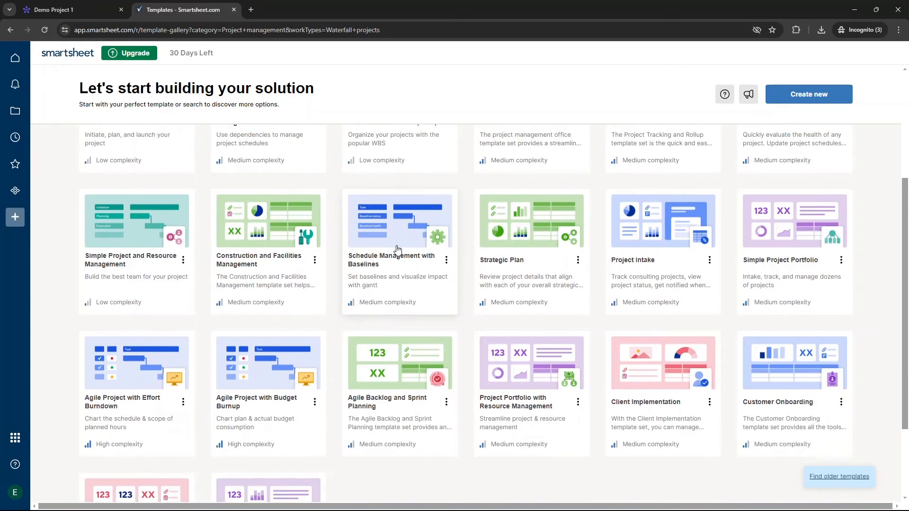
{"action": "scroll", "scroll_direction": "down", "scroll_amount": 3}
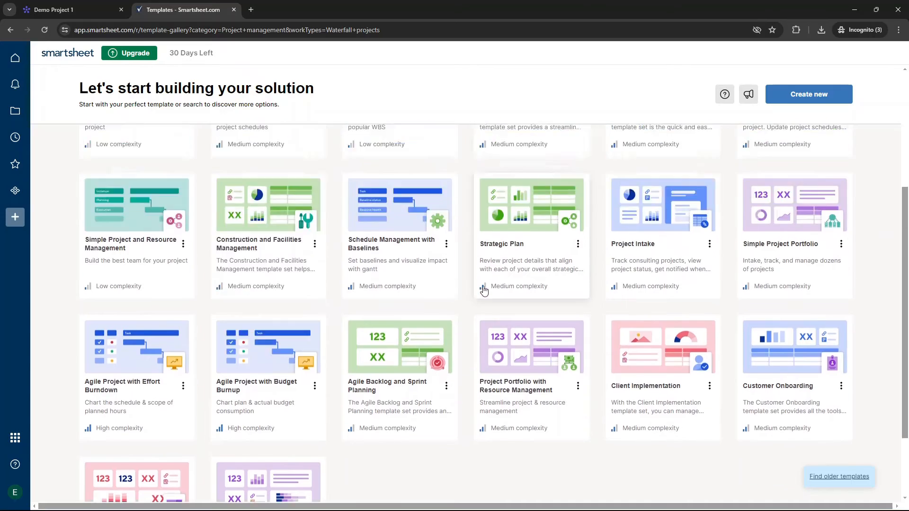
{"action": "scroll", "scroll_direction": "up", "scroll_amount": 3}
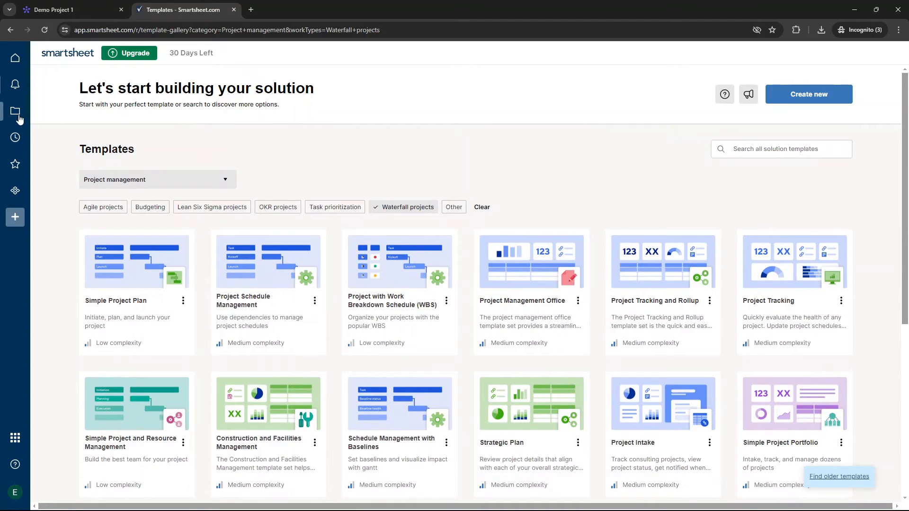
{"action": "left_click", "coordinate": [15, 111]}
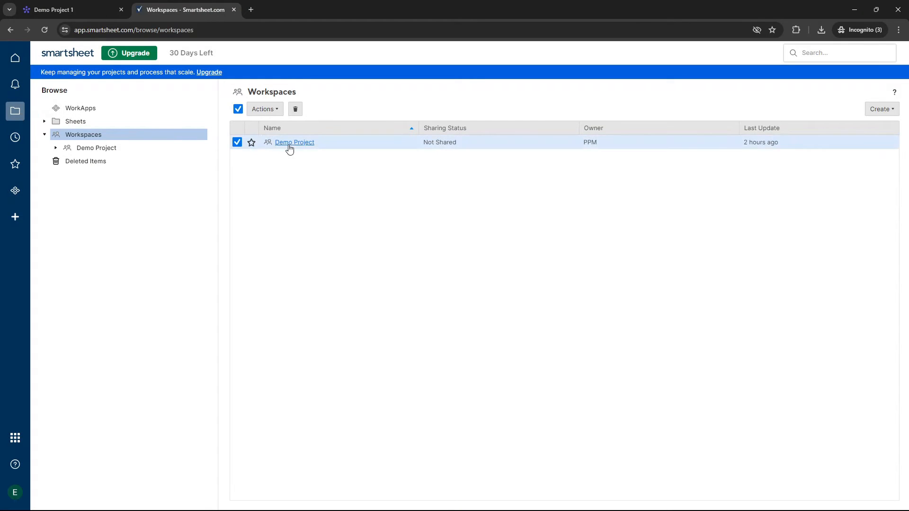
Enter the Demo Project workspace to see its task sheet, reports and dashboard
{"action": "left_click", "coordinate": [295, 142]}
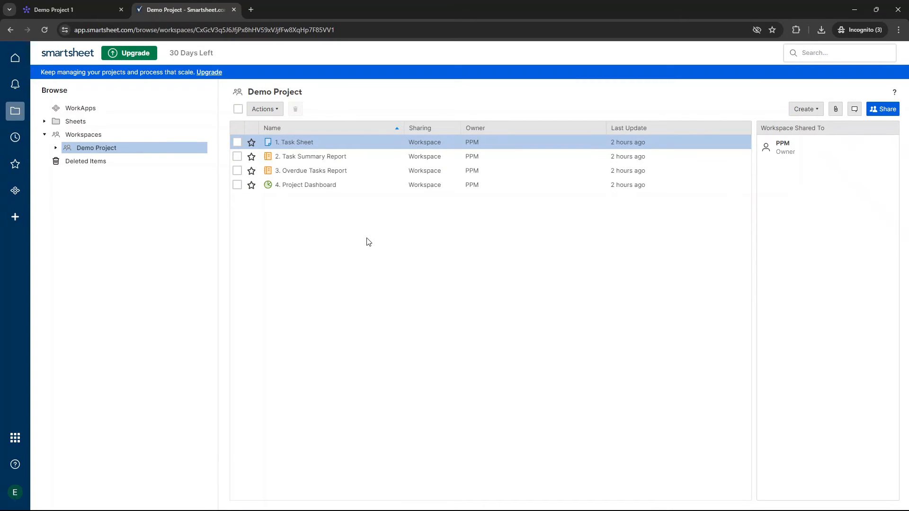
{"action": "mouse_move", "coordinate": [311, 170]}
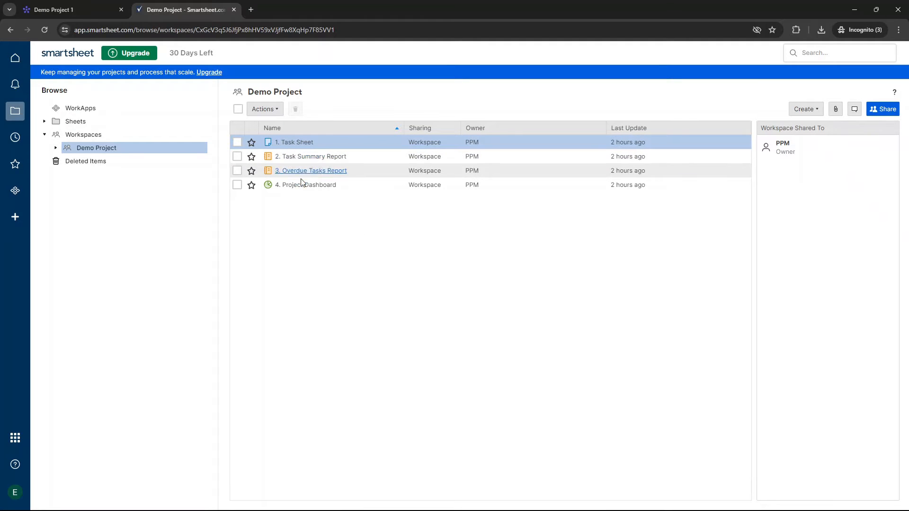
{"action": "mouse_move", "coordinate": [309, 187]}
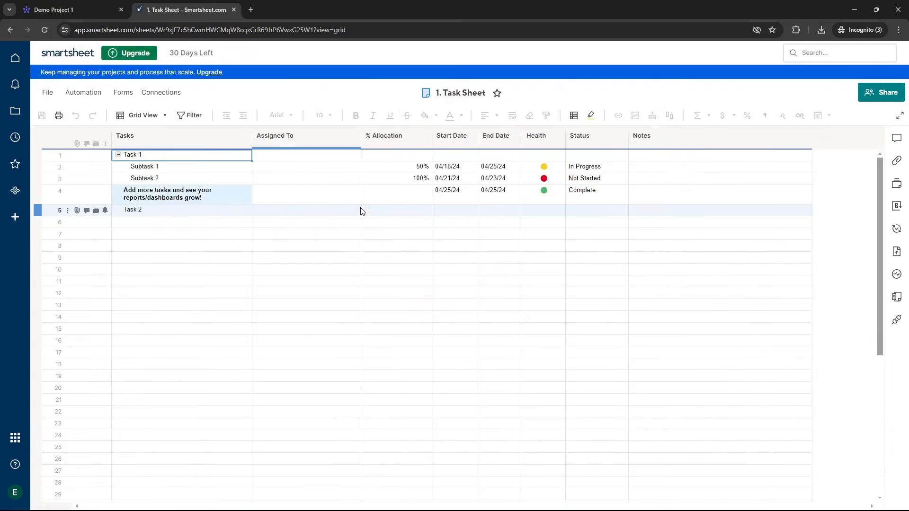
{"action": "left_click", "coordinate": [15, 252]}
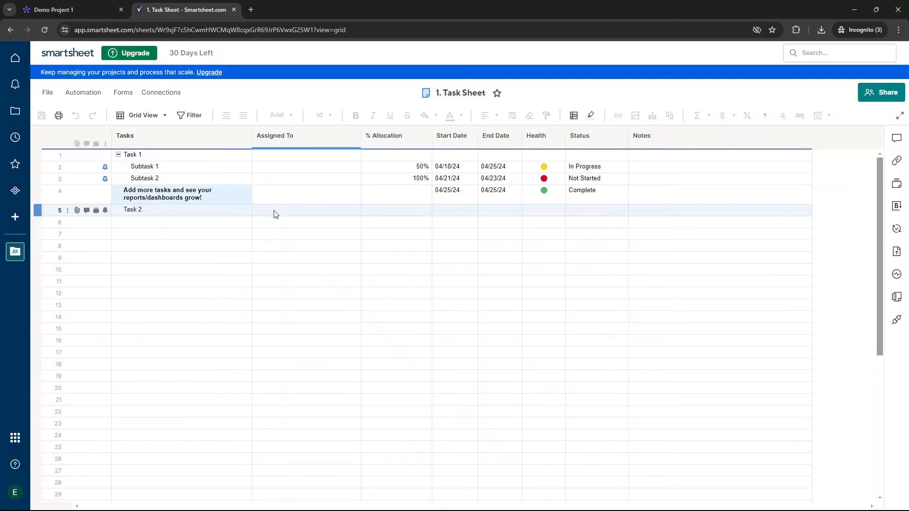
{"action": "left_click", "coordinate": [371, 221]}
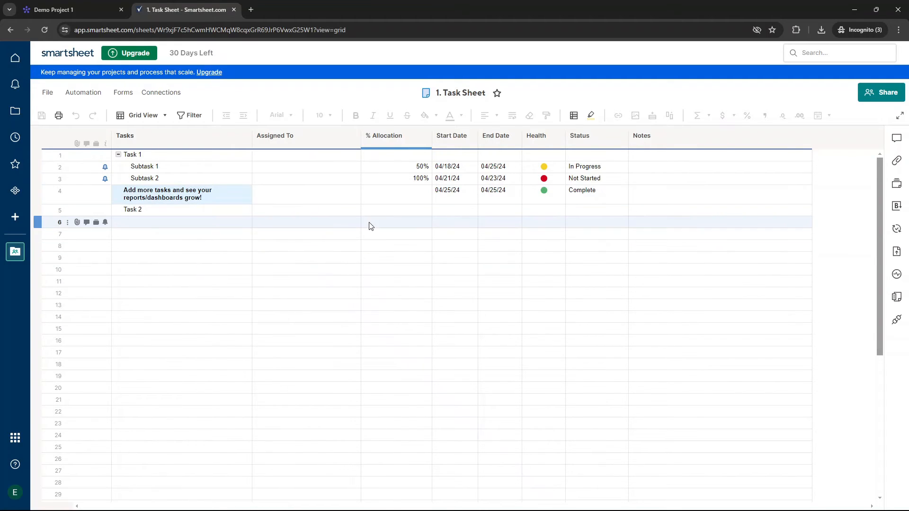
{"action": "left_click", "coordinate": [305, 222]}
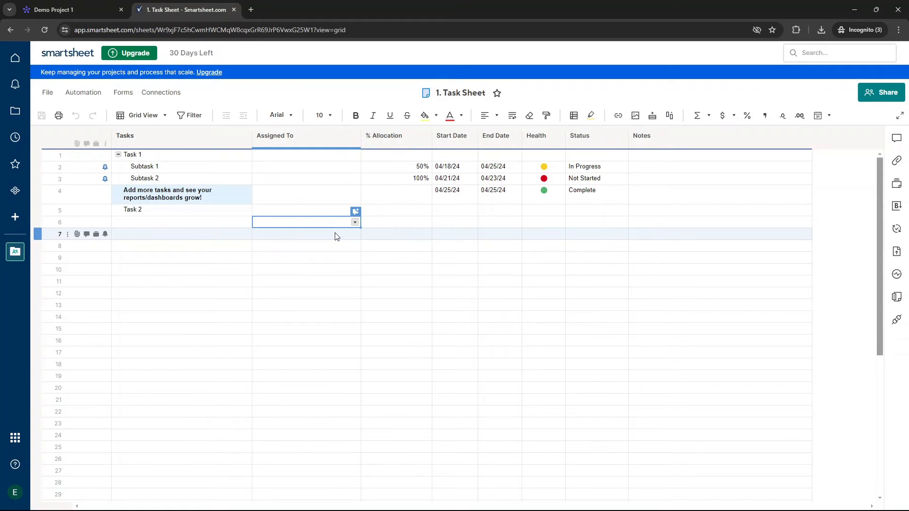
{"action": "left_click", "coordinate": [719, 179]}
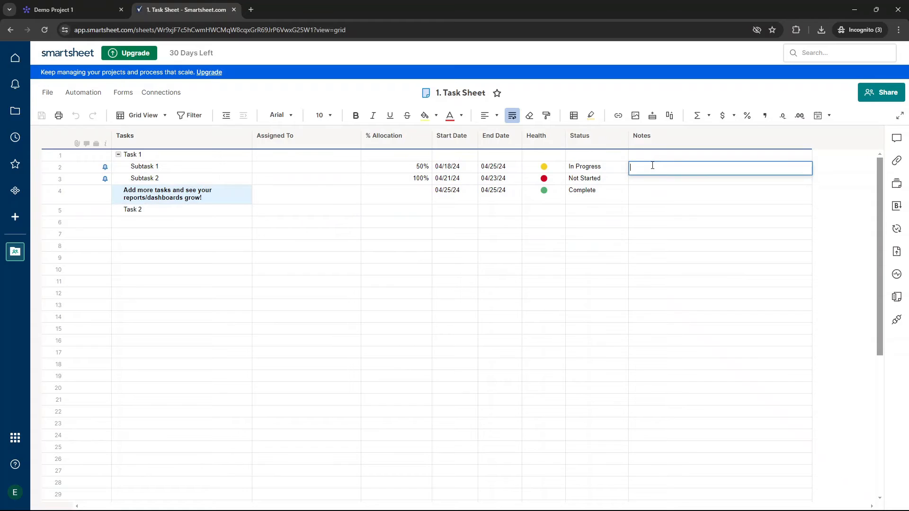
{"action": "type", "text": "="}
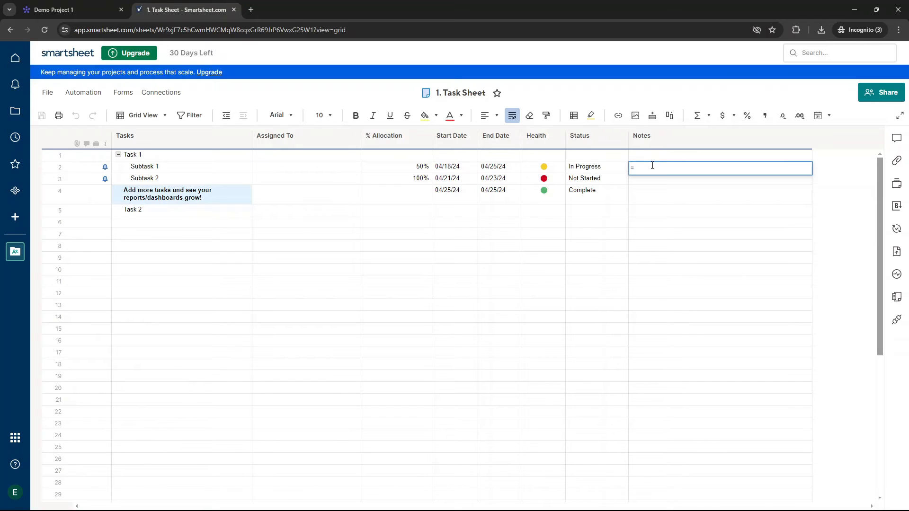
{"action": "type", "text": "vlo"}
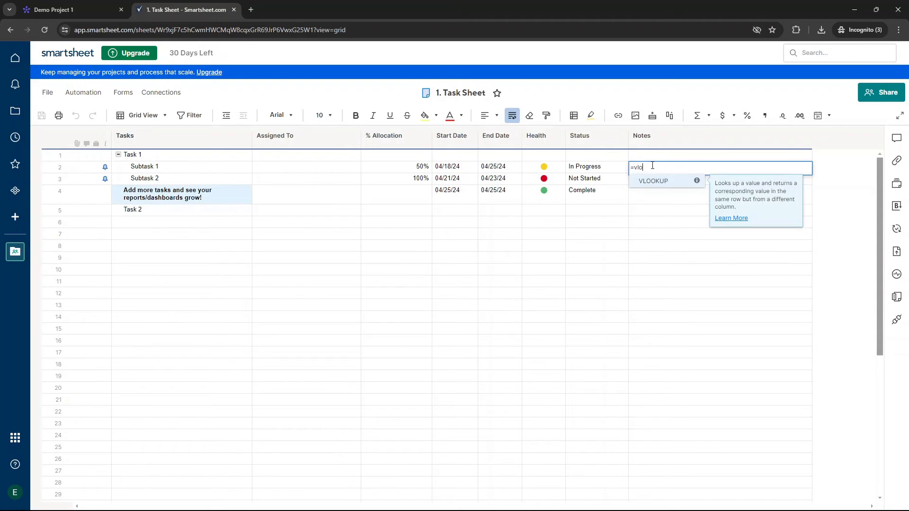
{"action": "type", "text": "okup"}
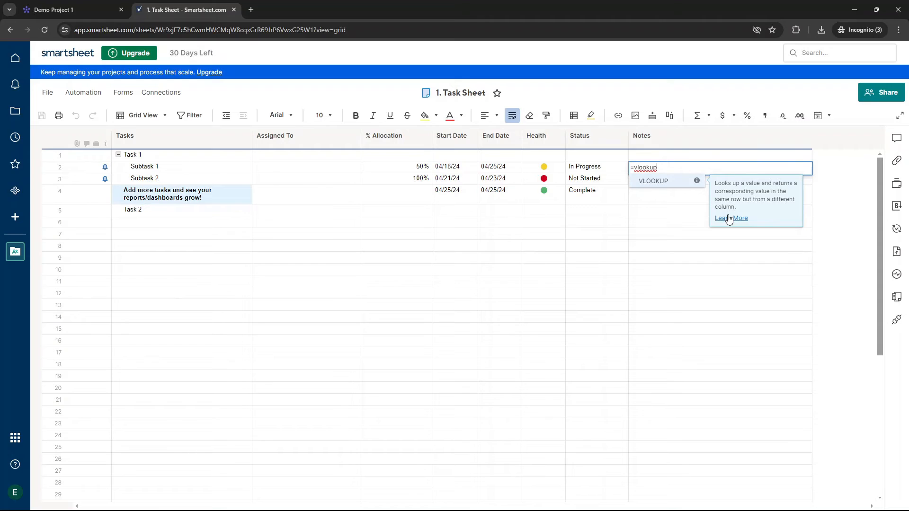
{"action": "key", "text": "Escape"}
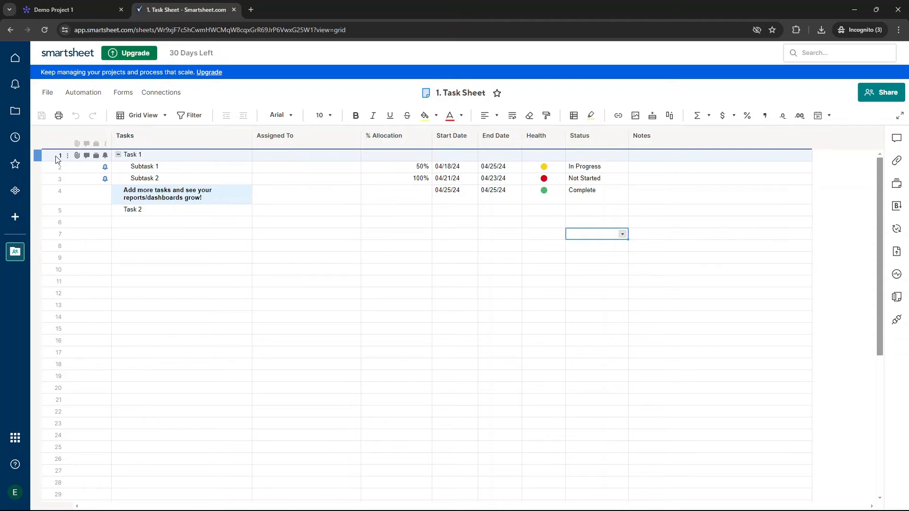
{"action": "left_click", "coordinate": [805, 136]}
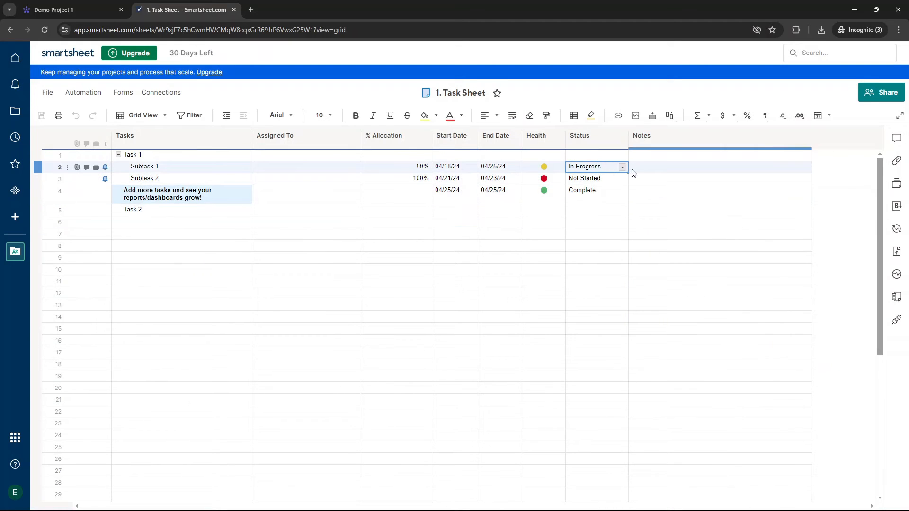
{"action": "left_click", "coordinate": [544, 167]}
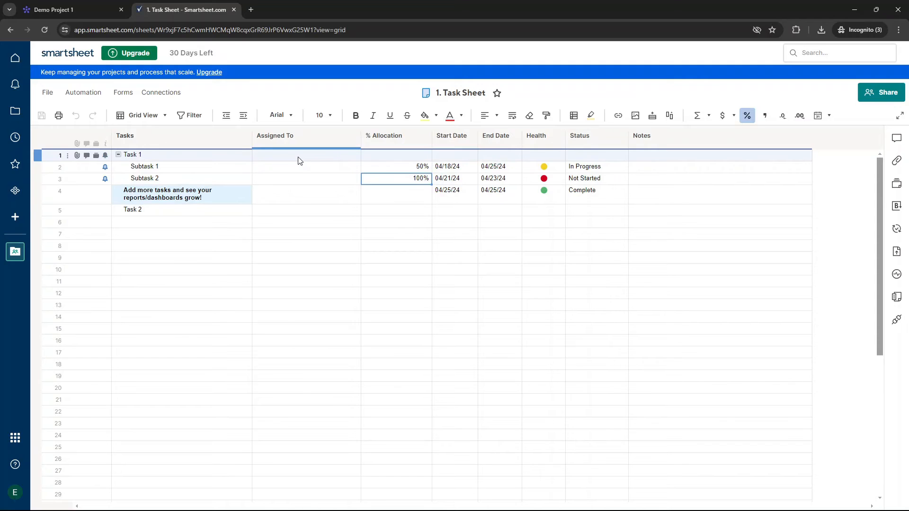
{"action": "left_click", "coordinate": [119, 154]}
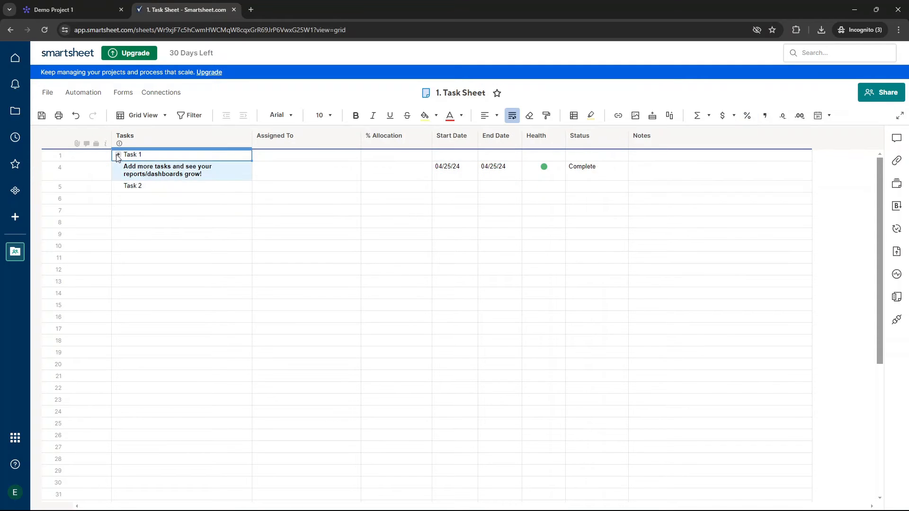
{"action": "left_click", "coordinate": [118, 154]}
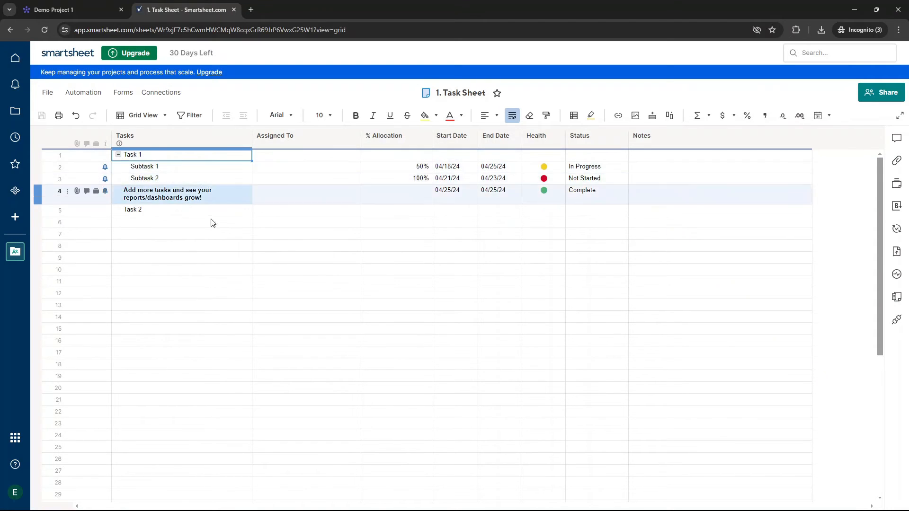
{"action": "left_click", "coordinate": [396, 234]}
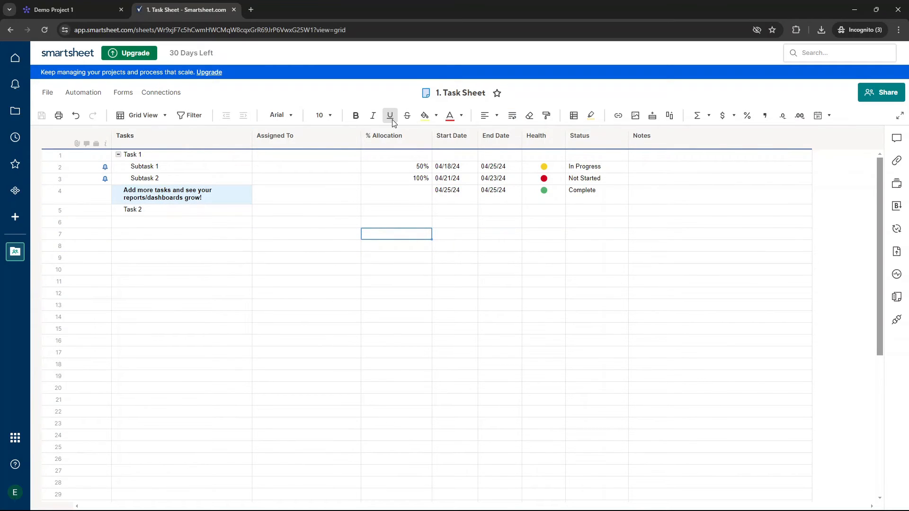
{"action": "left_click", "coordinate": [446, 167]}
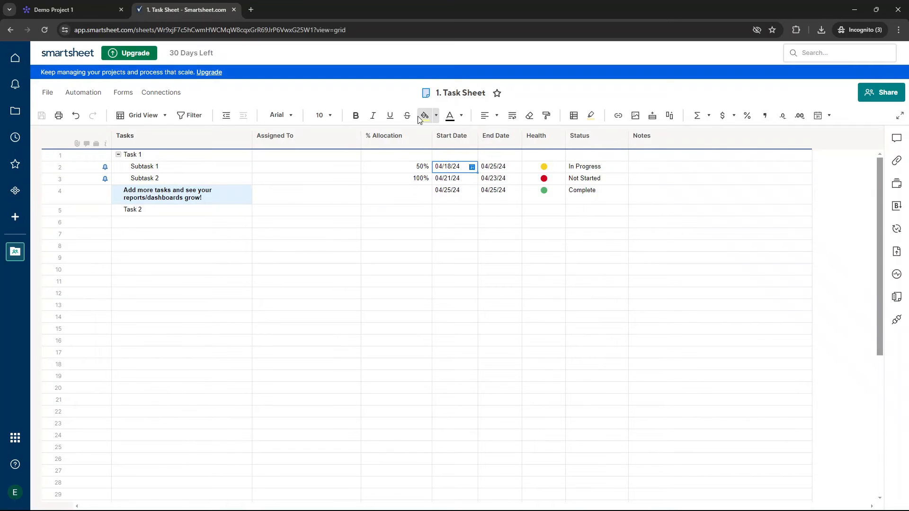
{"action": "mouse_move", "coordinate": [448, 116]}
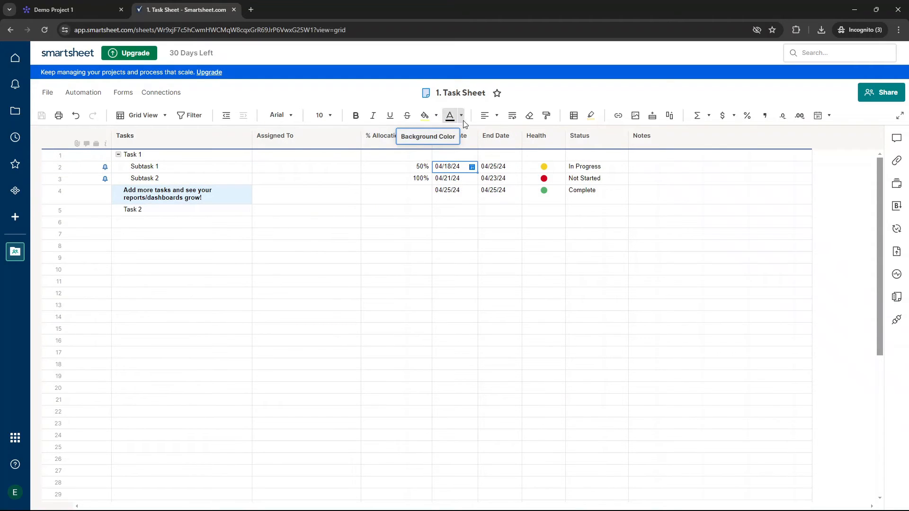
{"action": "mouse_move", "coordinate": [487, 115]}
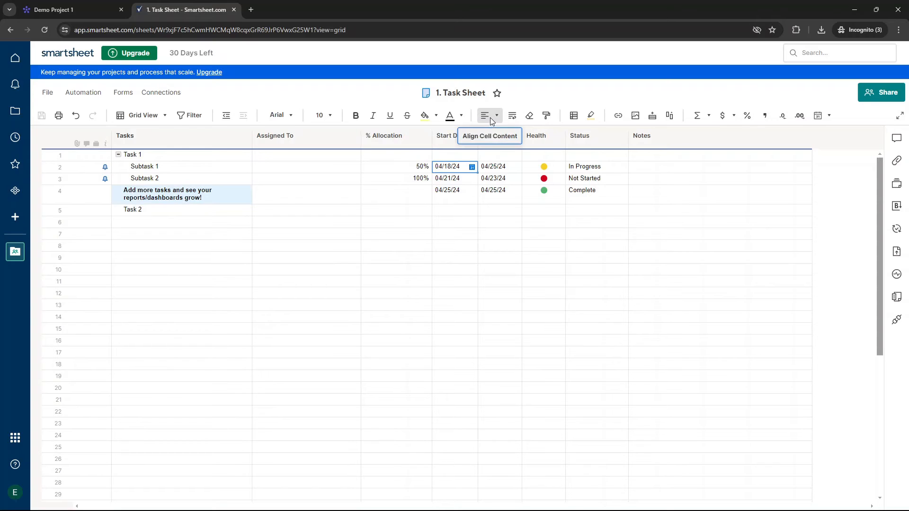
{"action": "mouse_move", "coordinate": [589, 115]}
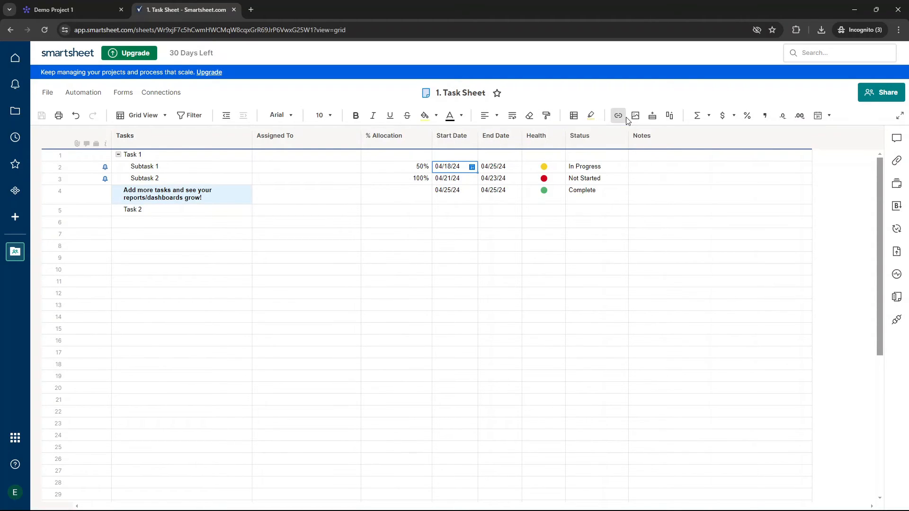
{"action": "left_click", "coordinate": [469, 193]}
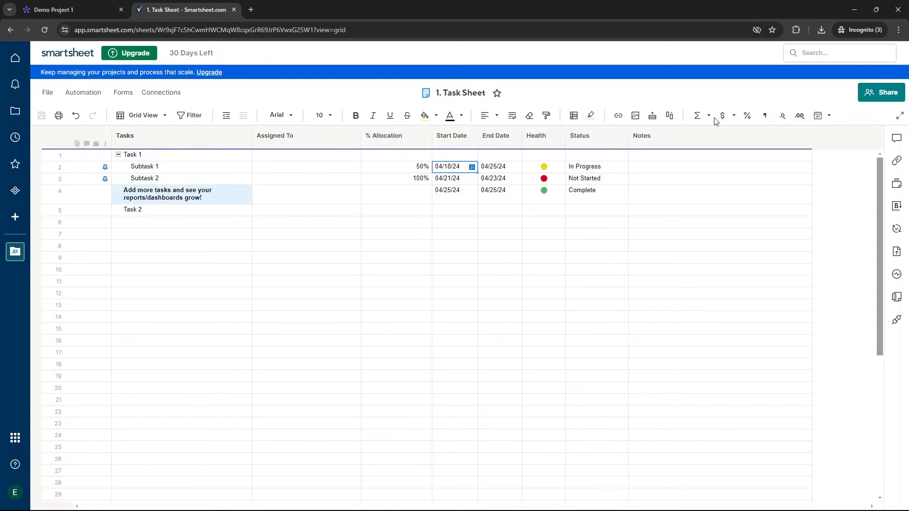
{"action": "left_click", "coordinate": [677, 194]}
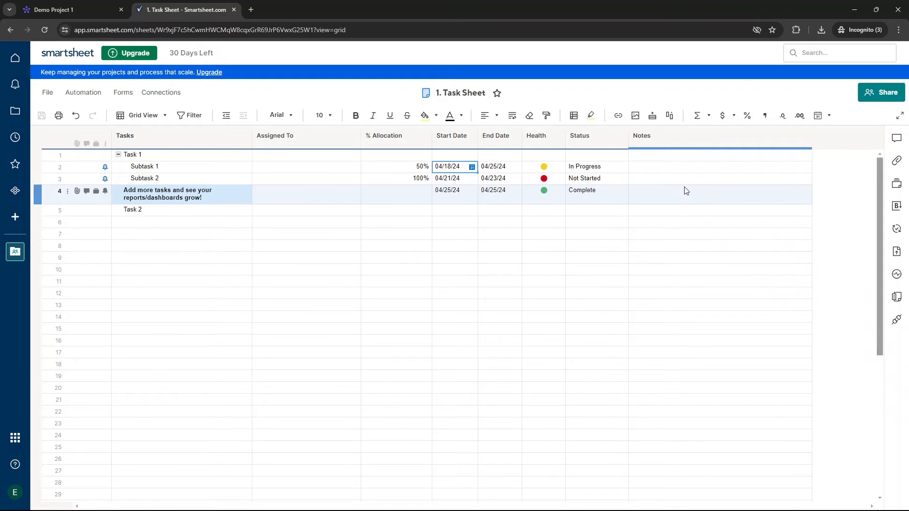
{"action": "mouse_move", "coordinate": [896, 140]}
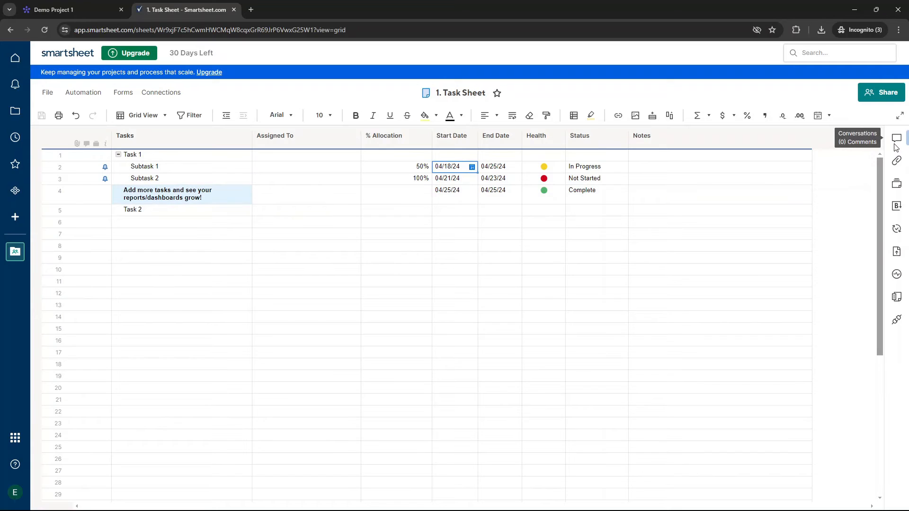
{"action": "mouse_move", "coordinate": [895, 161]}
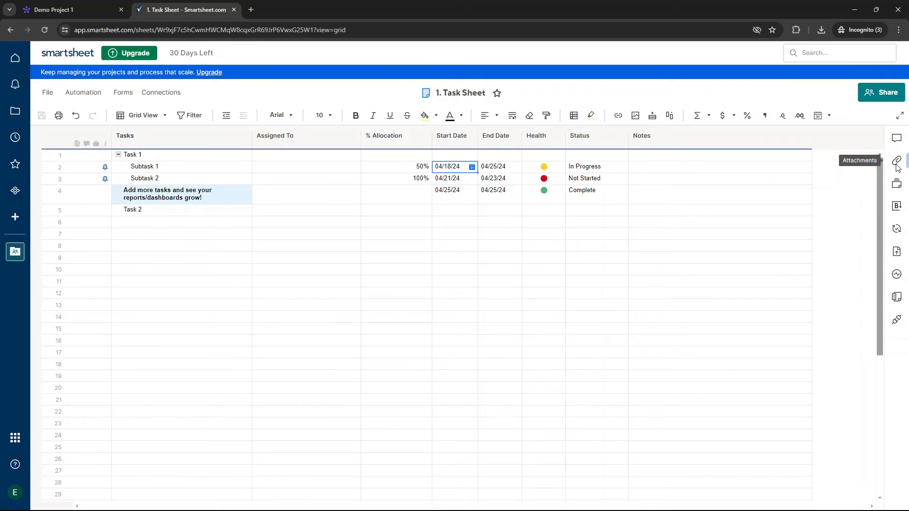
{"action": "mouse_move", "coordinate": [77, 168]}
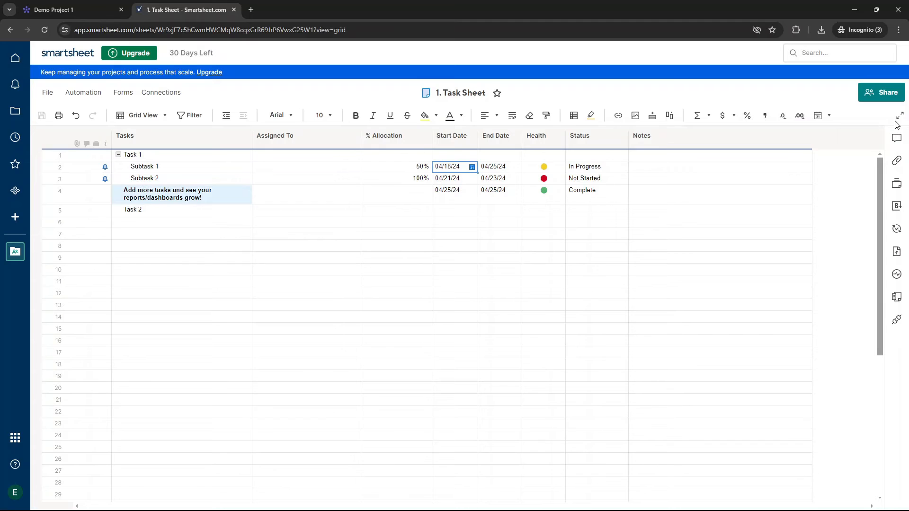
{"action": "mouse_move", "coordinate": [896, 228]}
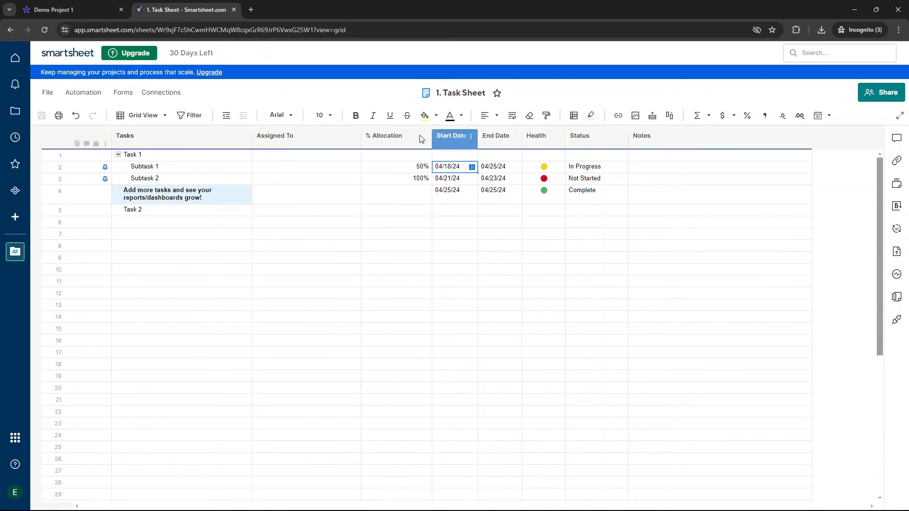
{"action": "left_click", "coordinate": [301, 166]}
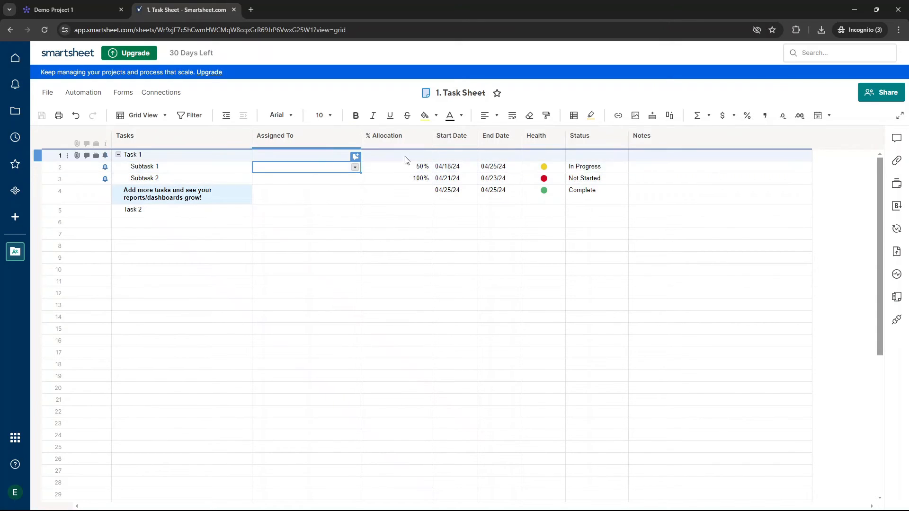
{"action": "left_click", "coordinate": [396, 167]}
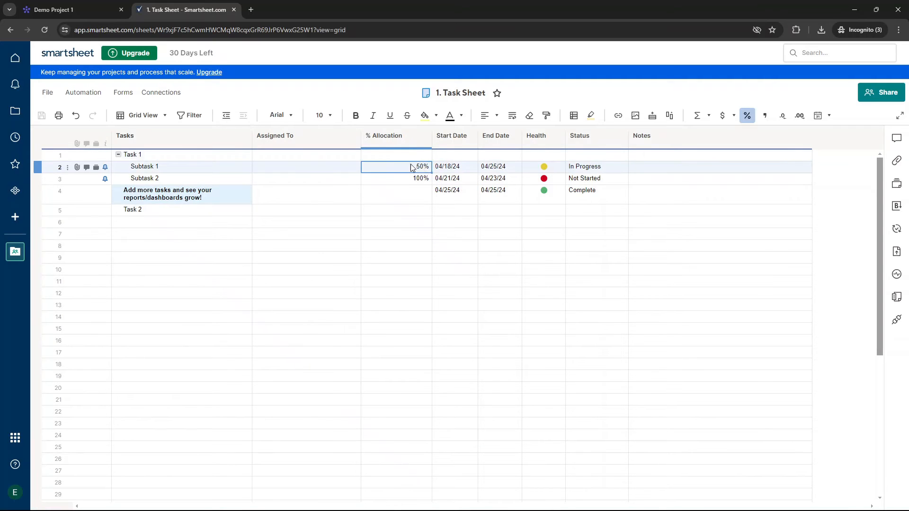
{"action": "mouse_move", "coordinate": [896, 228]}
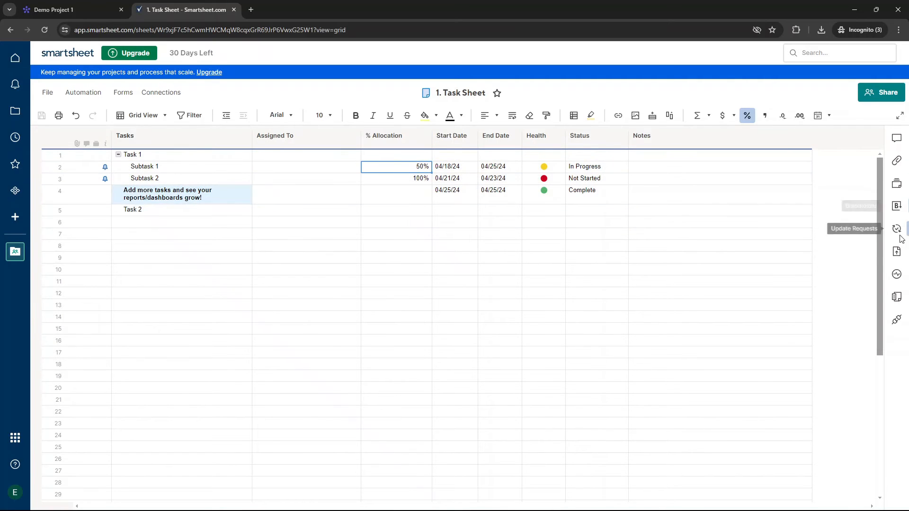
{"action": "mouse_move", "coordinate": [896, 274]}
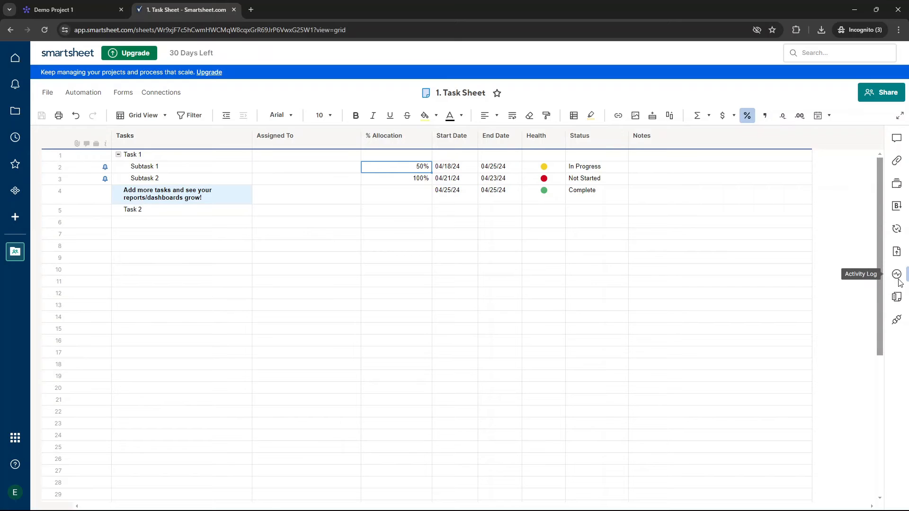
{"action": "mouse_move", "coordinate": [896, 320]}
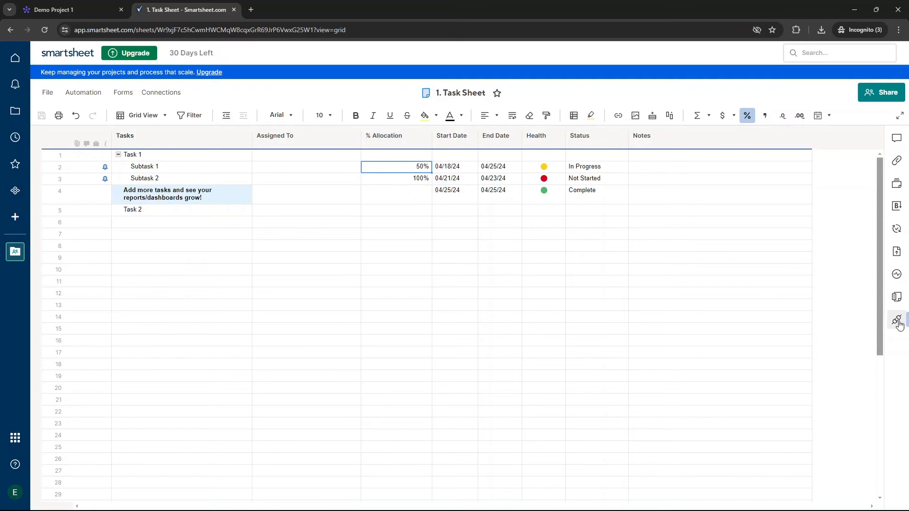
{"action": "left_click", "coordinate": [895, 320]}
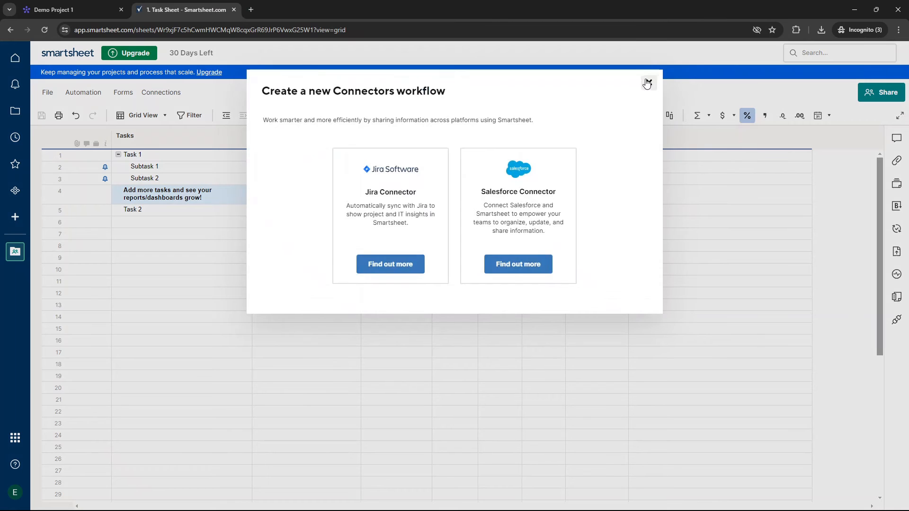
{"action": "left_click", "coordinate": [647, 82]}
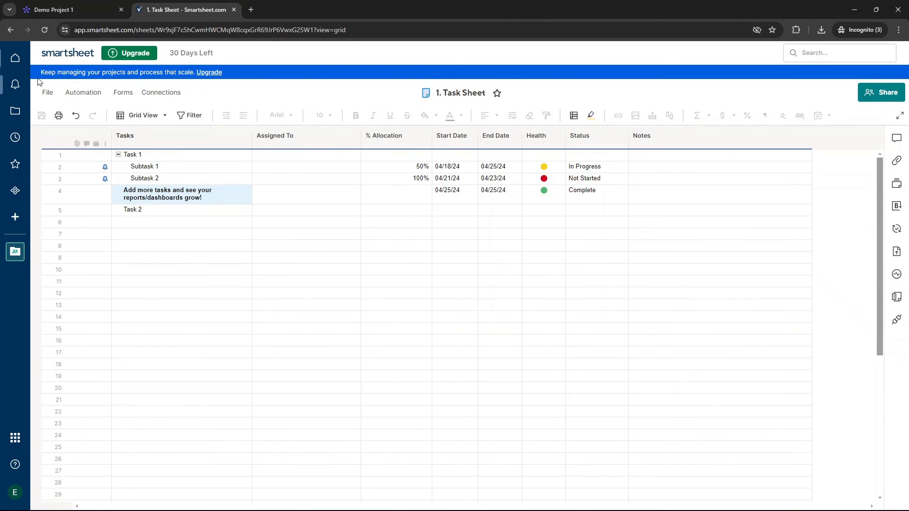
{"action": "mouse_move", "coordinate": [84, 92]}
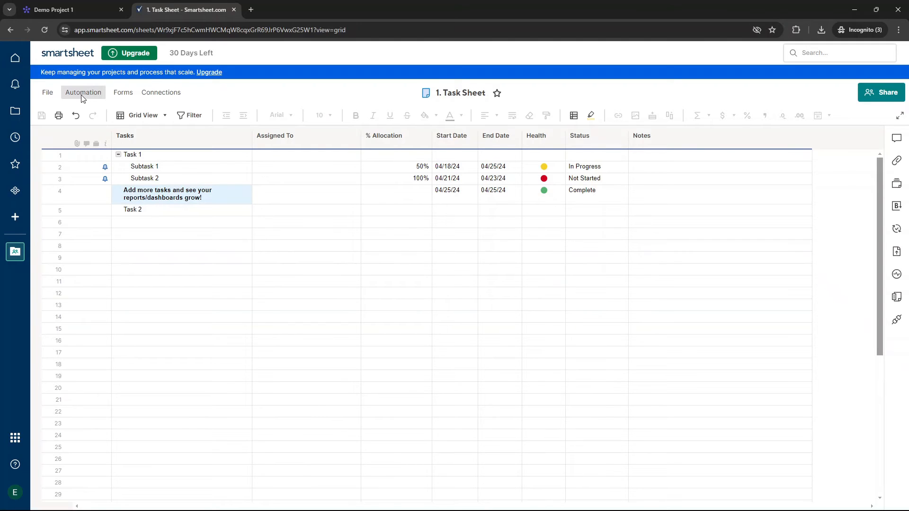
{"action": "left_click", "coordinate": [83, 91]}
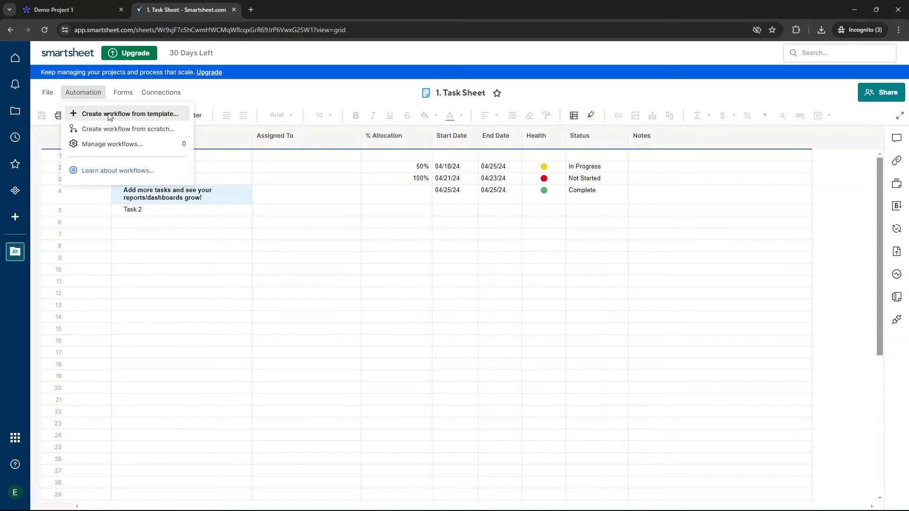
{"action": "left_click", "coordinate": [123, 91]}
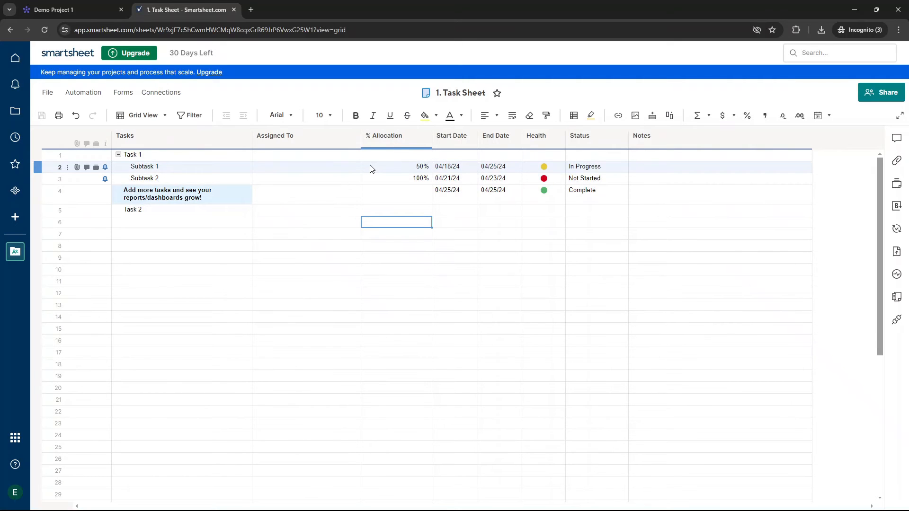
{"action": "mouse_move", "coordinate": [15, 85]}
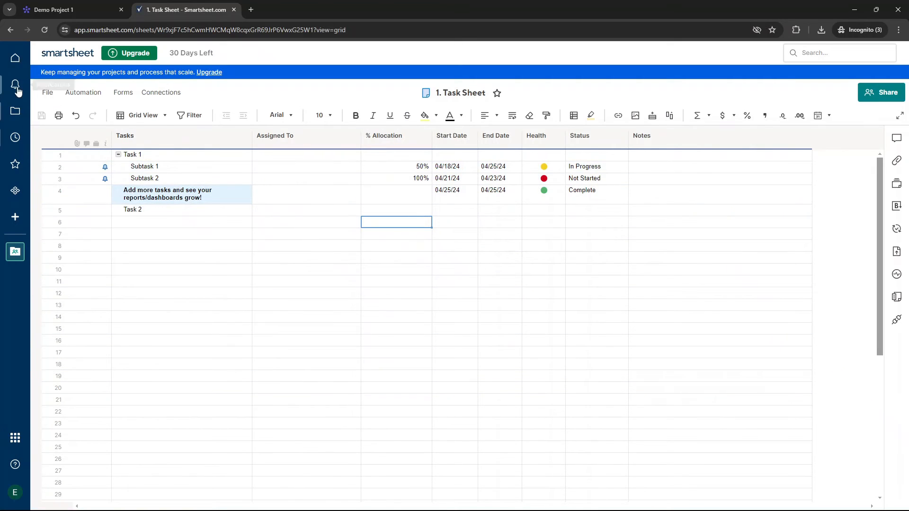
From the browse view's Demo Project workspace, bring up the 4. Project Dashboard
{"action": "left_click", "coordinate": [15, 111]}
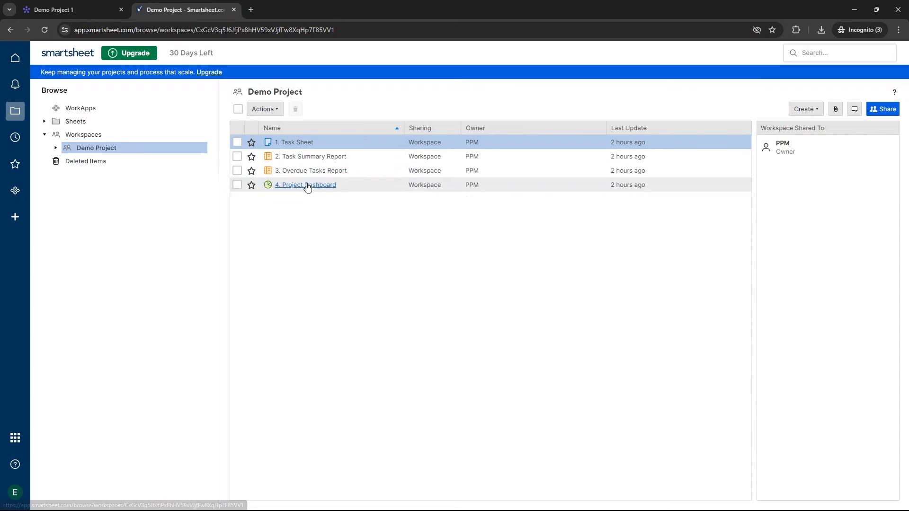
{"action": "left_click", "coordinate": [305, 184]}
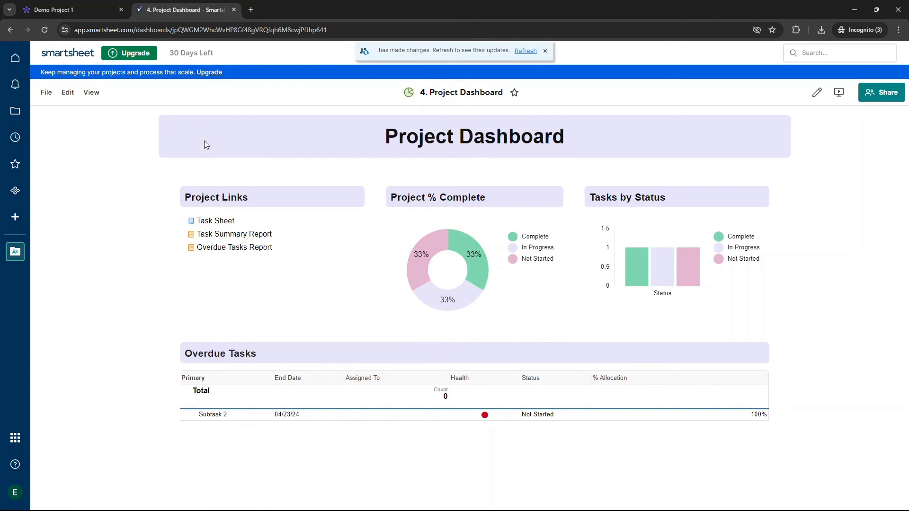
{"action": "mouse_move", "coordinate": [815, 92]}
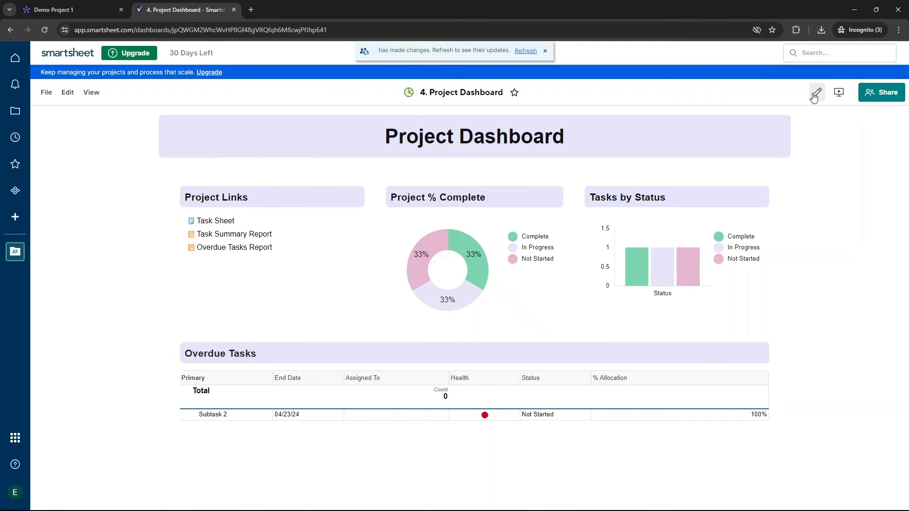
Switch the Project Dashboard to edit mode and review the Add Widgets panel
{"action": "left_click", "coordinate": [815, 92]}
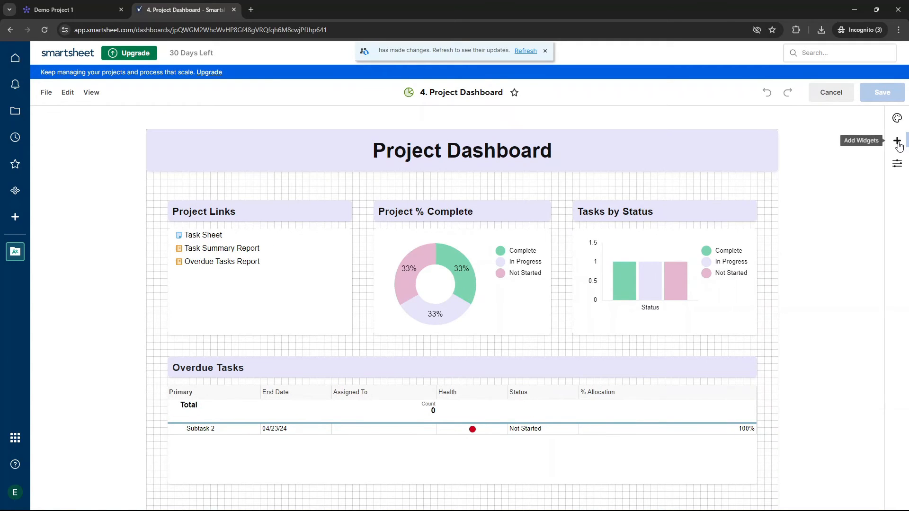
{"action": "left_click", "coordinate": [897, 141]}
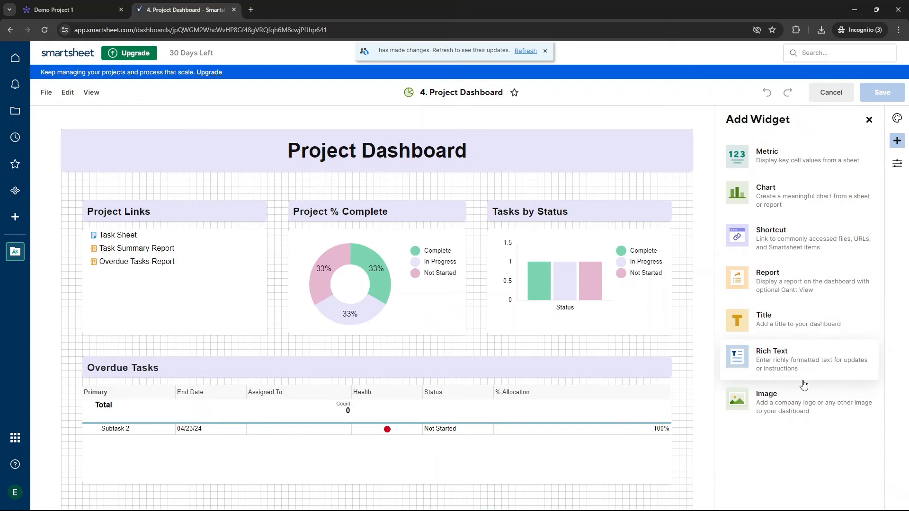
{"action": "left_click", "coordinate": [544, 50]}
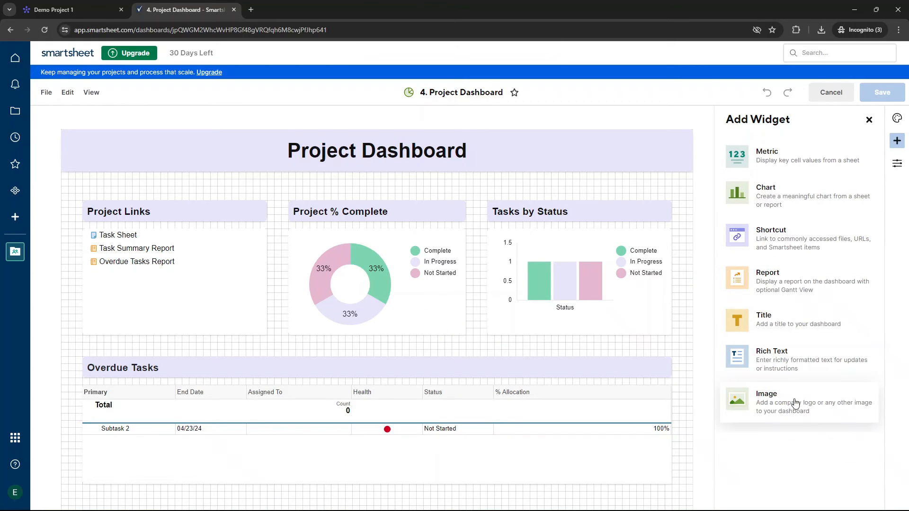
{"action": "mouse_move", "coordinate": [275, 188]}
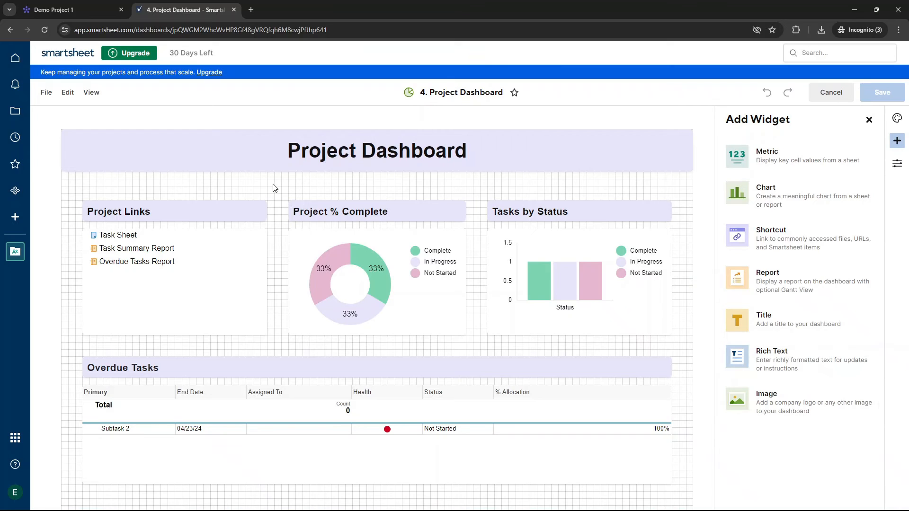
{"action": "mouse_move", "coordinate": [485, 183]}
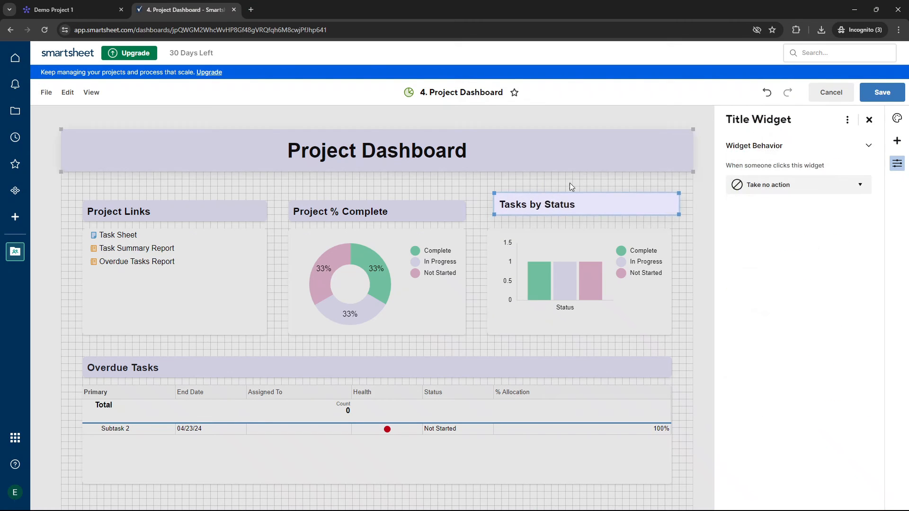
Inspect the title widgets' settings, leaving the Project Dashboard title selected
{"action": "left_click", "coordinate": [868, 119]}
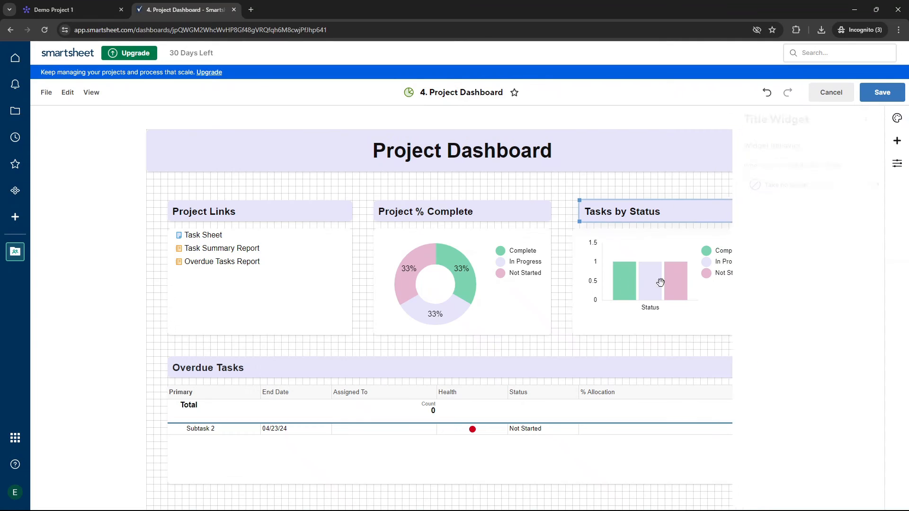
{"action": "left_click", "coordinate": [622, 212]}
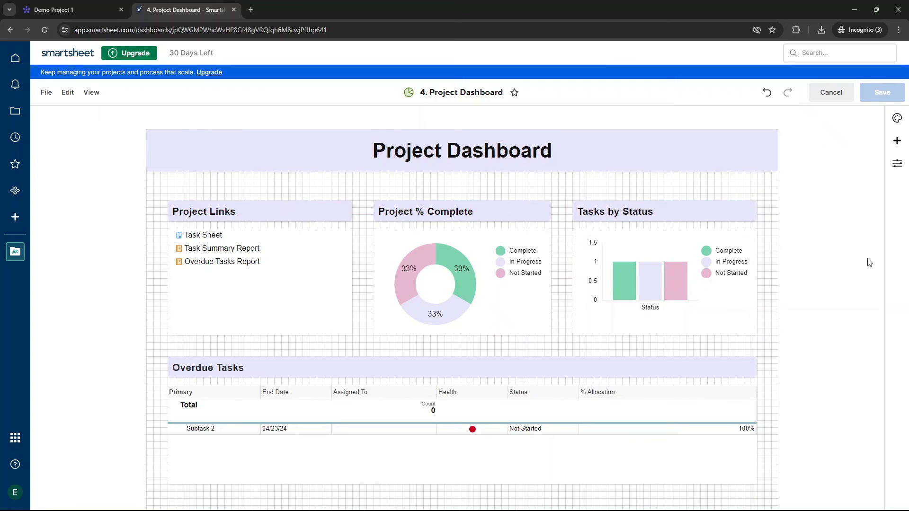
{"action": "left_click", "coordinate": [462, 151]}
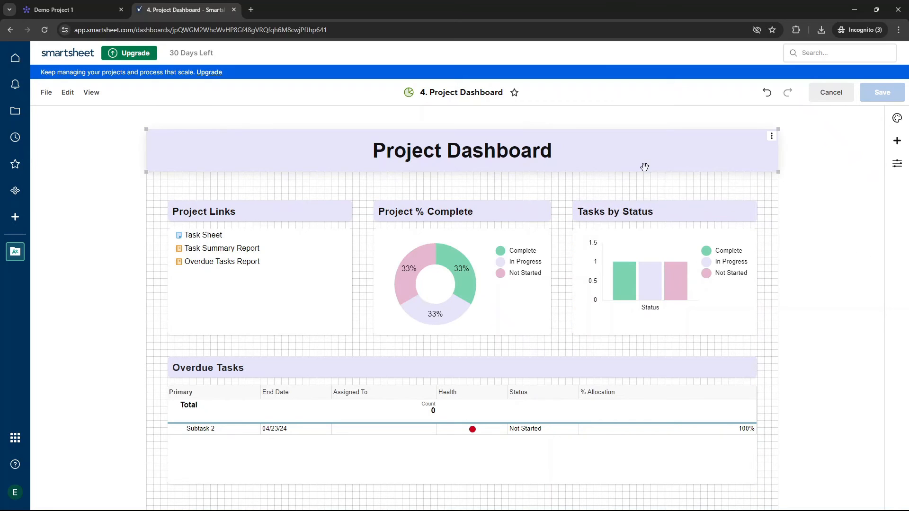
{"action": "mouse_move", "coordinate": [158, 151]}
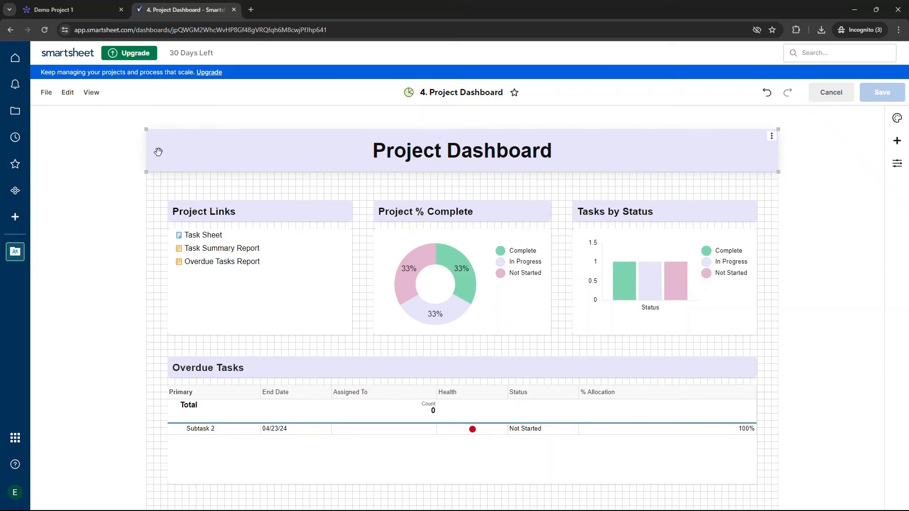
Return to the Demo Project workspace list, then to the Smartsheet home page
{"action": "left_click", "coordinate": [15, 112]}
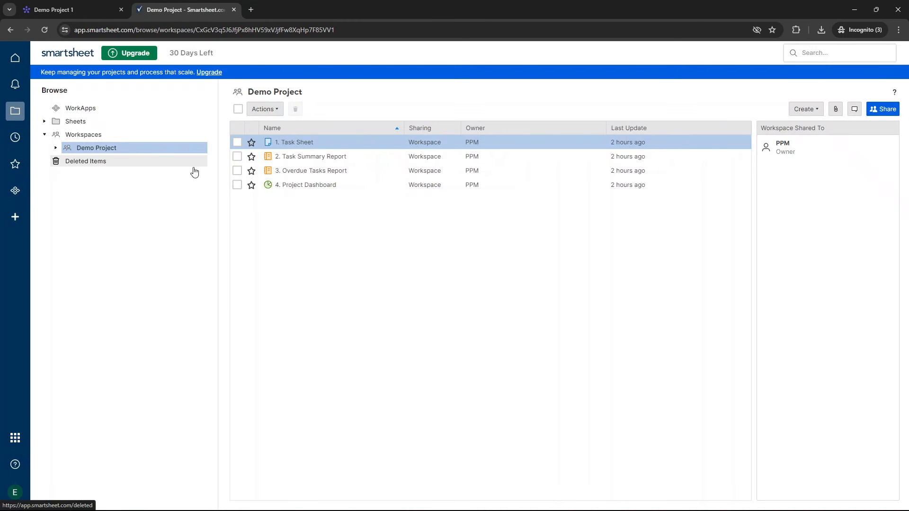
{"action": "mouse_move", "coordinate": [510, 214]}
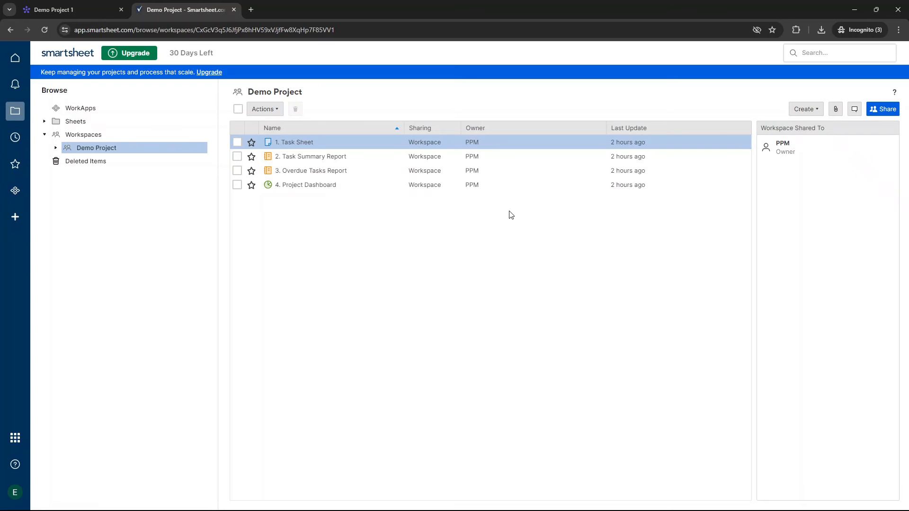
{"action": "mouse_move", "coordinate": [429, 201]}
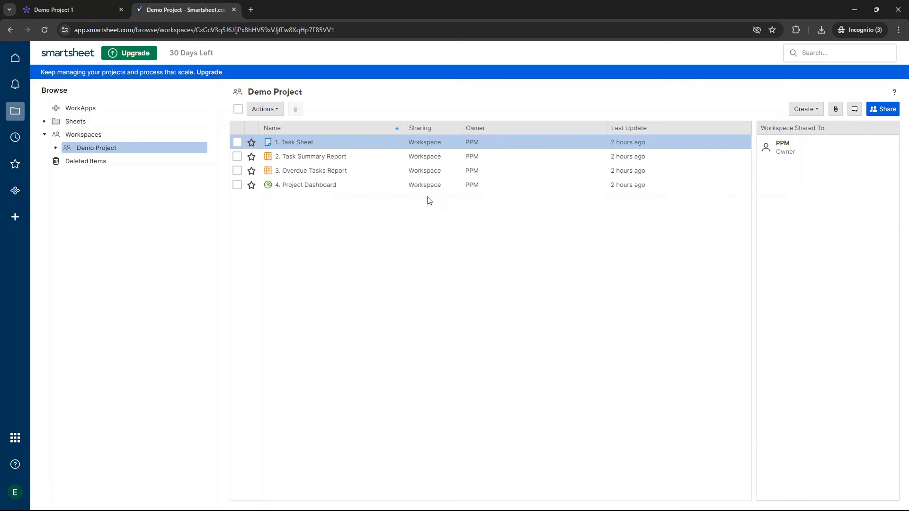
{"action": "mouse_move", "coordinate": [148, 107]}
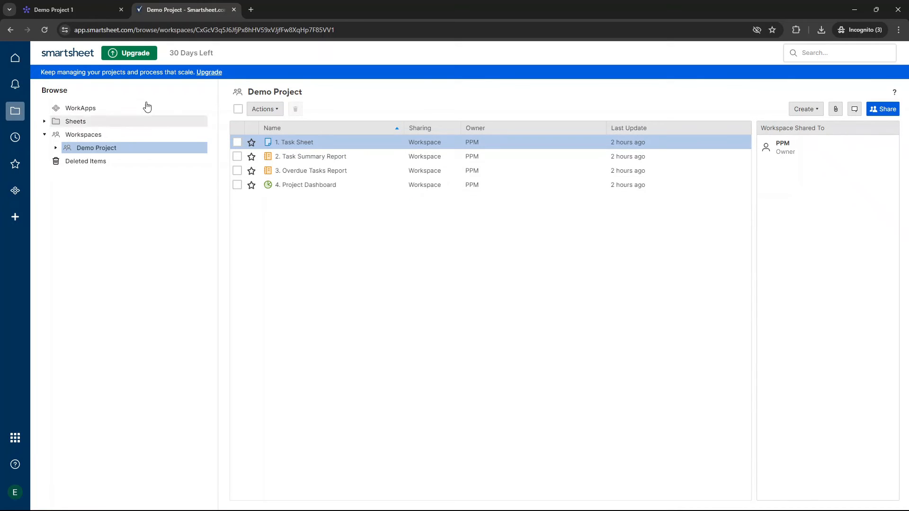
{"action": "left_click", "coordinate": [15, 58]}
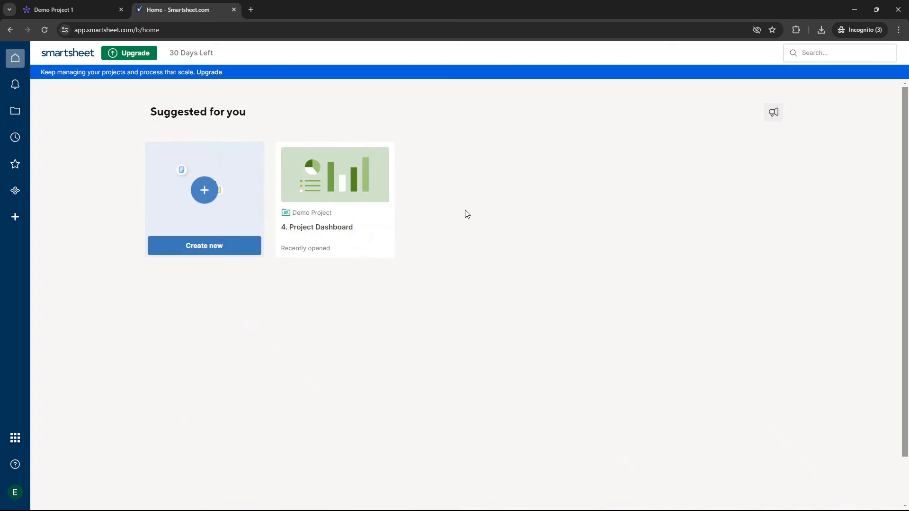